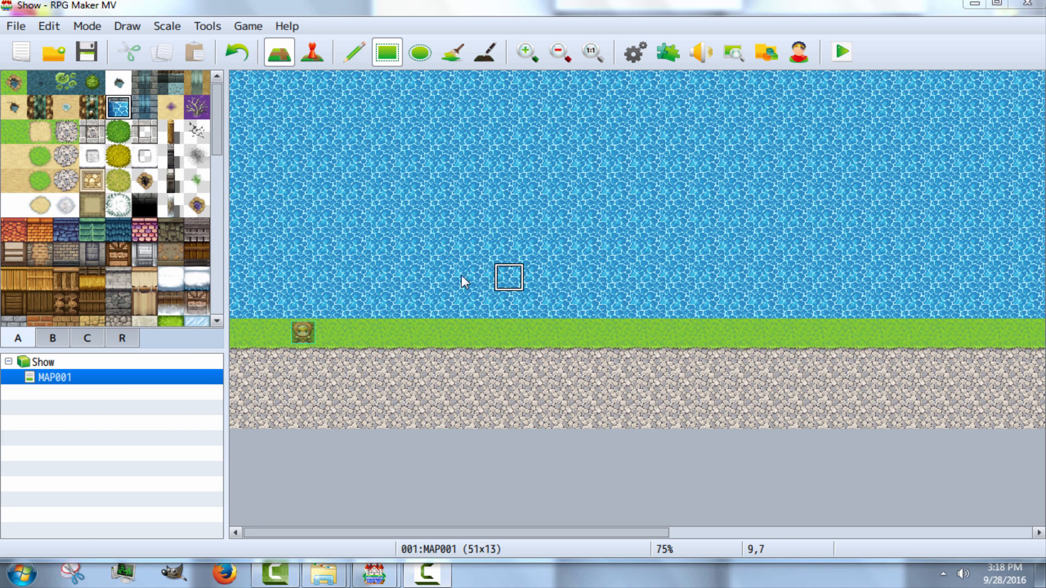
pyautogui.moveTo(653, 336)
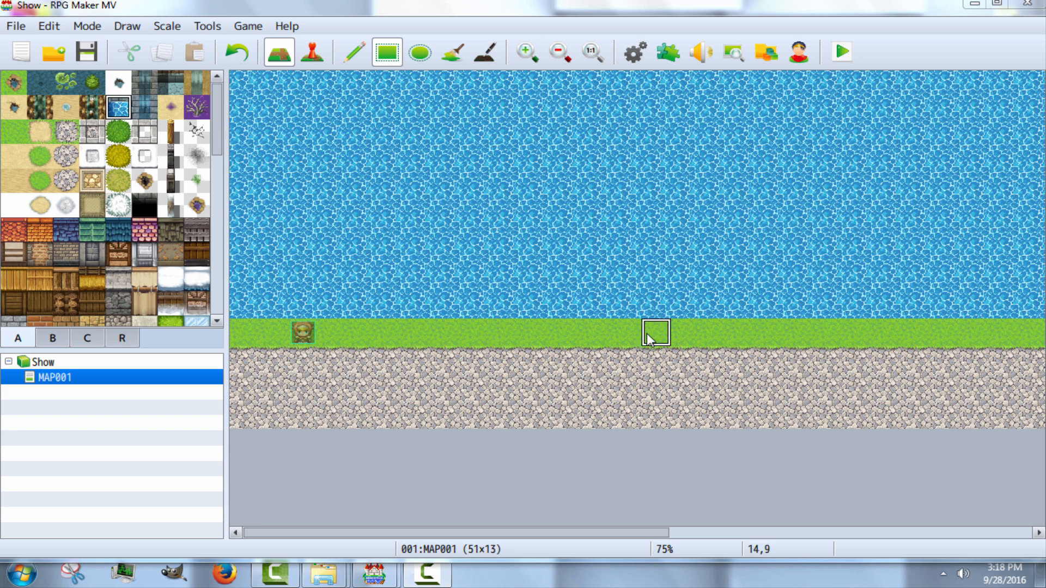
pyautogui.moveTo(582, 304)
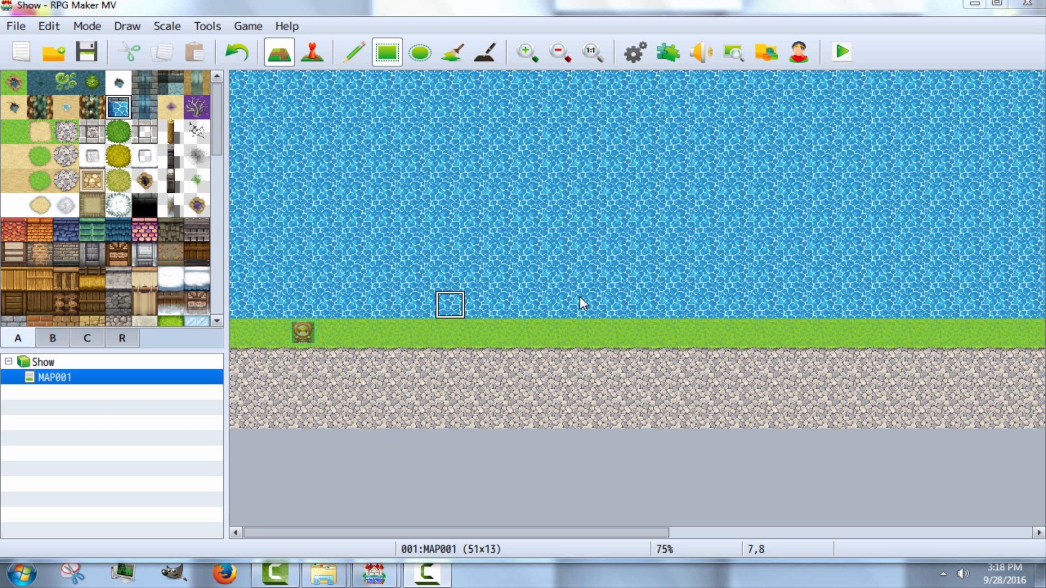
pyautogui.moveTo(370, 239)
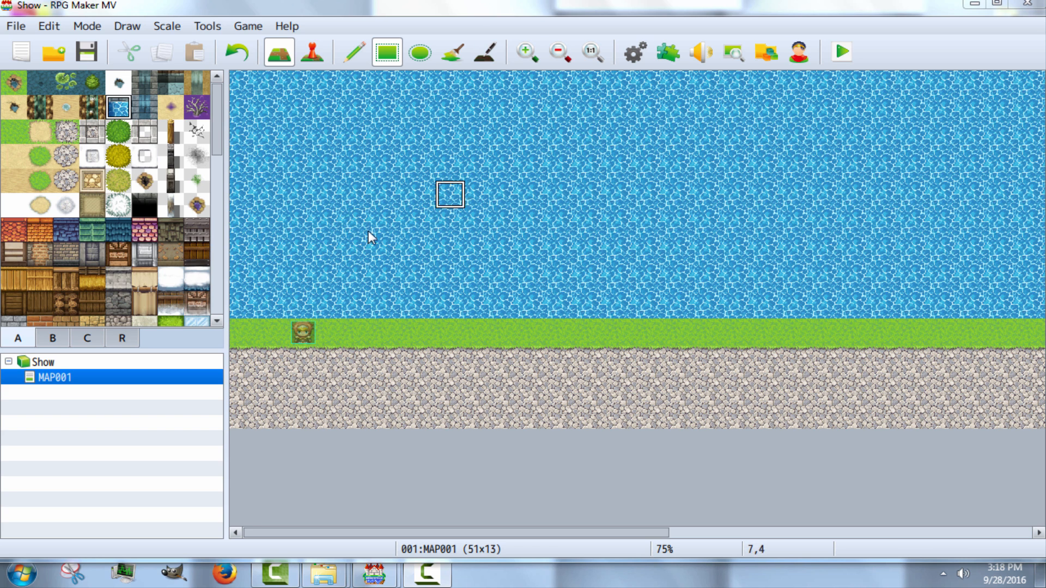
pyautogui.moveTo(360, 388)
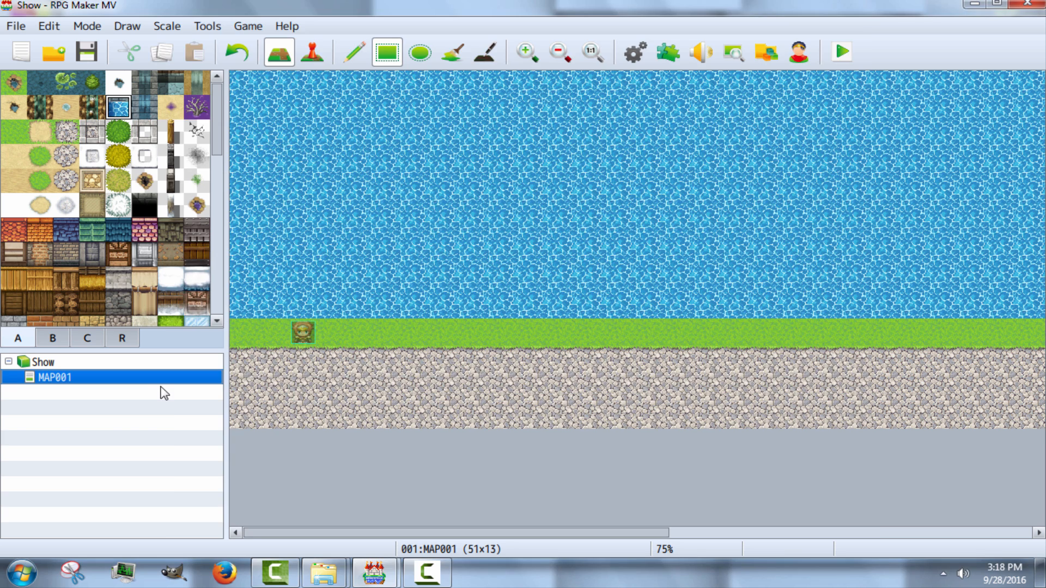
# Step: Confirm MAP001's properties with the parallax background set to loop horizontally
pyautogui.doubleClick(52, 377)
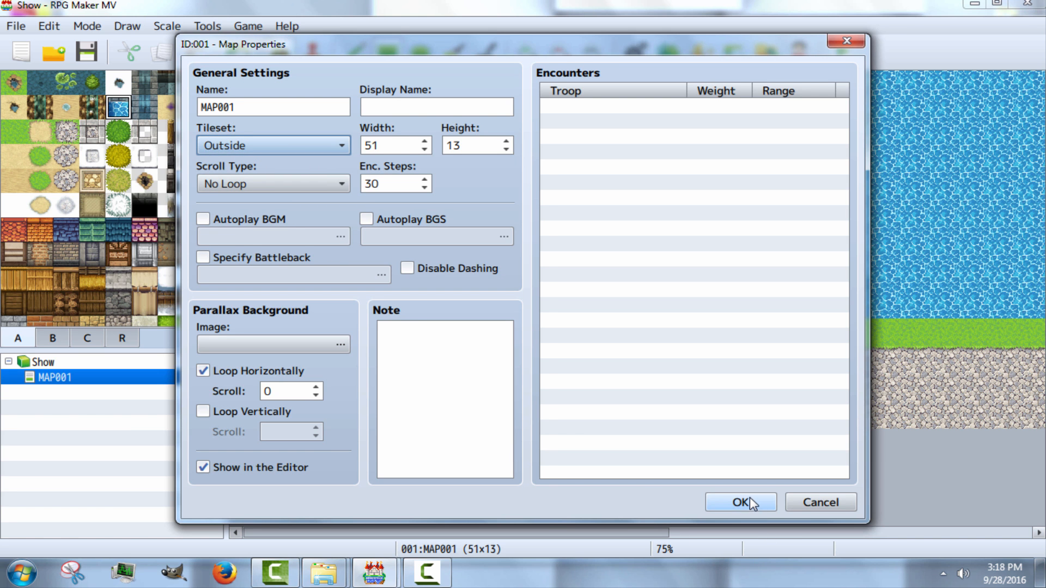
pyautogui.click(739, 501)
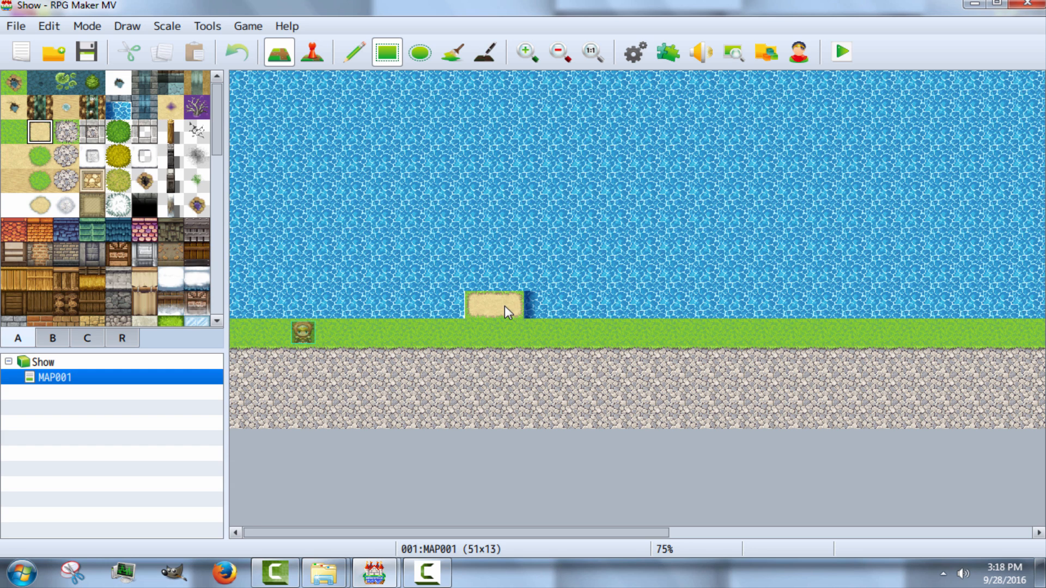
pyautogui.click(507, 280)
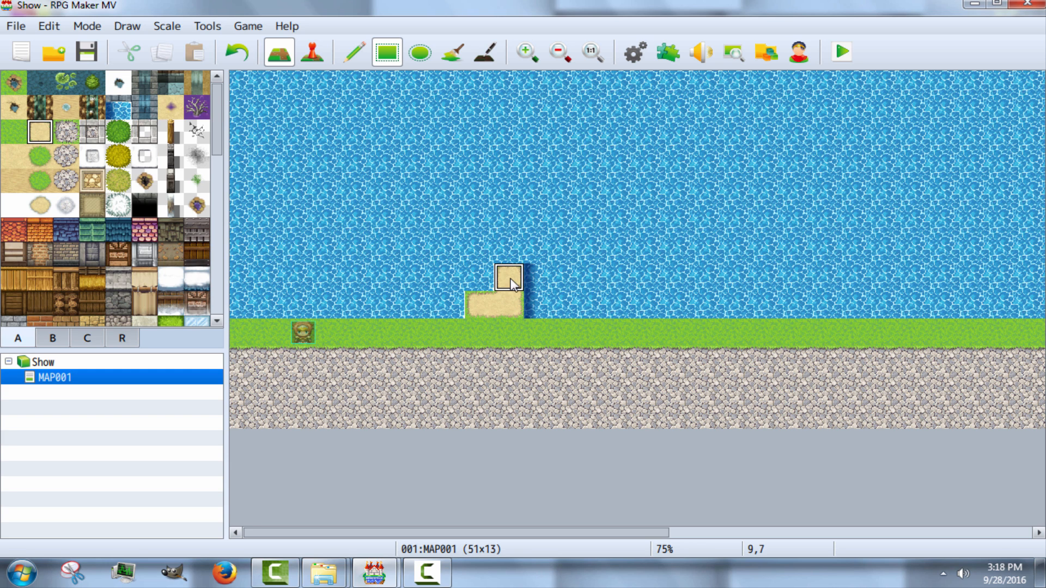
pyautogui.moveTo(510, 283); pyautogui.dragTo(650, 250)
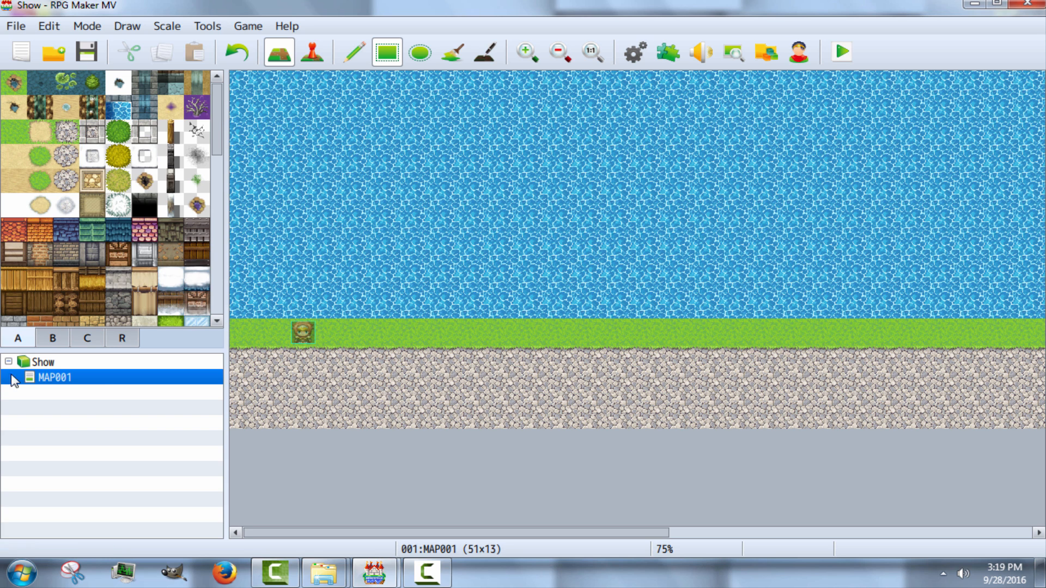
# Step: Pencil sand steps rising from the grass to a long sand ledge, then enter Event mode
pyautogui.scroll(-3)
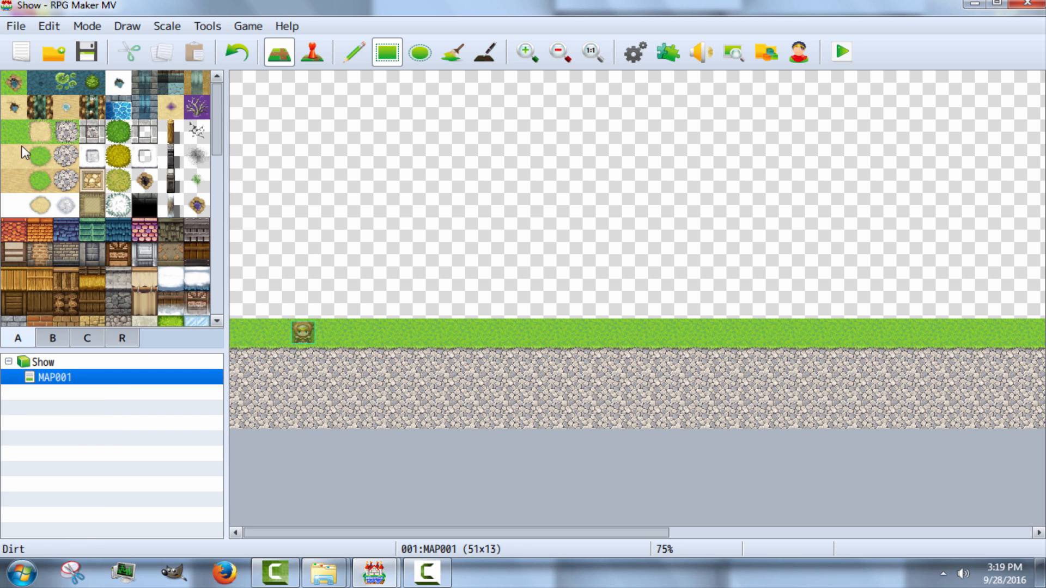
pyautogui.click(464, 304)
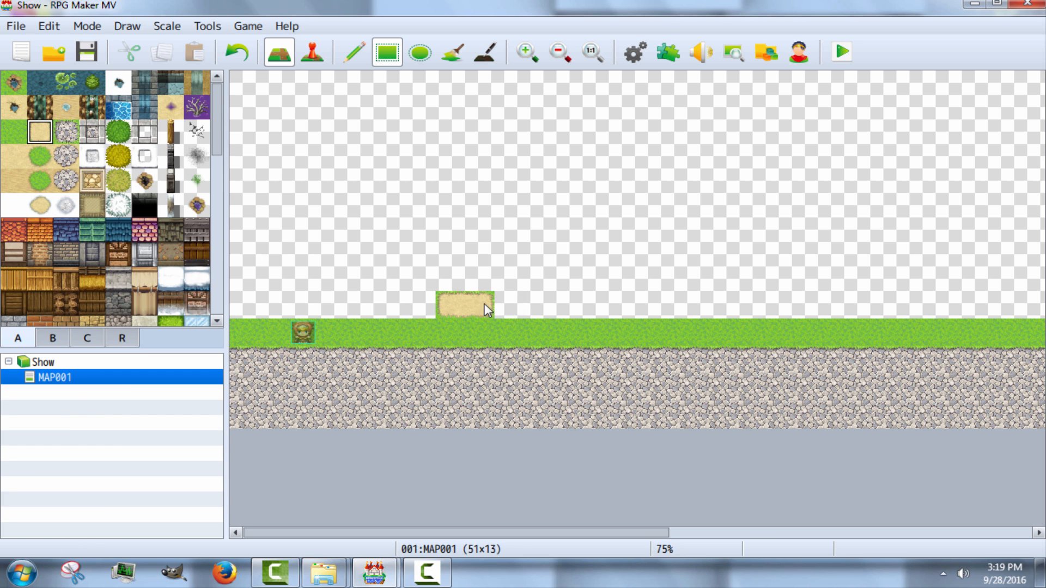
pyautogui.moveTo(483, 311); pyautogui.dragTo(777, 267)
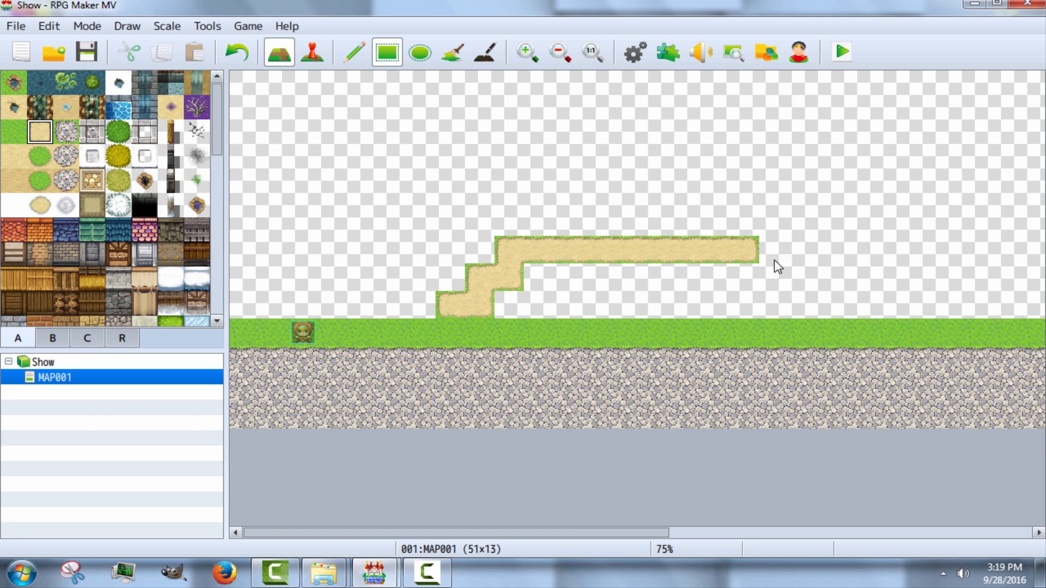
pyautogui.click(311, 52)
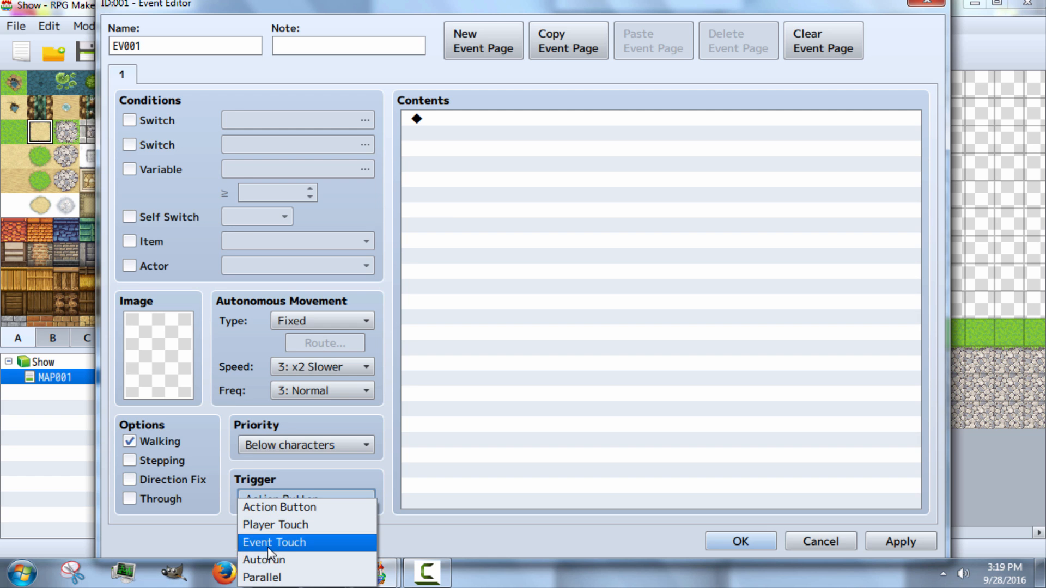
# Step: Make EV001 trigger on Event Touch and start a Set Movement Route for the player
pyautogui.click(275, 542)
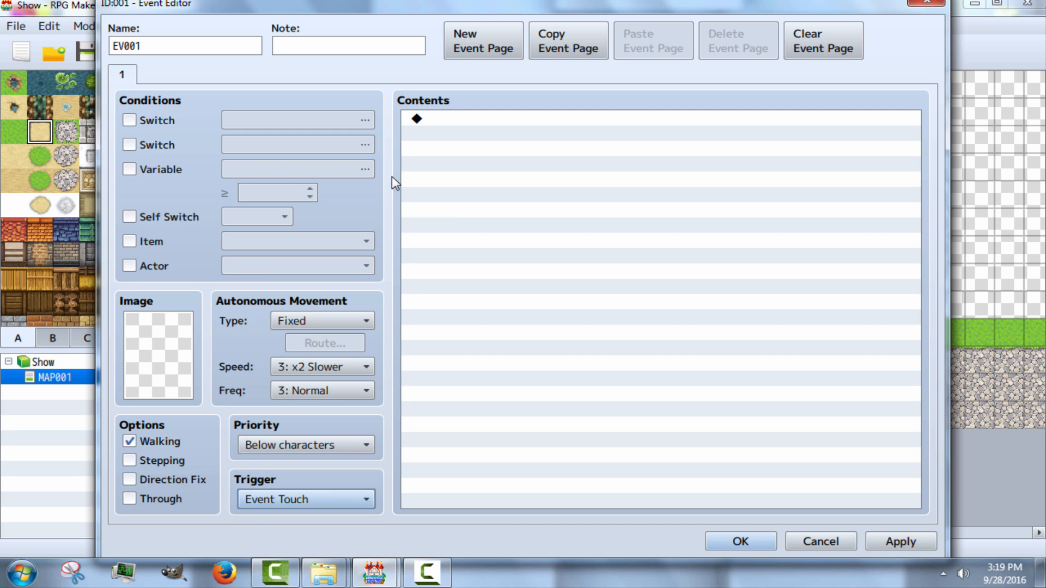
pyautogui.moveTo(434, 127)
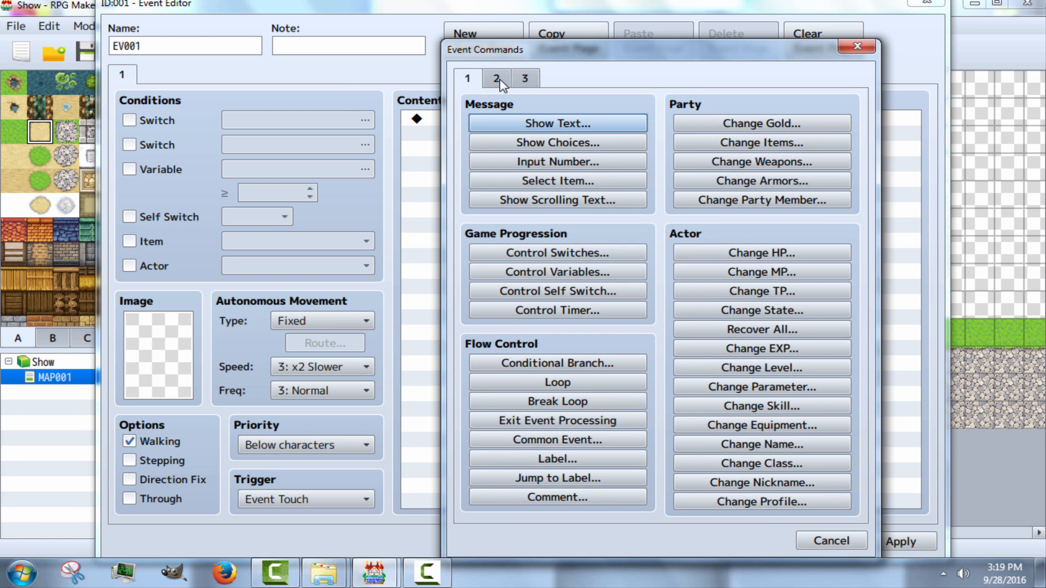
pyautogui.click(496, 79)
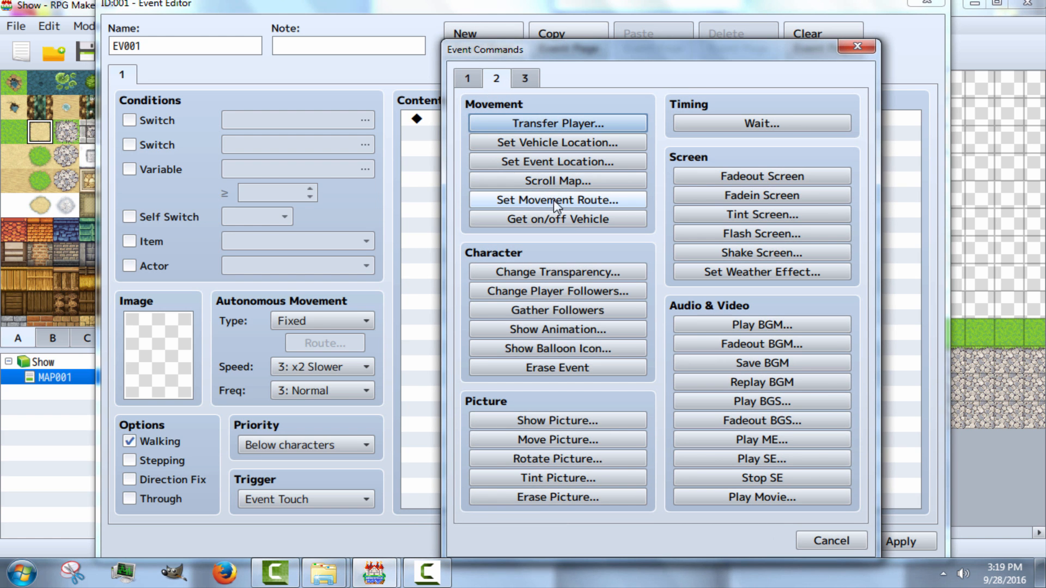
pyautogui.click(556, 199)
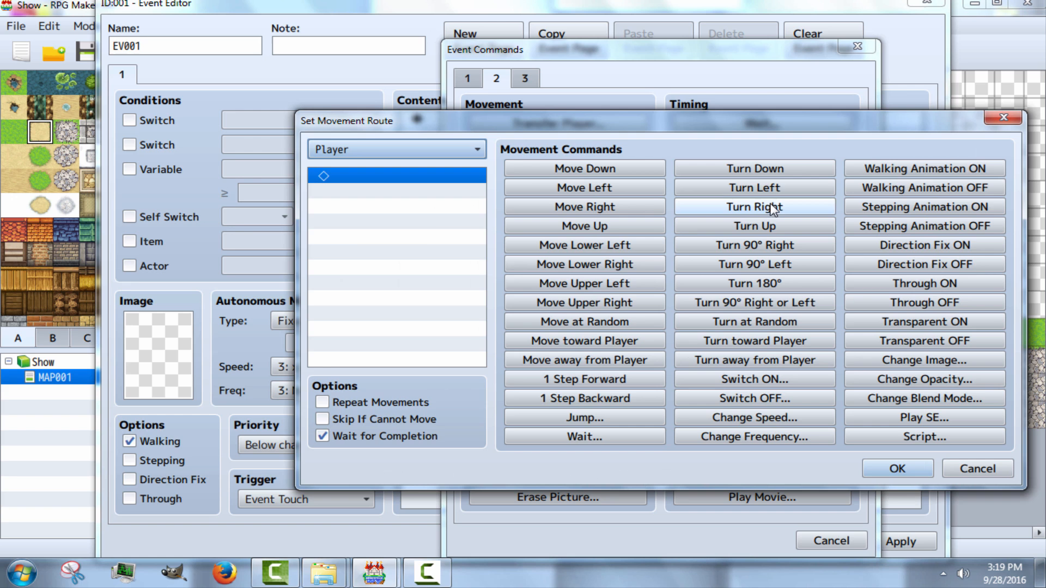
pyautogui.moveTo(741, 217)
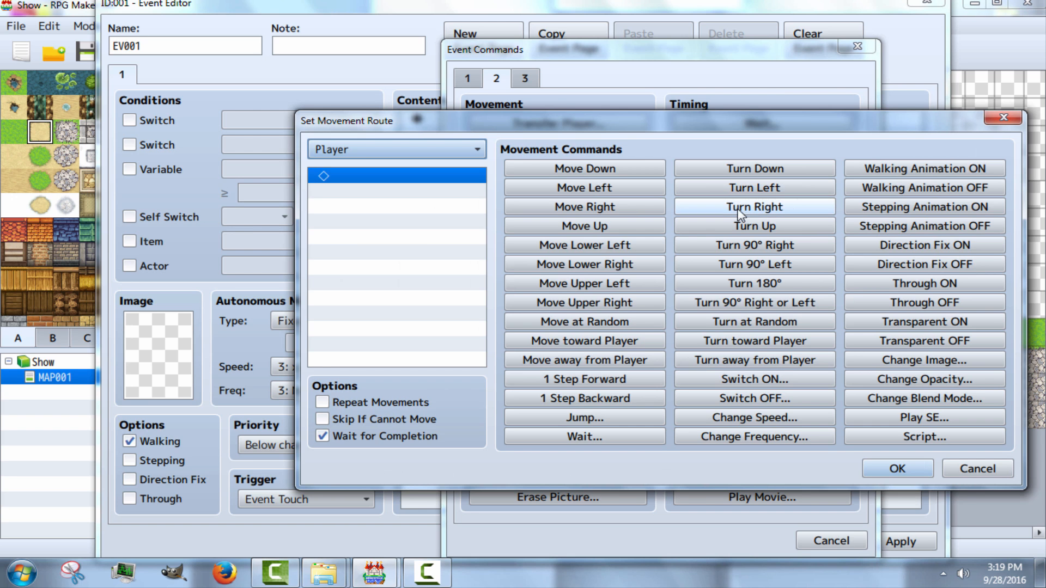
# Step: Route the player to Turn Right then Move Upper Right five times, and save the event
pyautogui.click(754, 206)
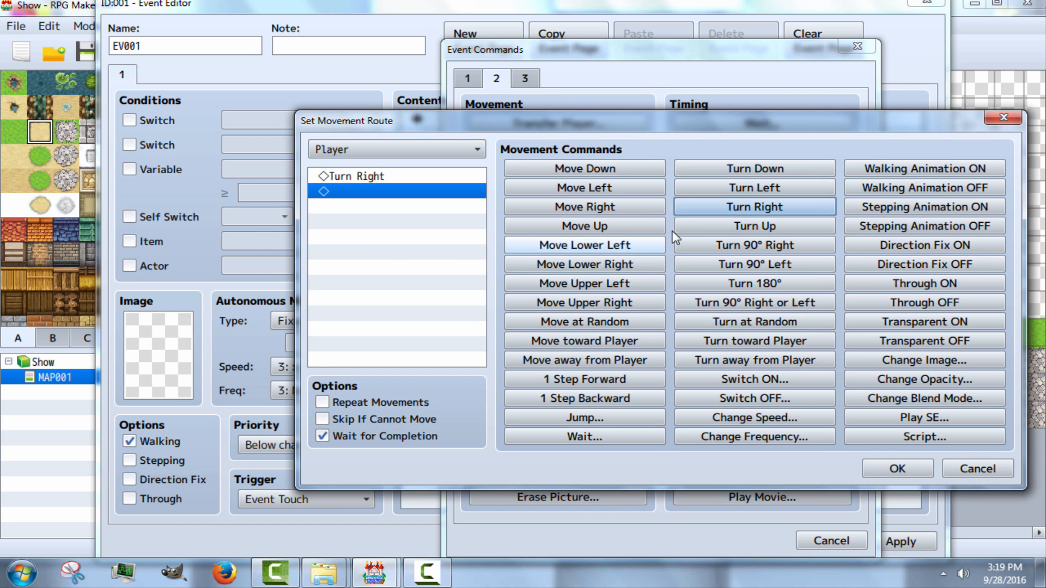
pyautogui.moveTo(628, 316)
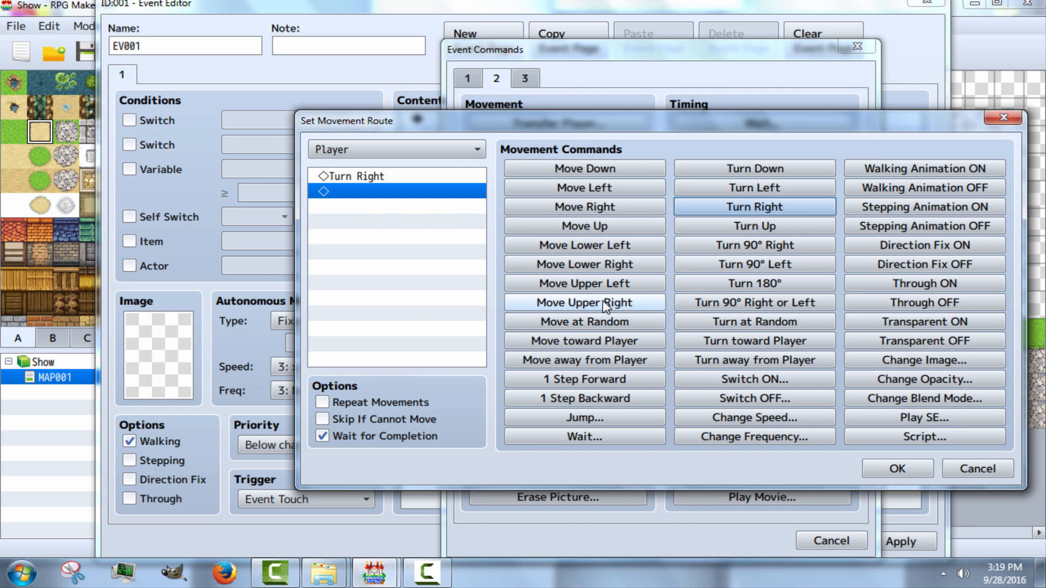
pyautogui.click(583, 301)
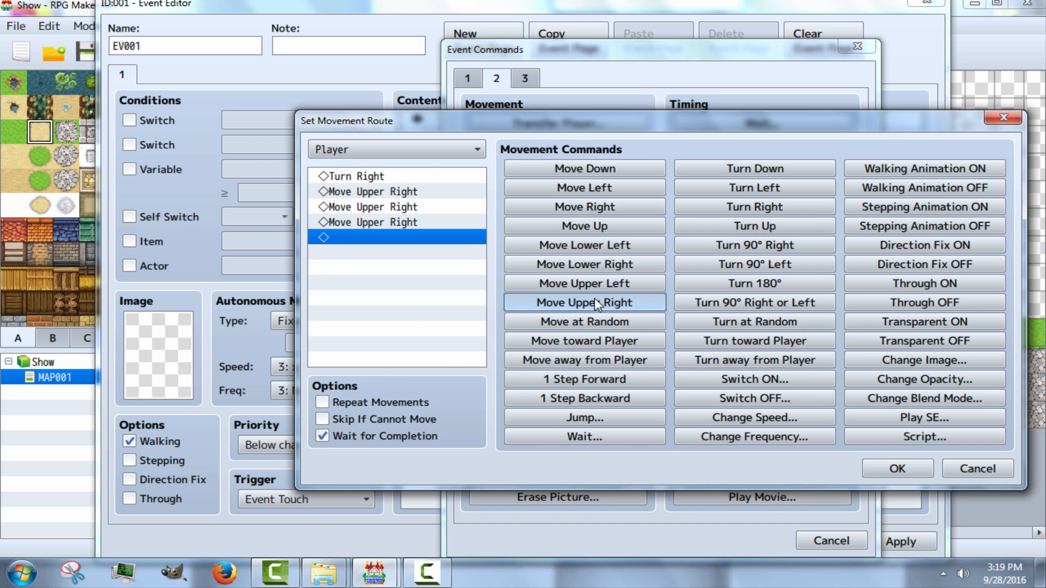
pyautogui.click(584, 302)
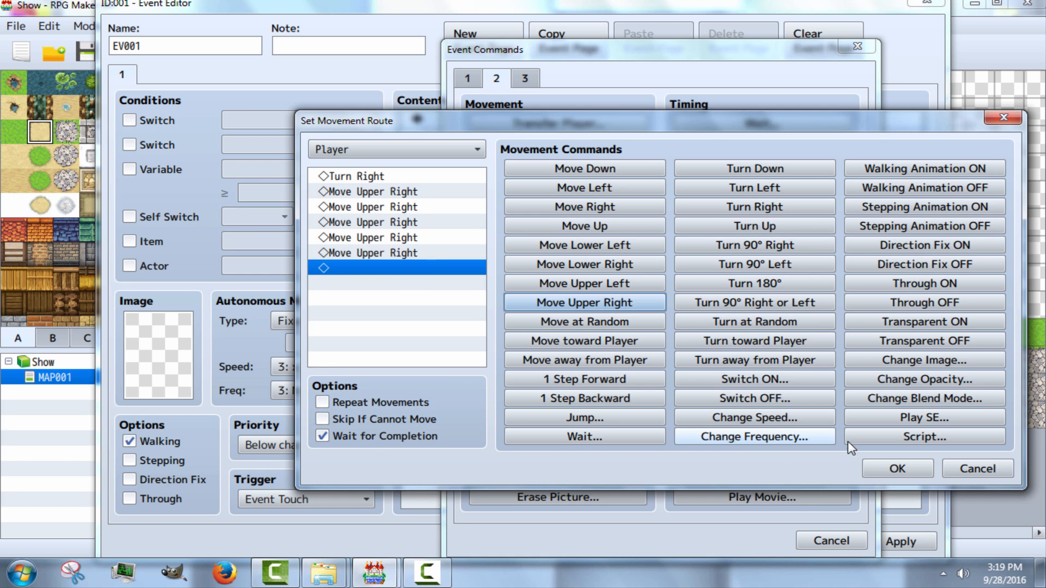
pyautogui.click(323, 418)
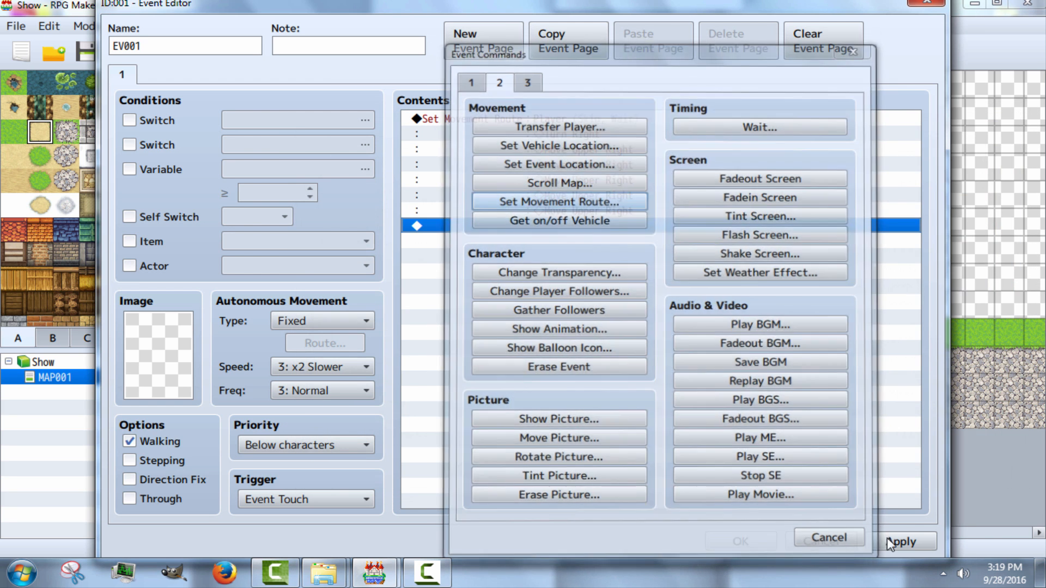
pyautogui.click(828, 537)
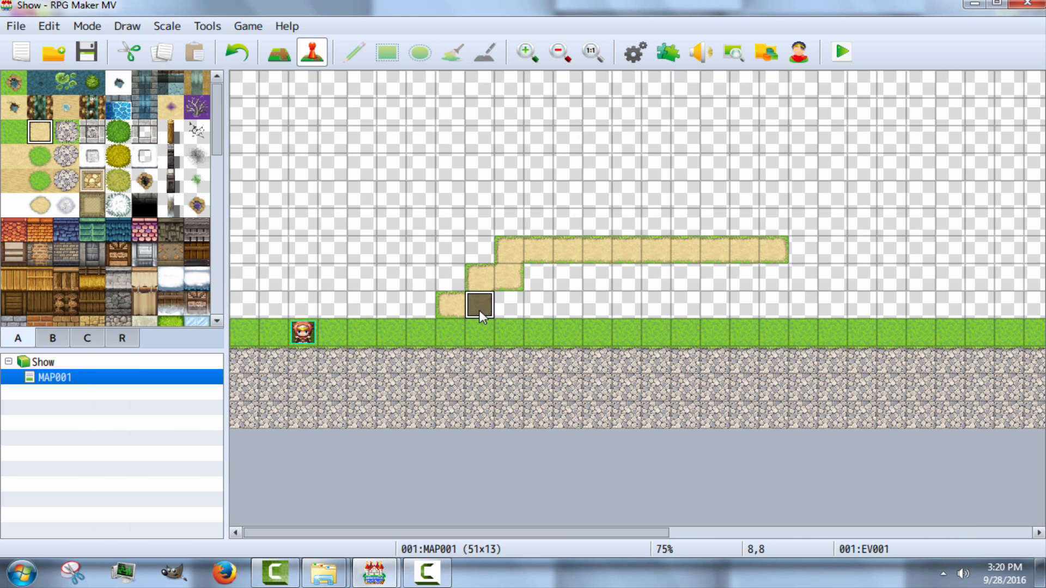
pyautogui.moveTo(497, 314)
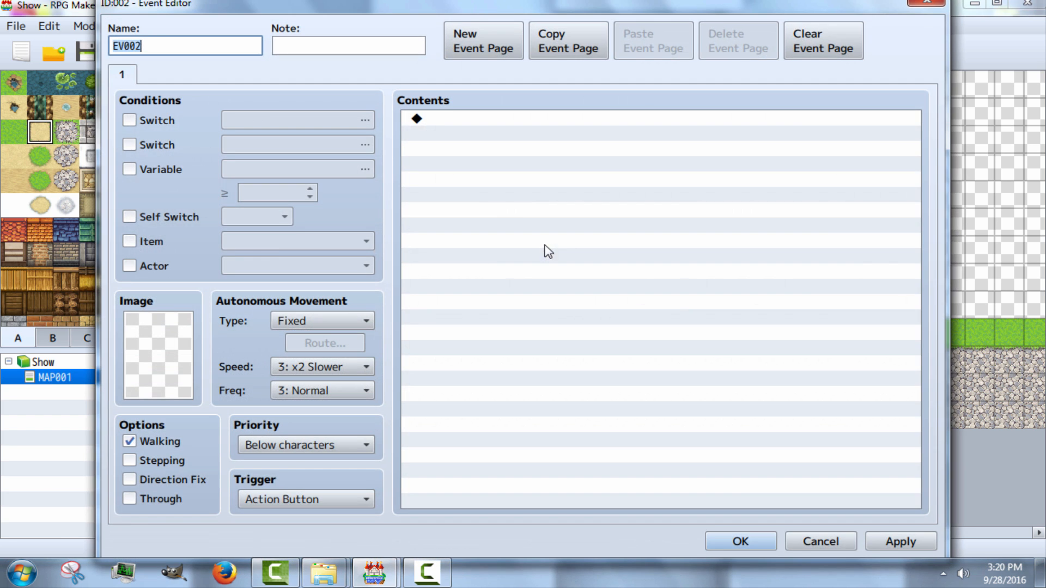
# Step: Make EV002 trigger on Event Touch and start a Set Movement Route for the player
pyautogui.click(305, 499)
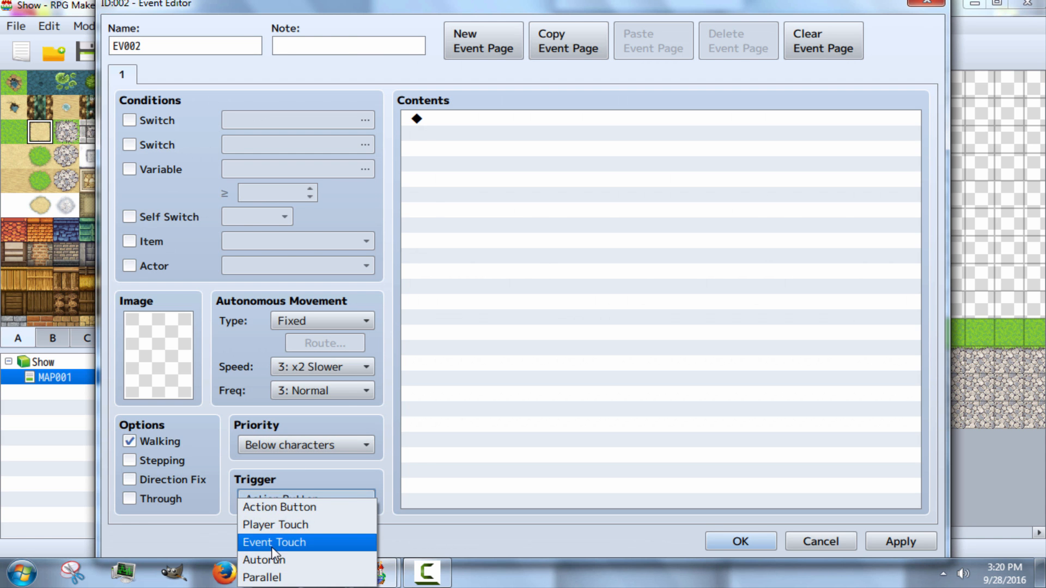
pyautogui.click(273, 542)
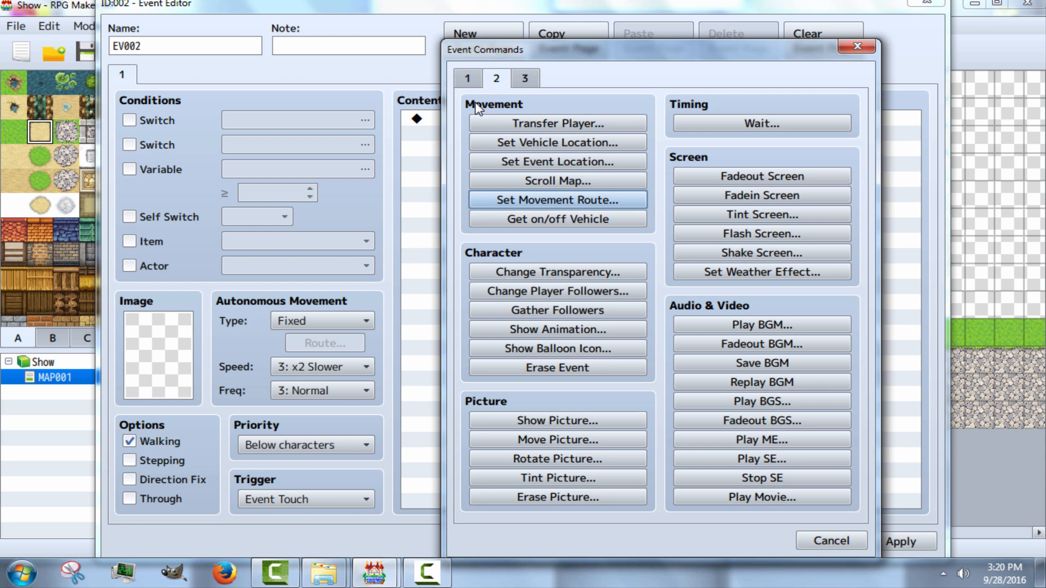
pyautogui.click(556, 199)
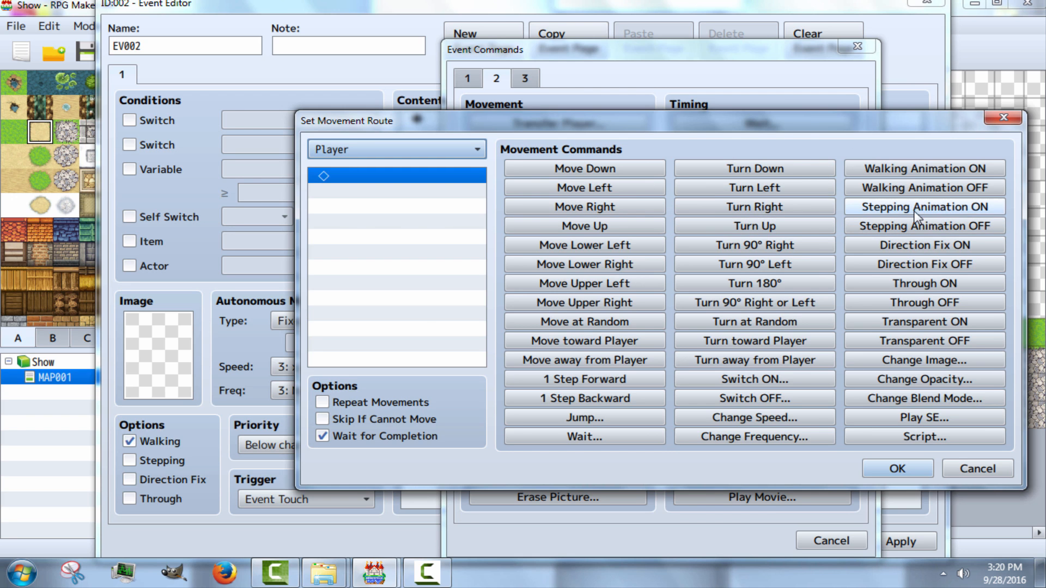
# Step: Route the player to Turn Left then Move Lower Left twice, skipping blocked moves, and save the event
pyautogui.click(753, 187)
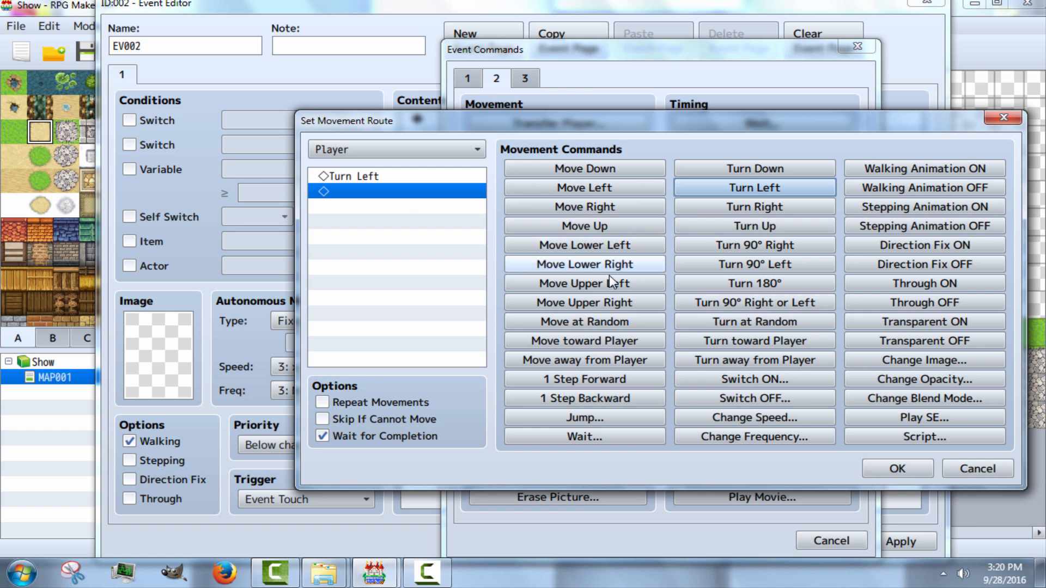
pyautogui.click(584, 245)
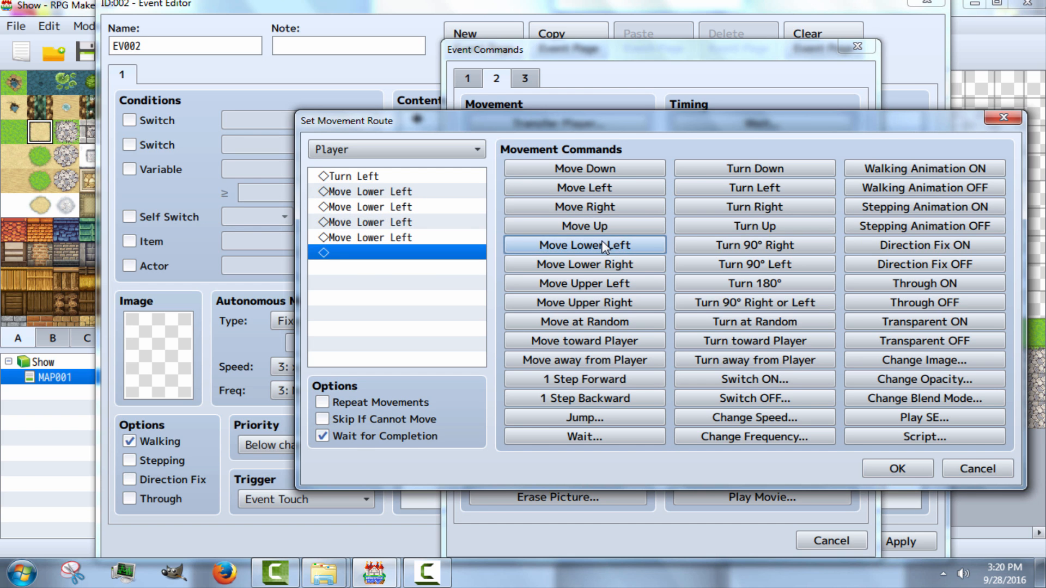
pyautogui.click(582, 246)
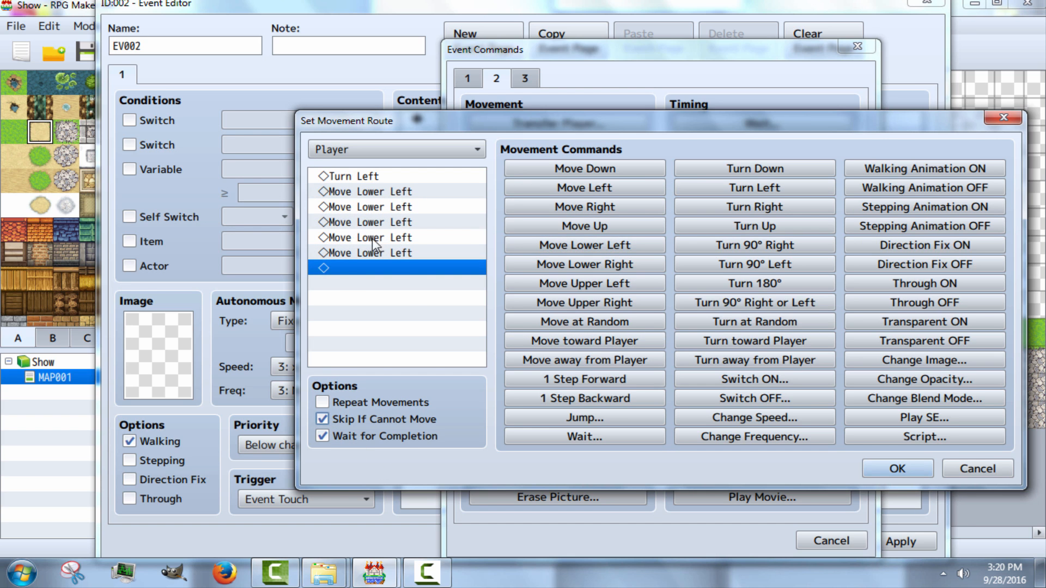
pyautogui.click(367, 222)
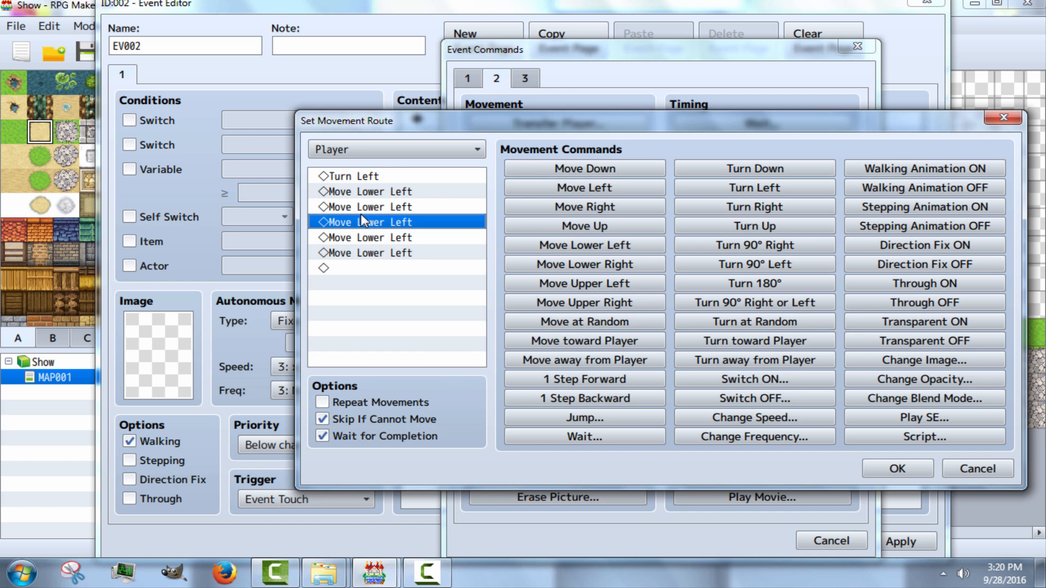
pyautogui.moveTo(367, 222); pyautogui.dragTo(367, 253)
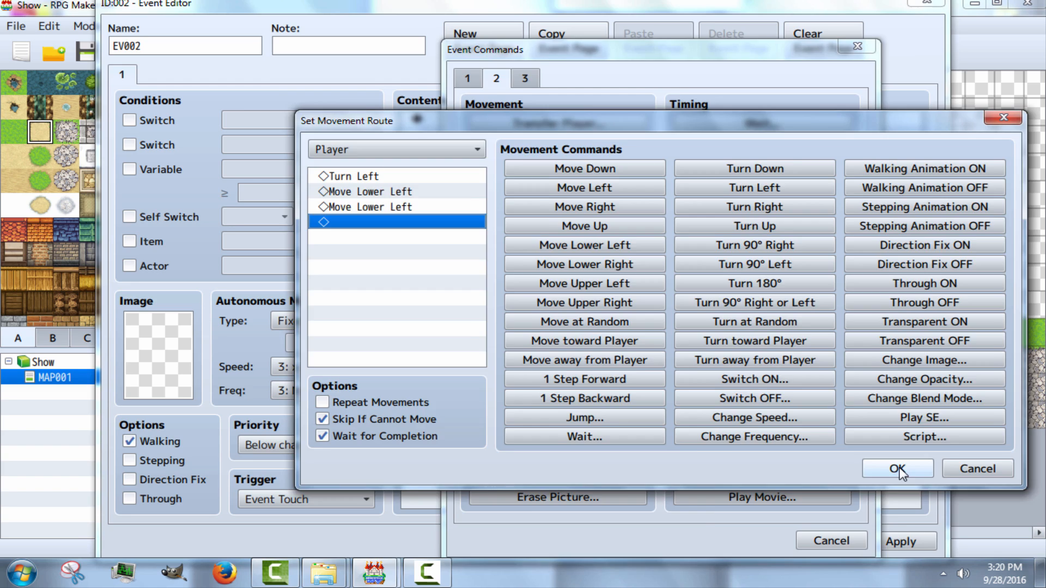
pyautogui.click(897, 468)
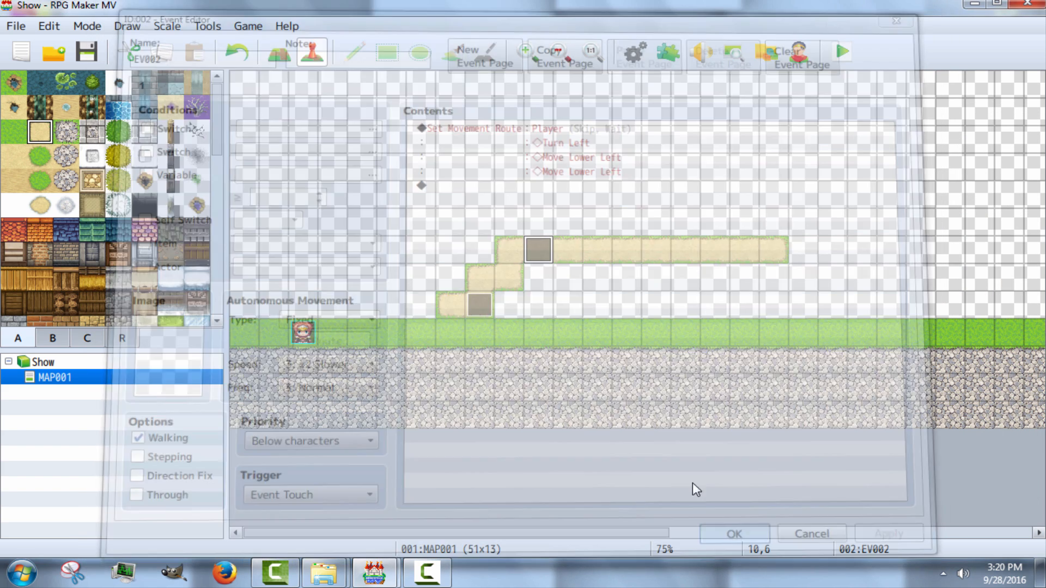
pyautogui.click(732, 534)
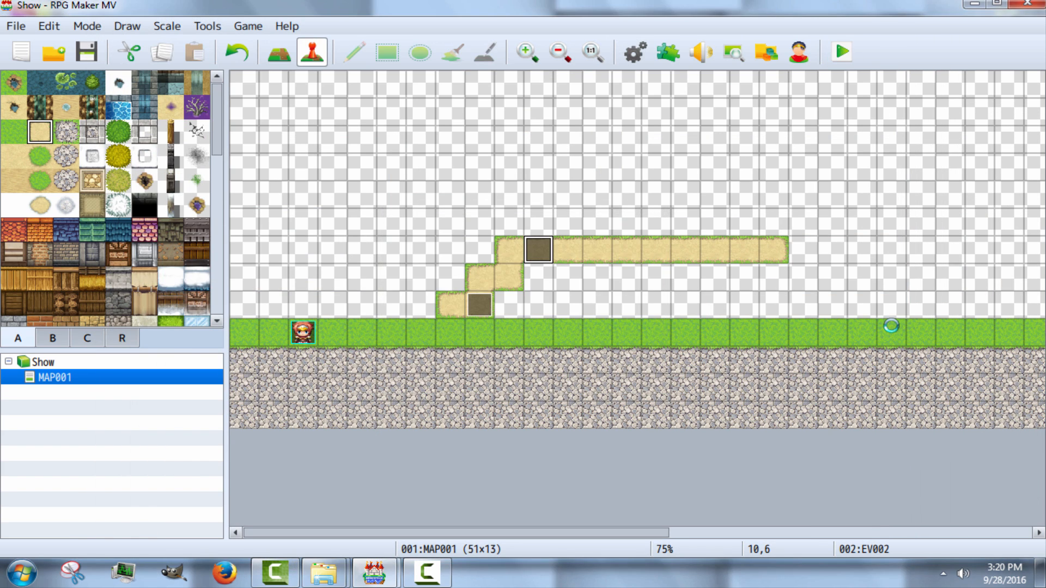
# Step: Paint tab B stair tiles over the sand steps up to the ledge, ending on the transparent tile
pyautogui.click(842, 52)
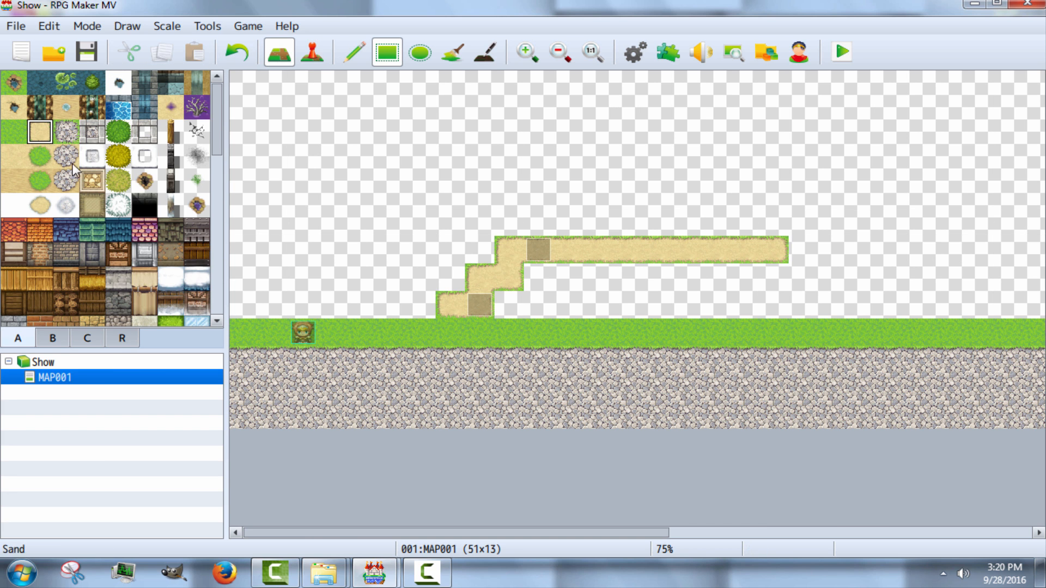
pyautogui.click(52, 337)
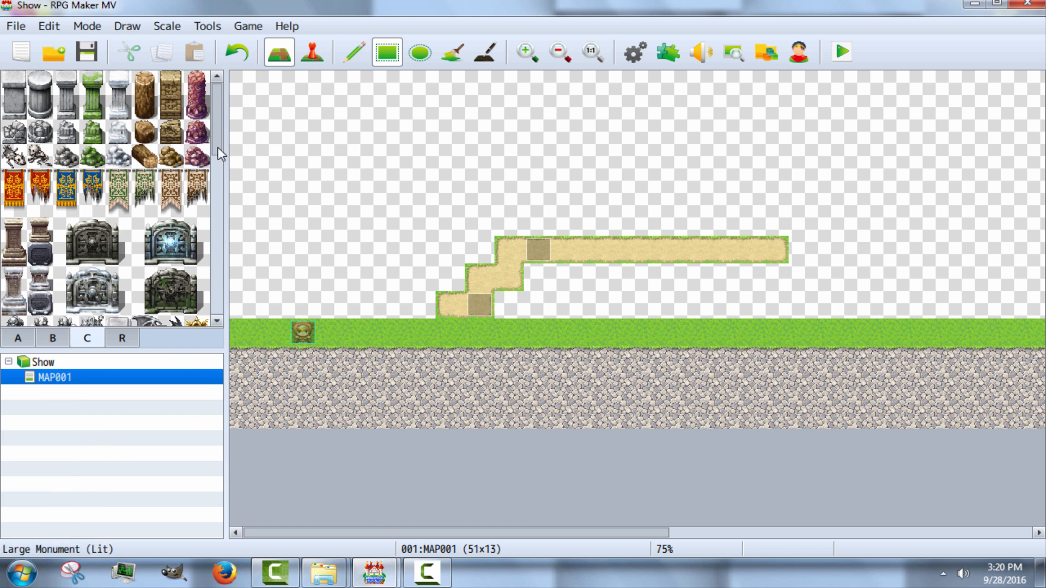
pyautogui.click(53, 337)
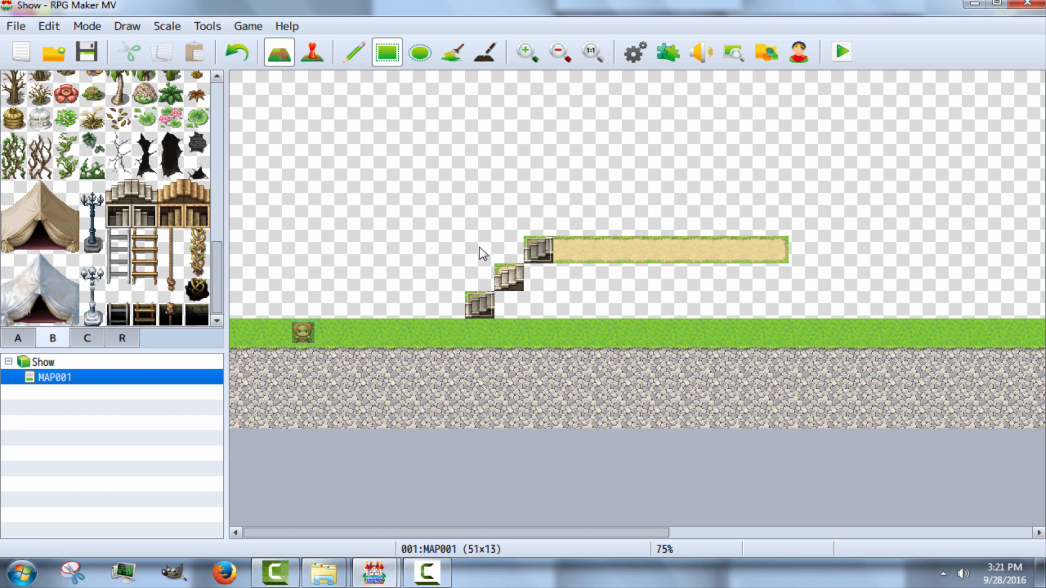
pyautogui.scroll(-3)
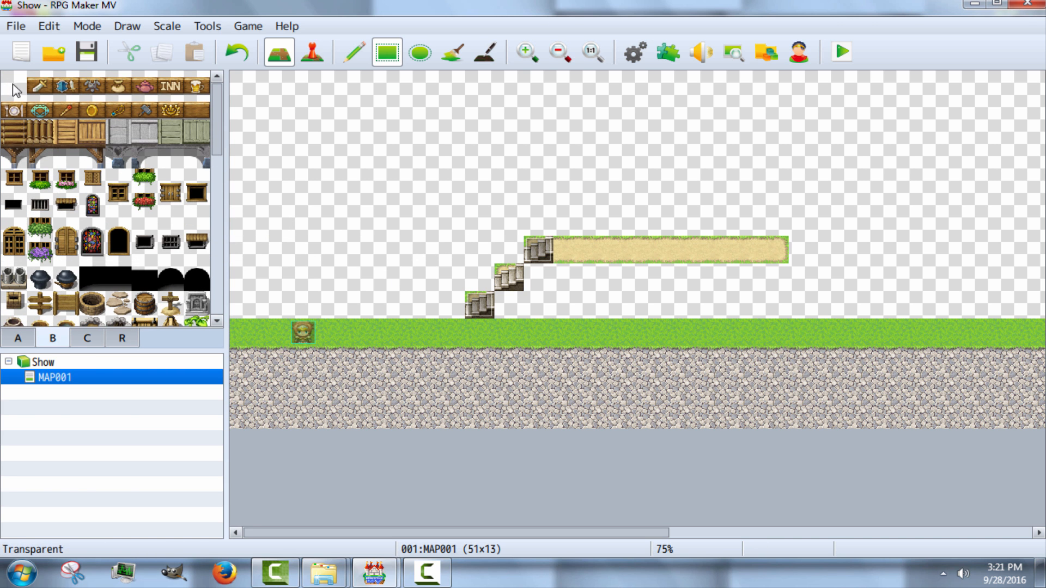
pyautogui.click(419, 52)
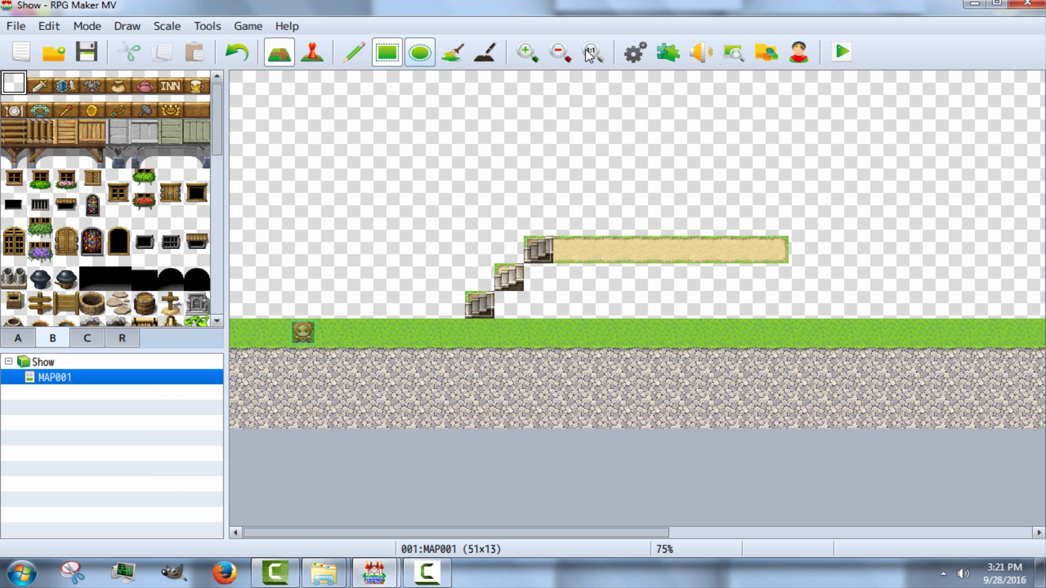
pyautogui.click(634, 52)
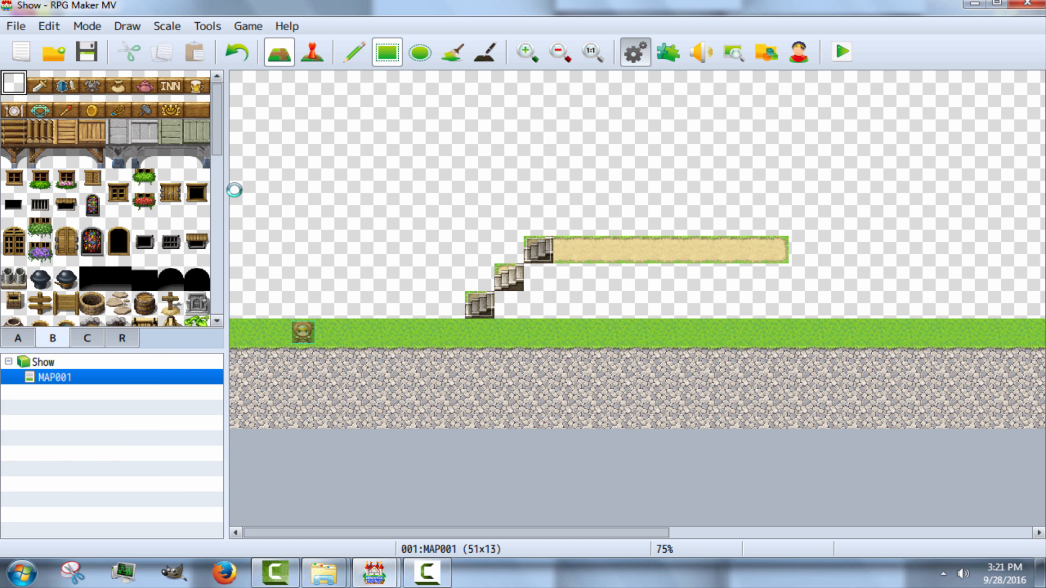
pyautogui.click(633, 52)
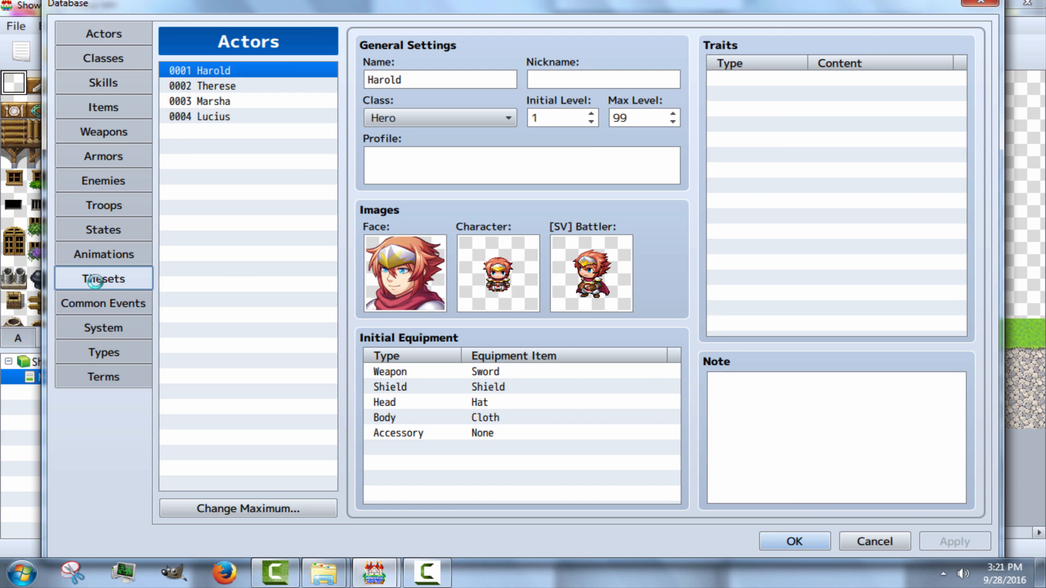
pyautogui.click(102, 277)
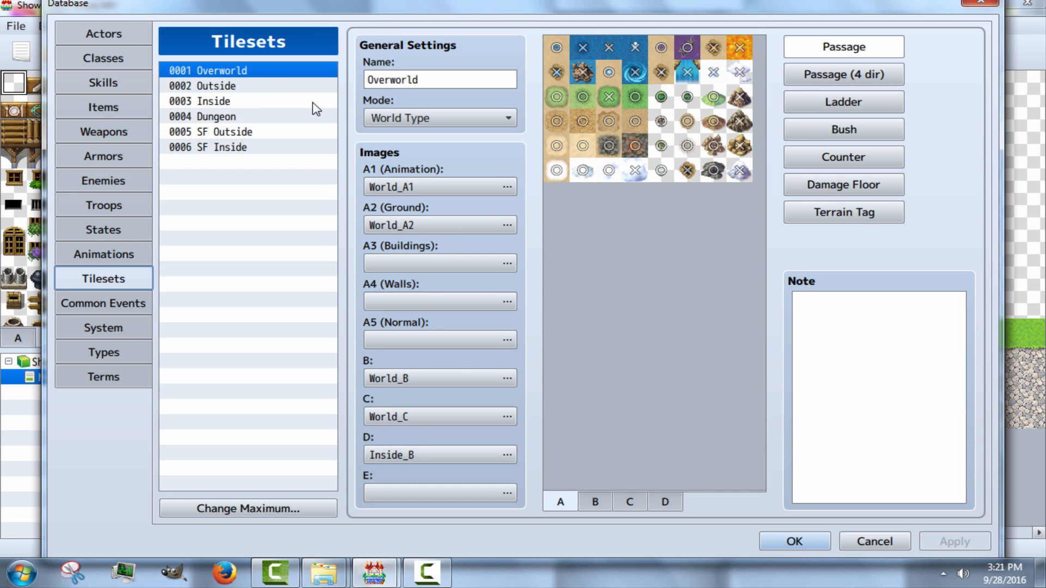
pyautogui.click(207, 85)
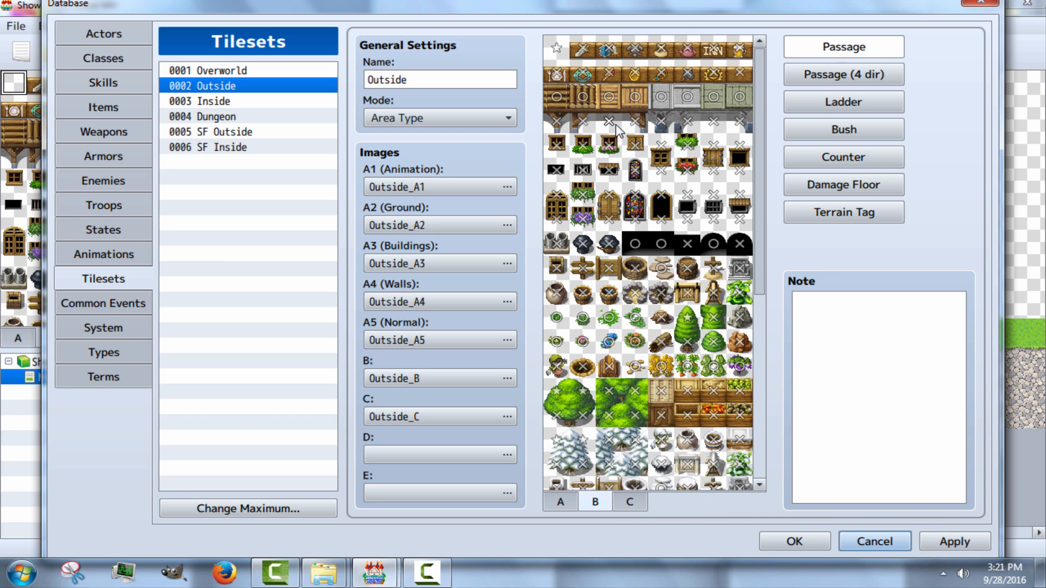
pyautogui.moveTo(867, 567)
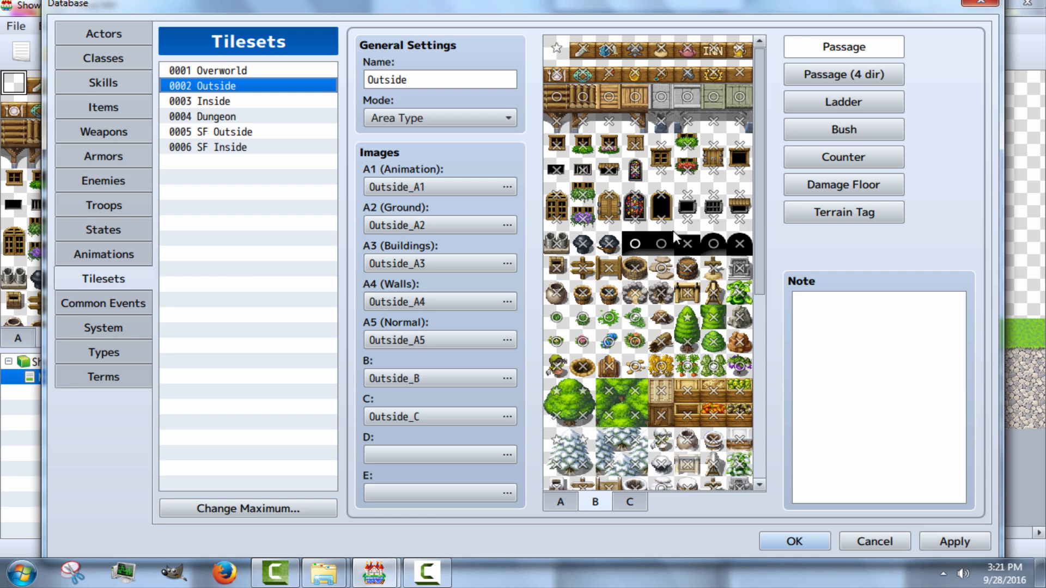
pyautogui.scroll(-3)
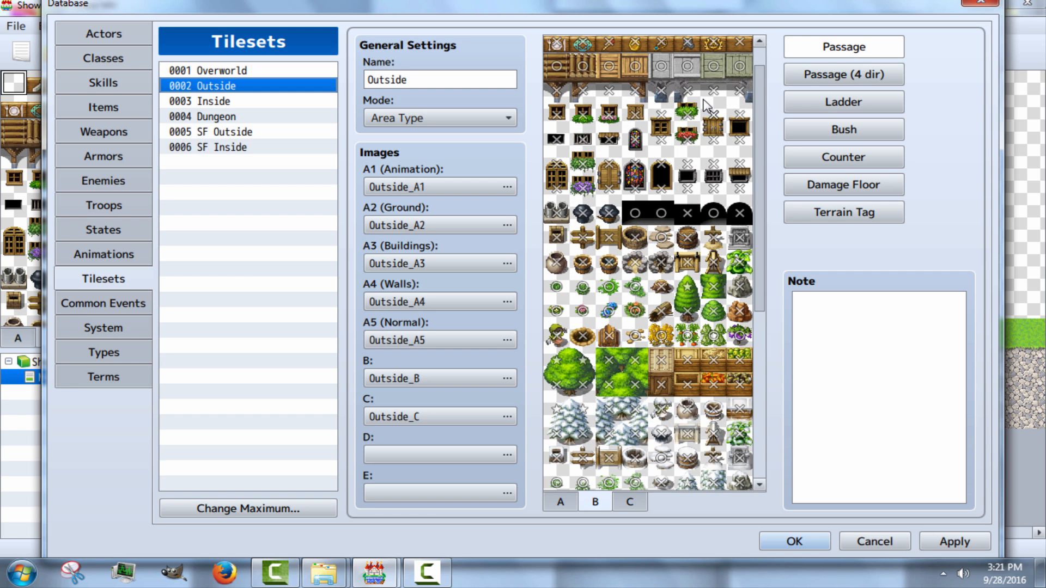
pyautogui.moveTo(705, 102)
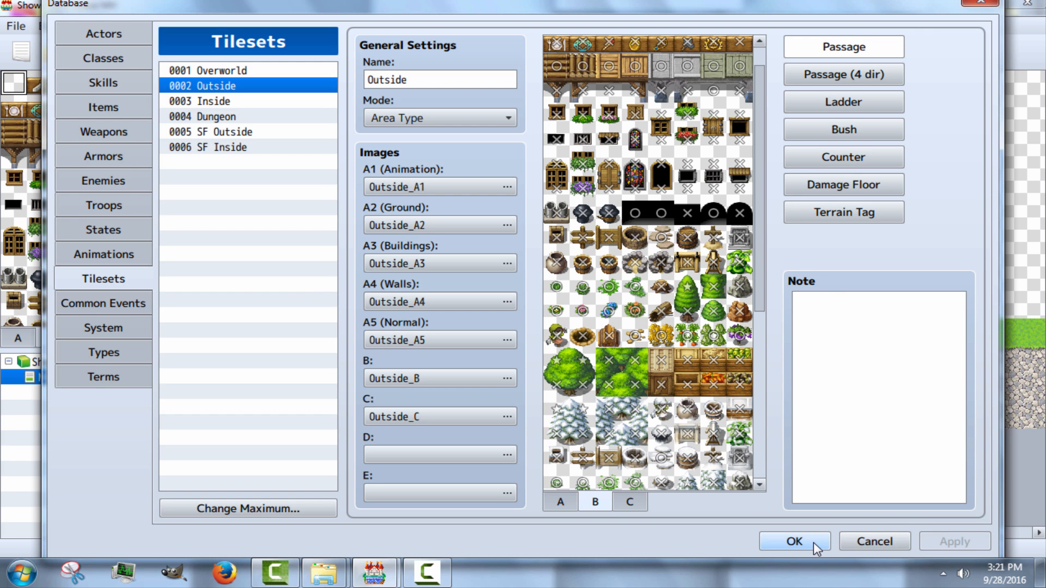
pyautogui.click(793, 542)
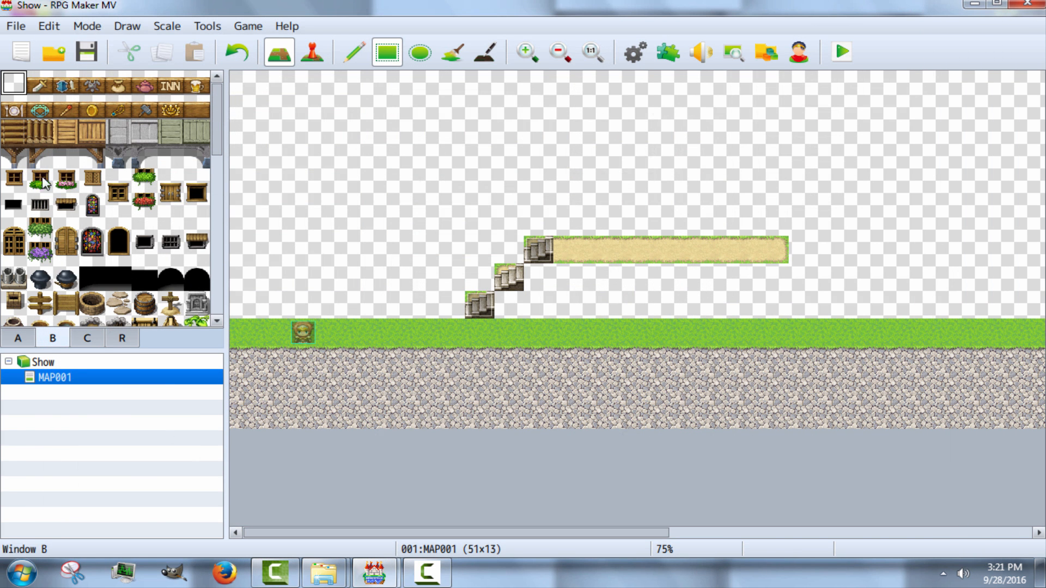
# Step: Erase the stairs and sand platform tiles back to grass, then enter Event mode to remove both events
pyautogui.click(65, 156)
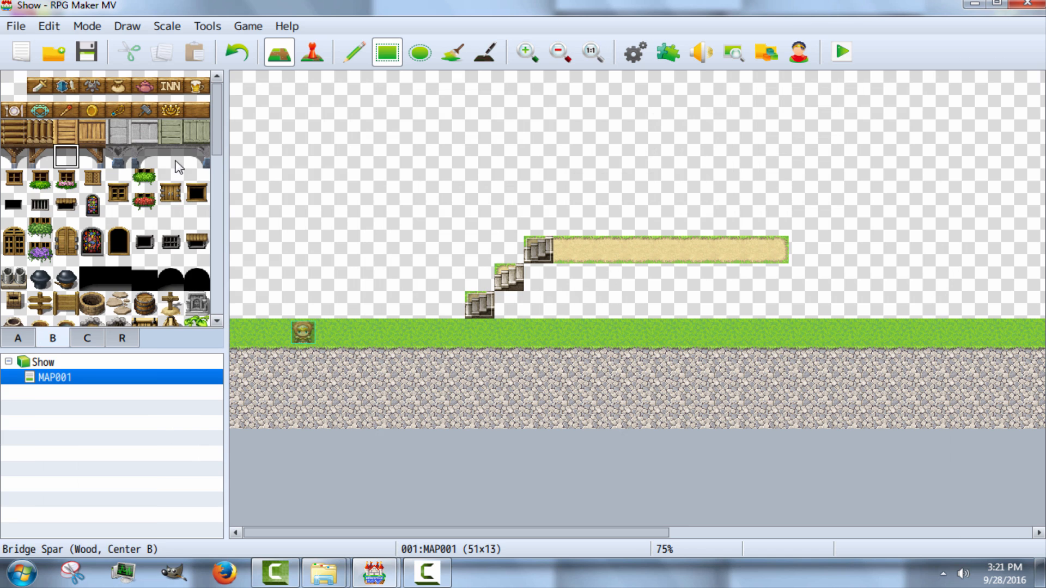
pyautogui.click(170, 156)
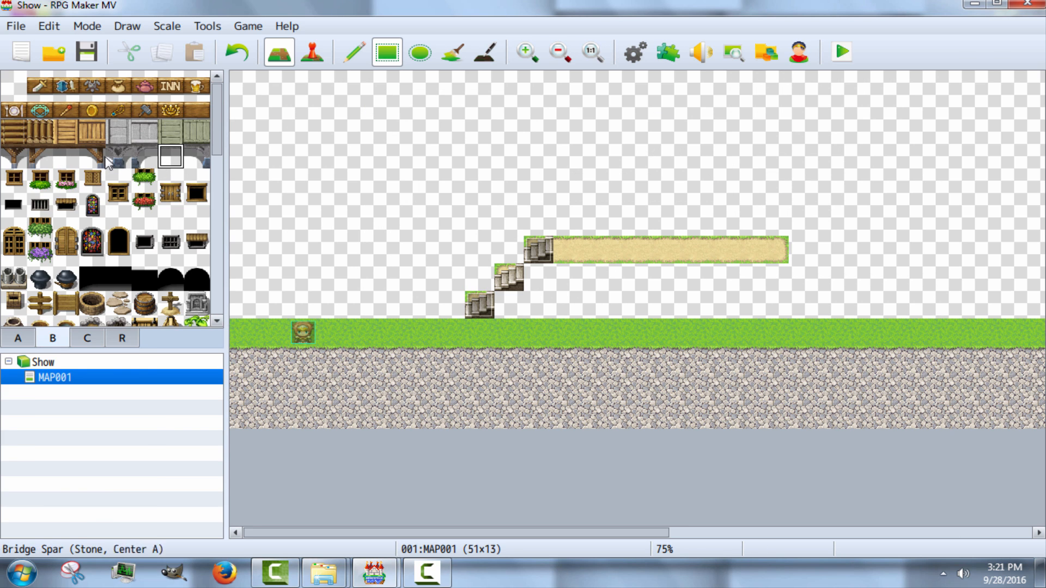
pyautogui.click(420, 276)
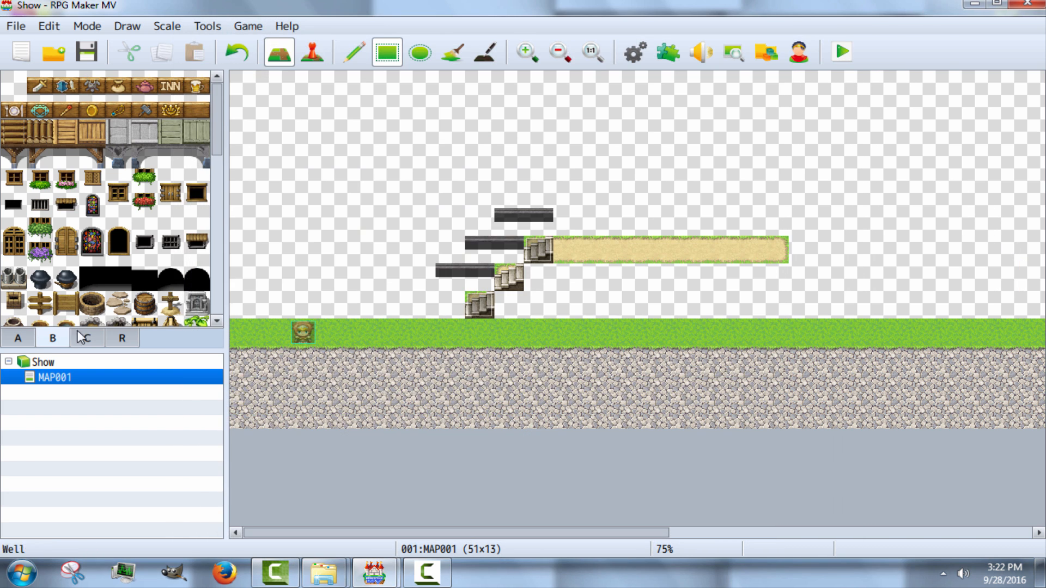
pyautogui.click(18, 338)
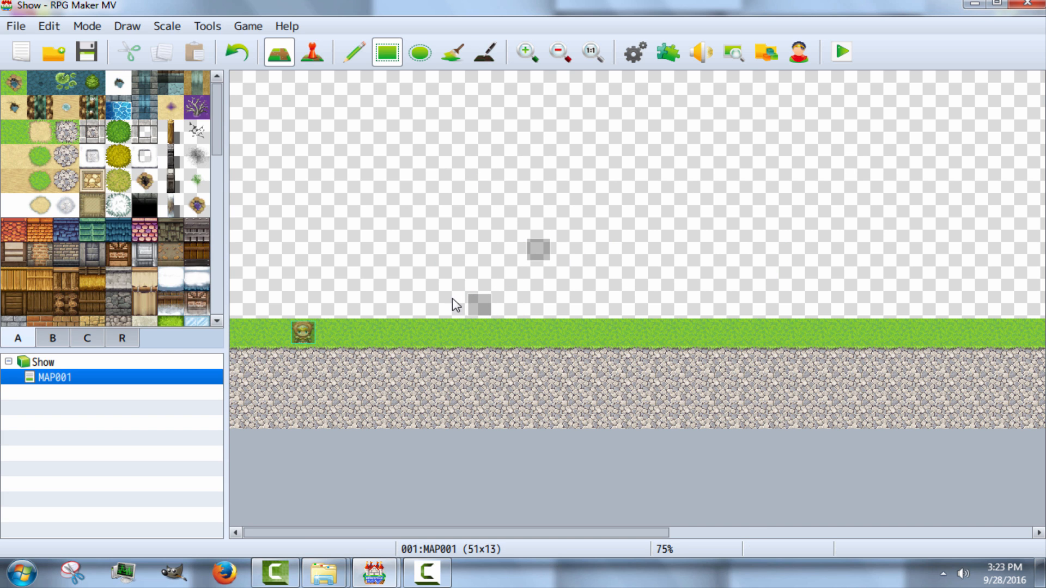
pyautogui.click(312, 52)
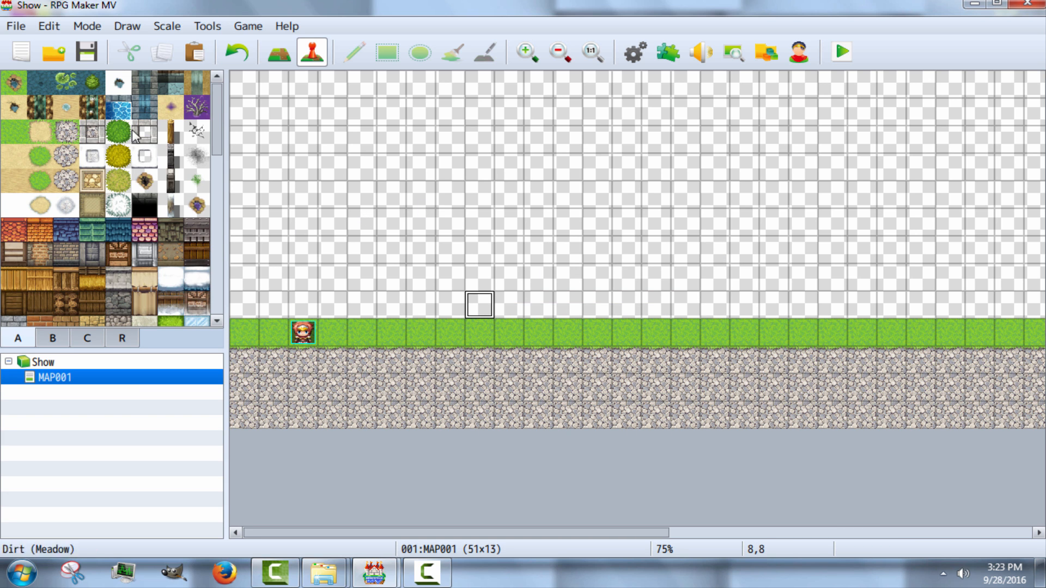
pyautogui.moveTo(5, 135)
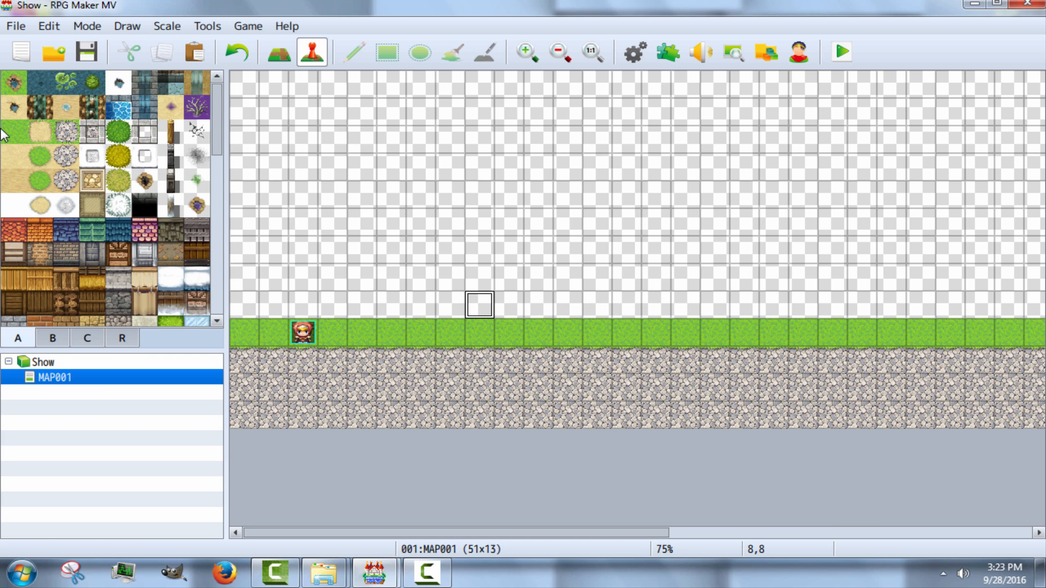
pyautogui.click(277, 52)
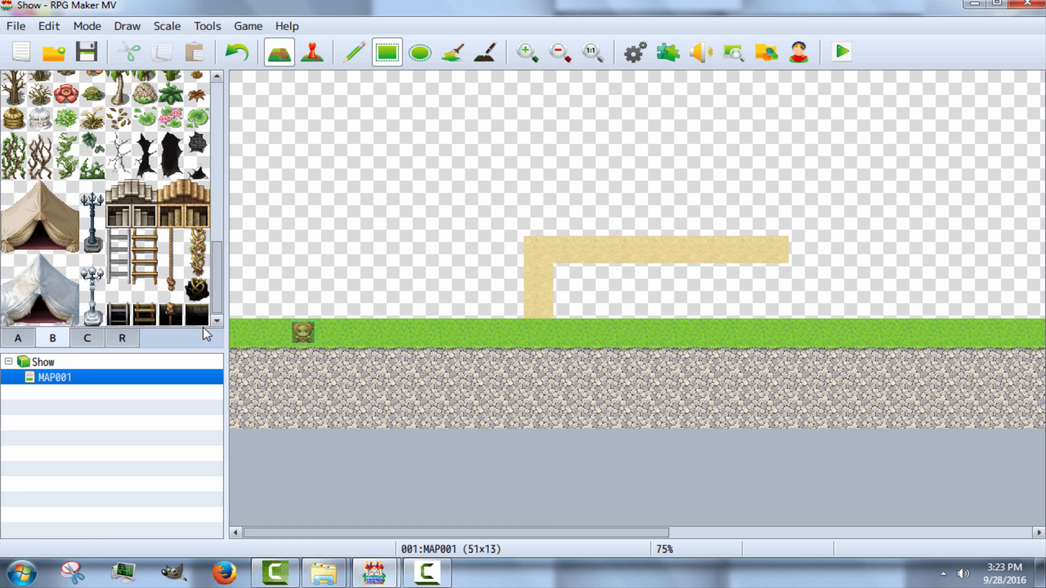
pyautogui.click(117, 260)
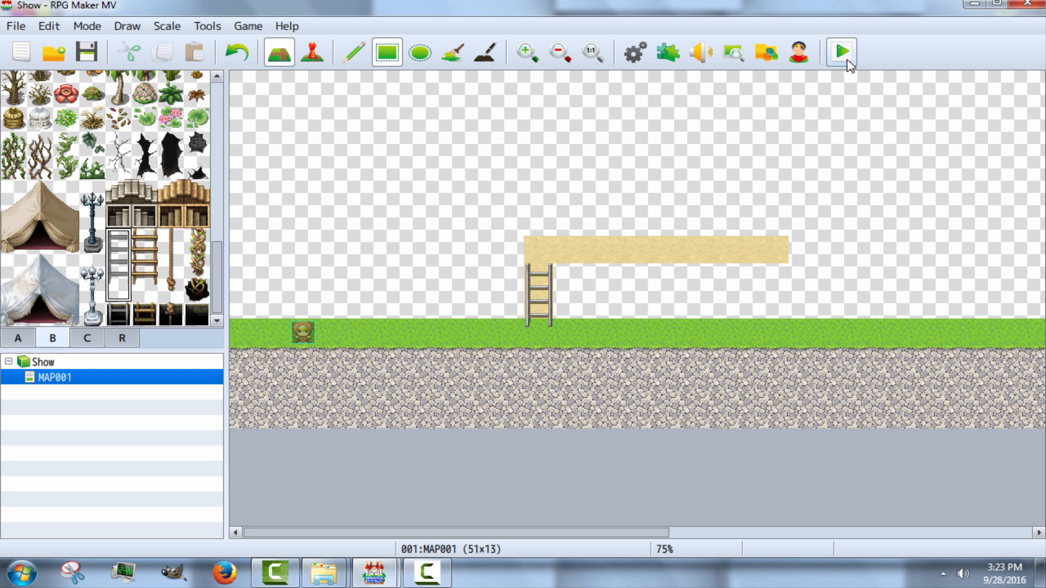
pyautogui.click(841, 52)
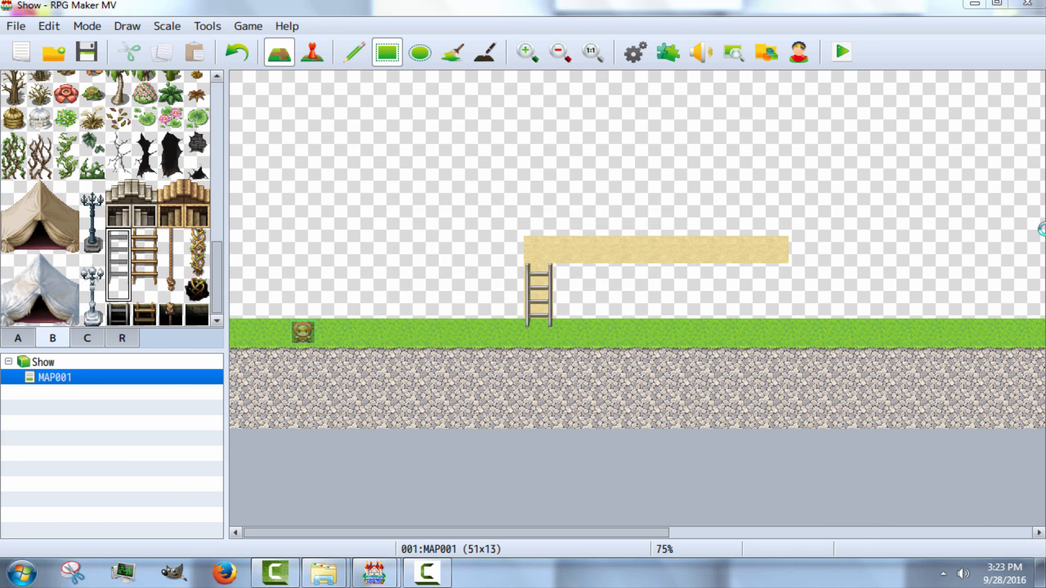
pyautogui.click(840, 52)
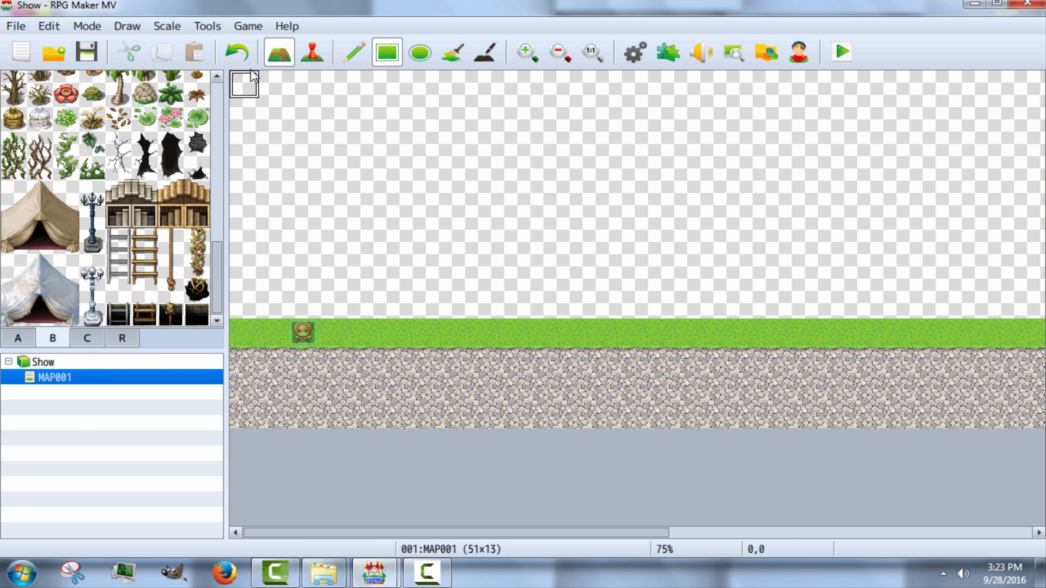
# Step: Set MAP001's parallax image to DarkSpace2 with Loop Horizontally and Show in the Editor enabled
pyautogui.rightClick(54, 376)
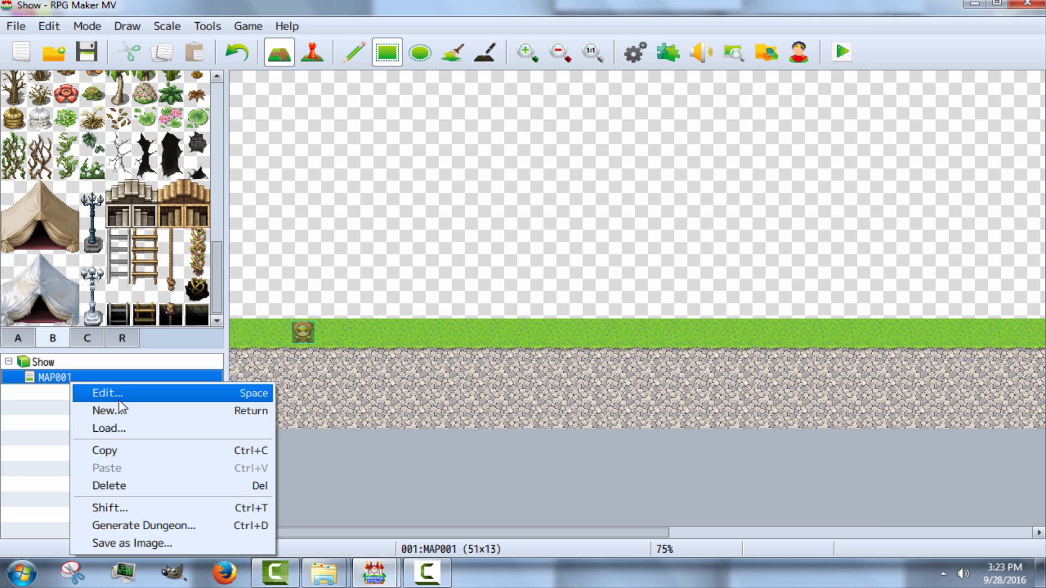
pyautogui.click(105, 393)
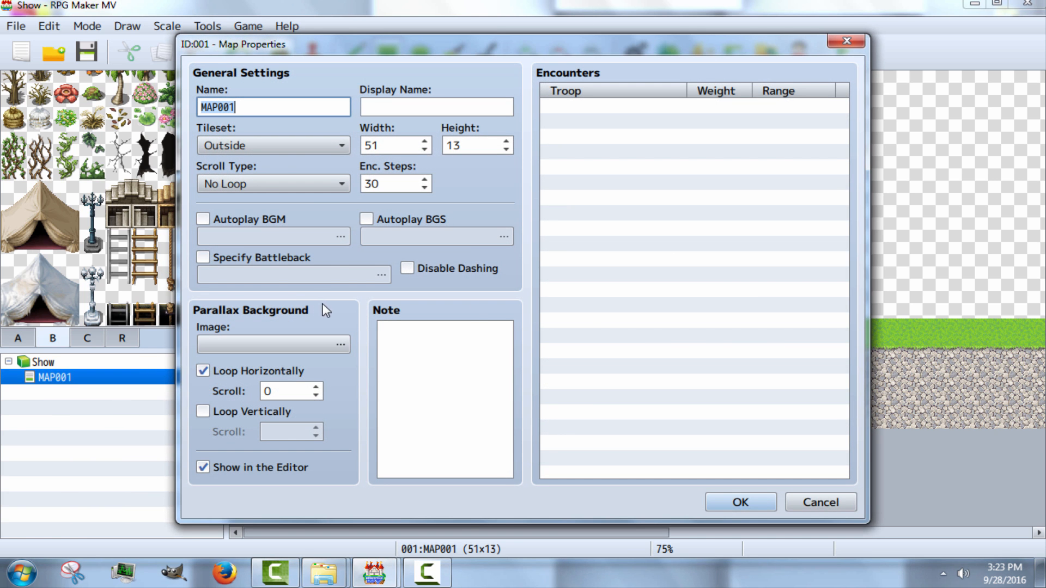
pyautogui.moveTo(999, 203)
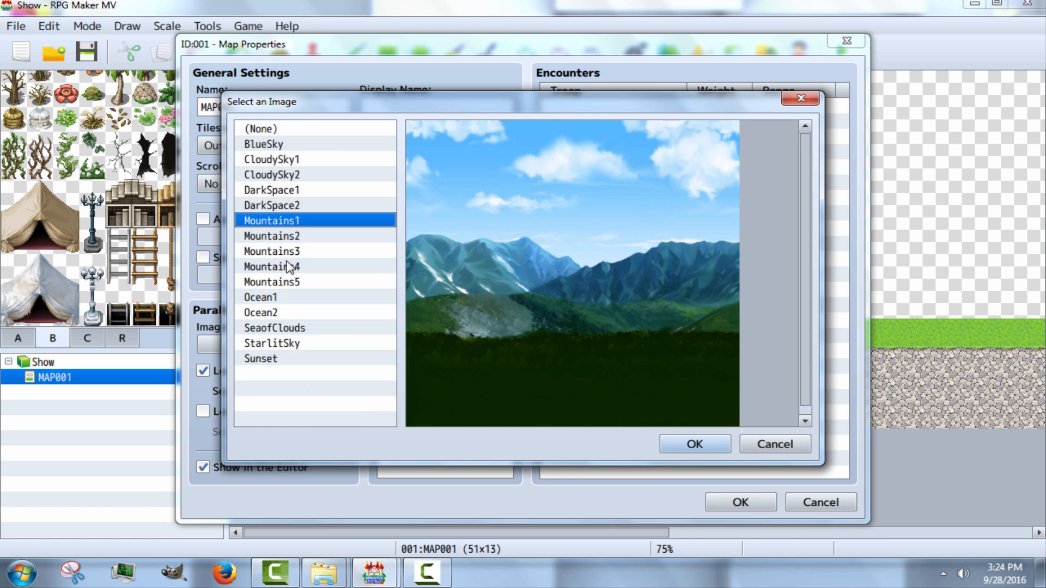
pyautogui.moveTo(483, 283)
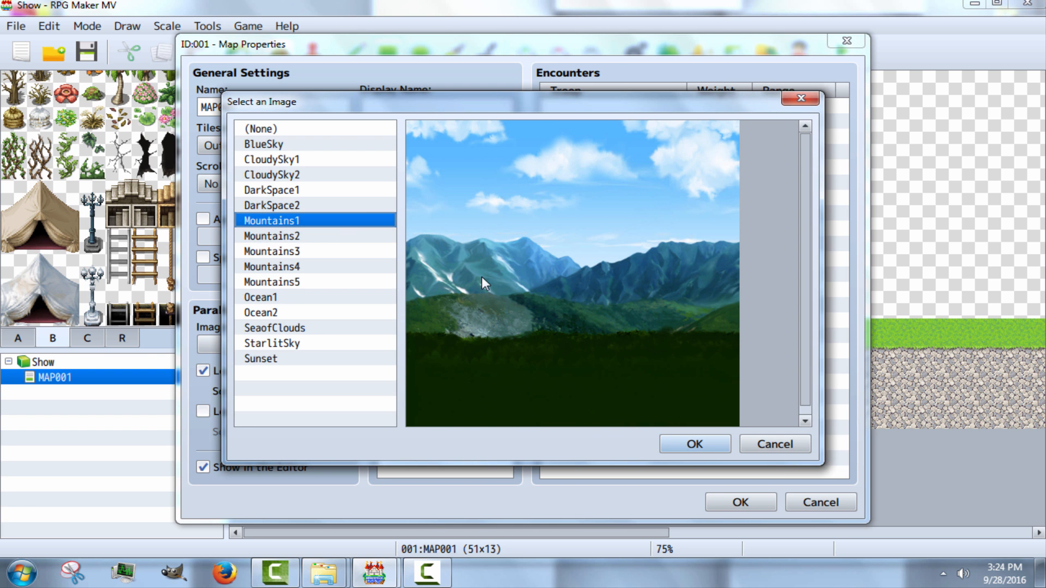
pyautogui.click(271, 205)
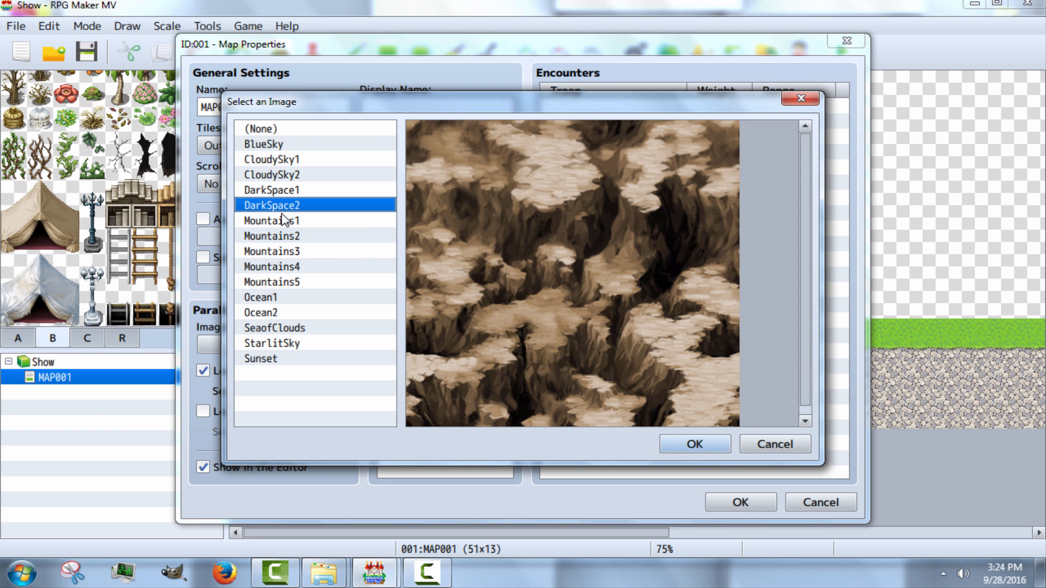
pyautogui.click(694, 444)
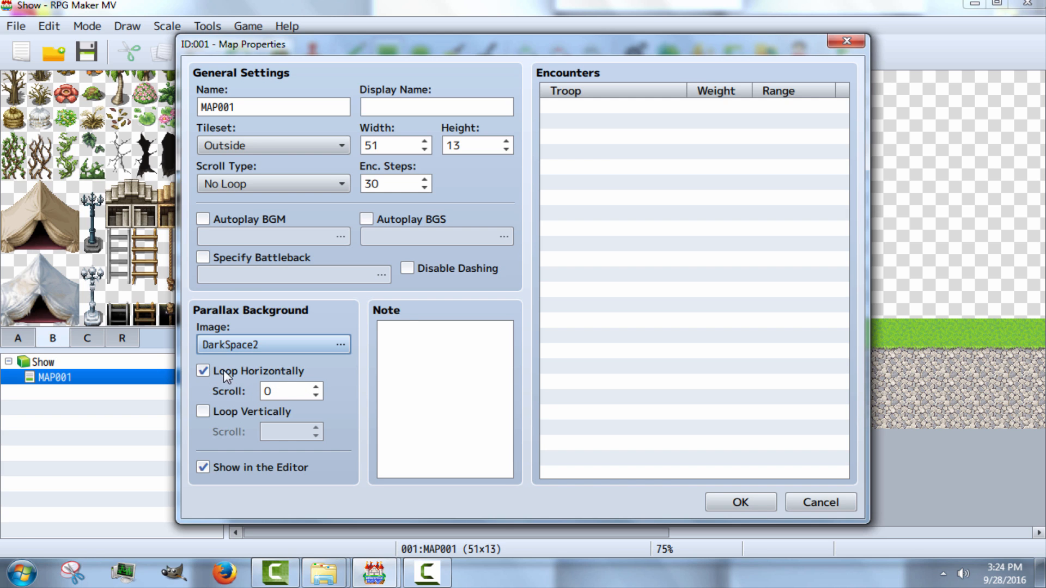
pyautogui.click(290, 391)
pyautogui.write('5')
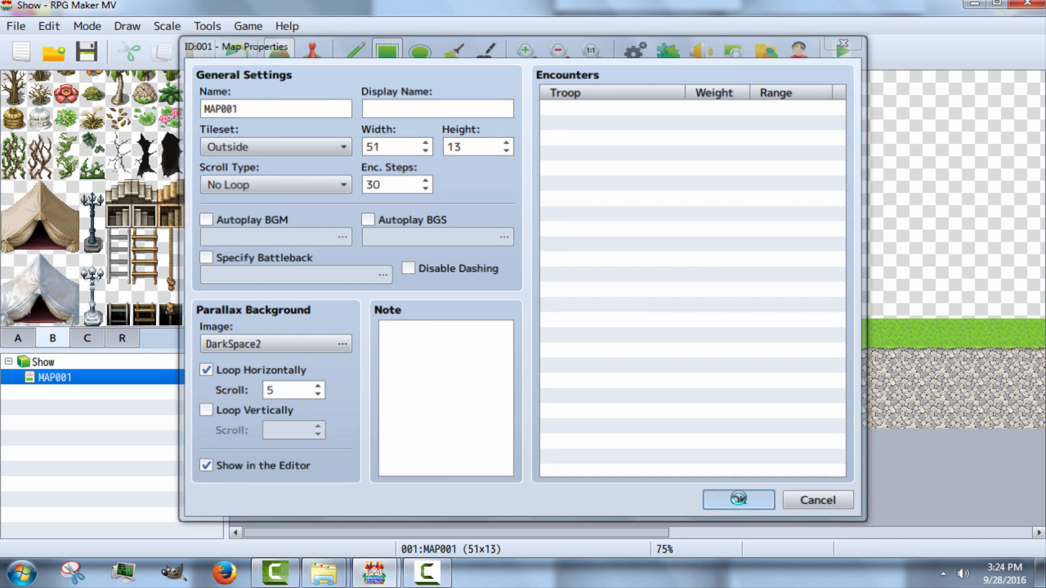
pyautogui.click(736, 500)
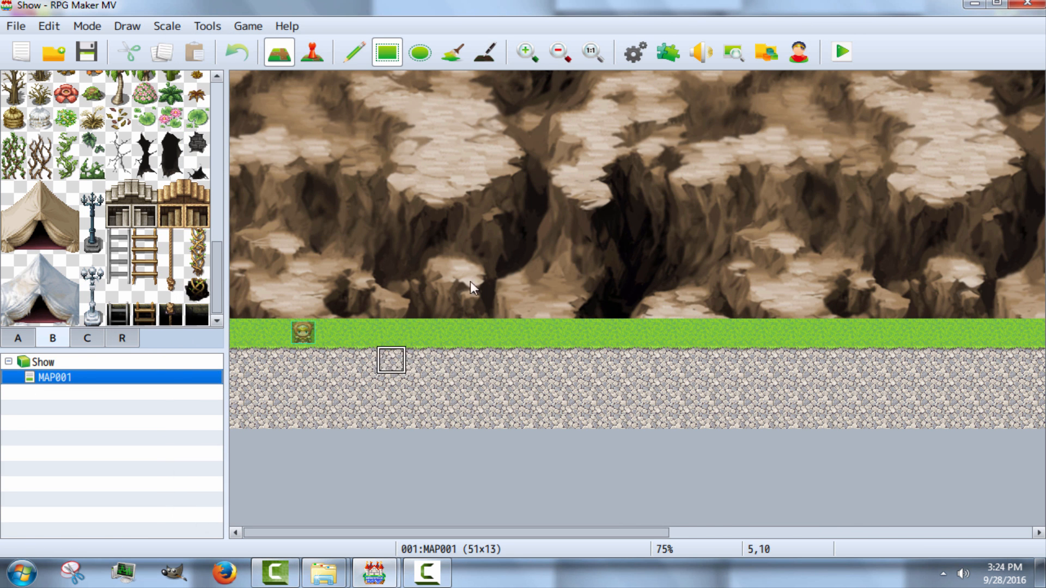
# Step: Paint tab A sand over the grass and stone ground rows, answering the save prompt
pyautogui.click(17, 337)
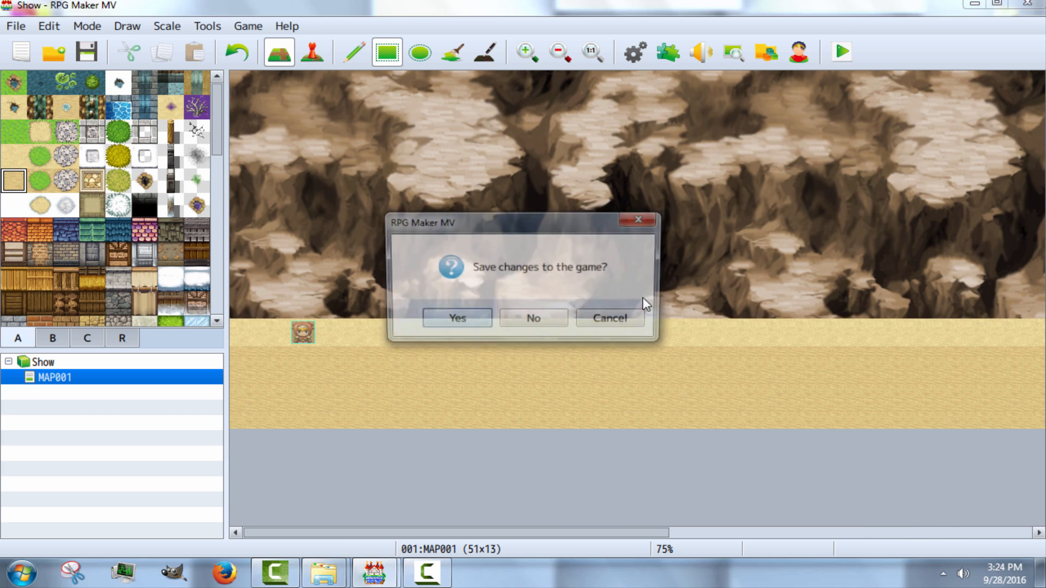
pyautogui.click(456, 316)
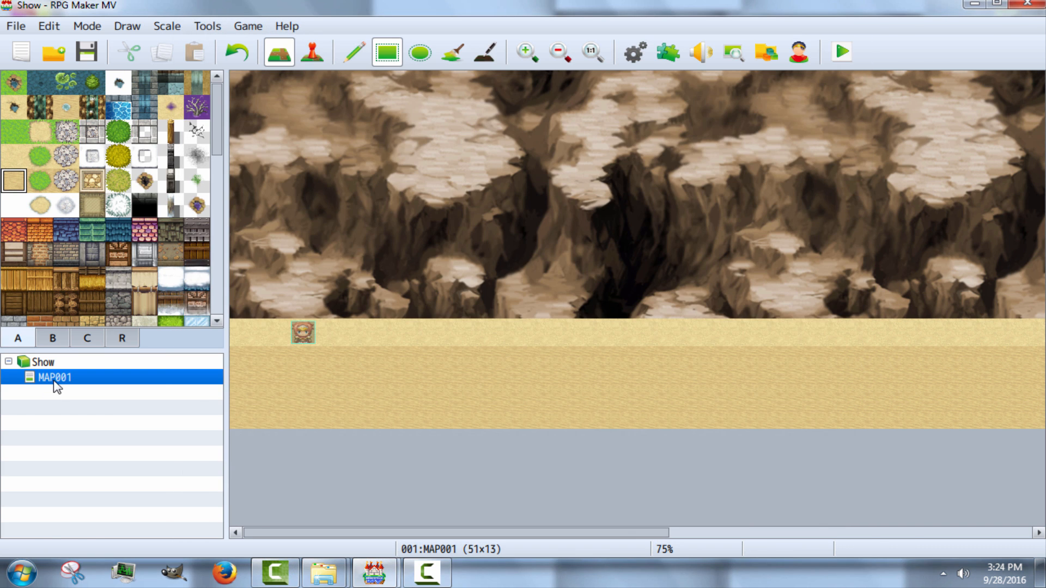
# Step: Keep DarkSpace2 as MAP001's background but set its scroll speed to 0
pyautogui.doubleClick(55, 376)
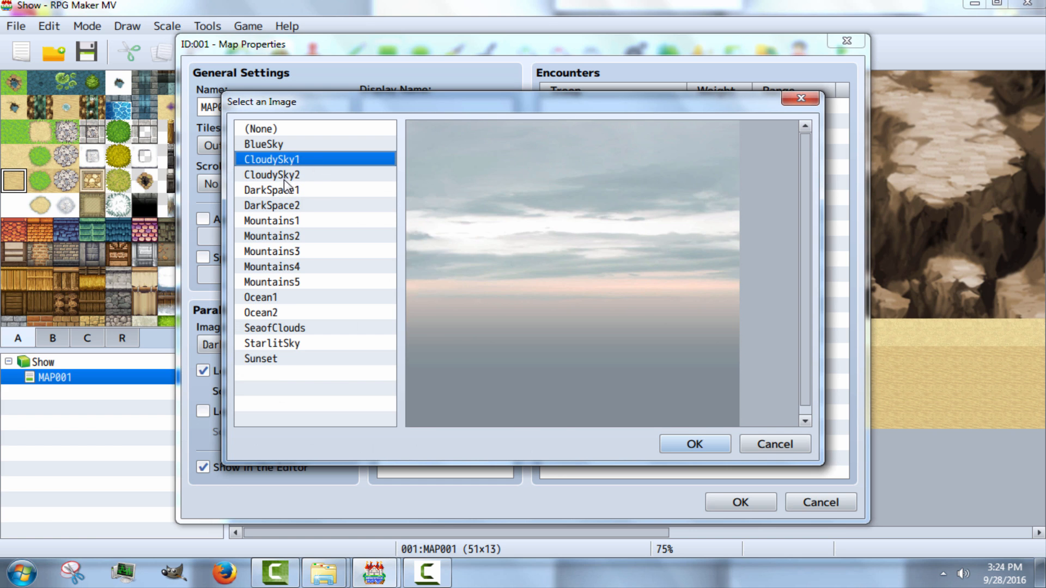
pyautogui.moveTo(155, 146)
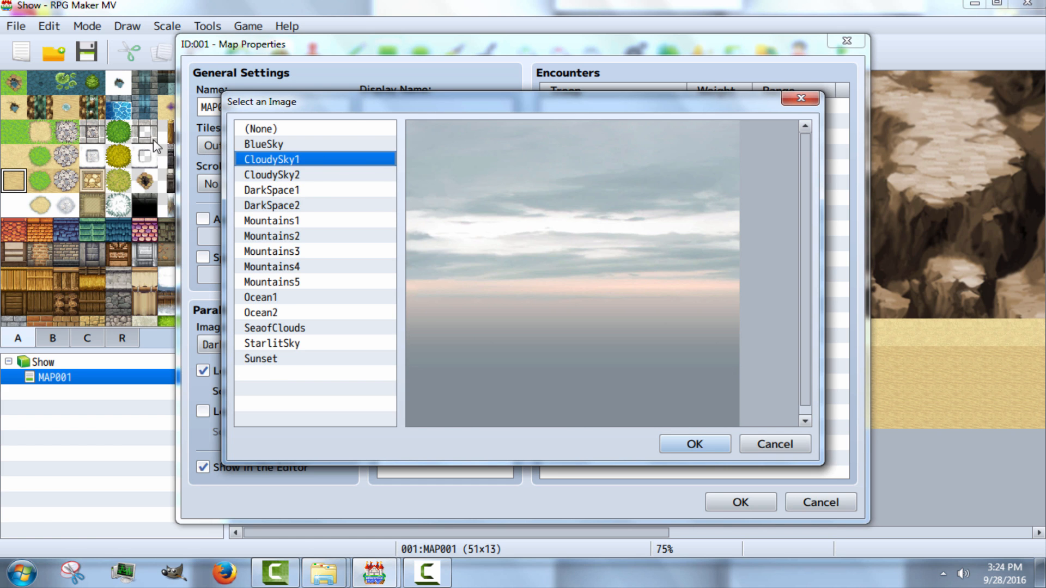
pyautogui.click(271, 236)
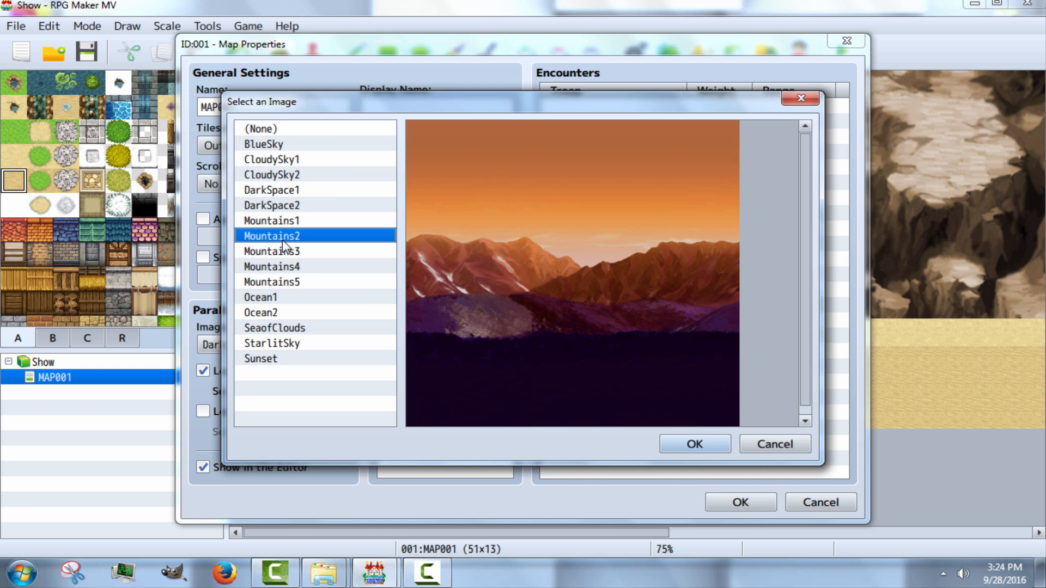
pyautogui.click(271, 266)
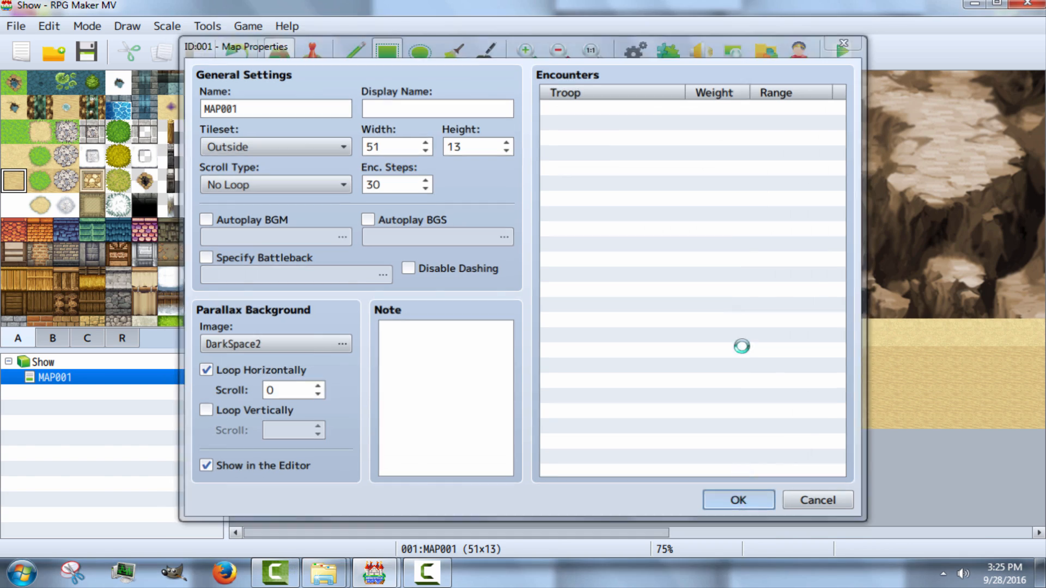
pyautogui.click(737, 499)
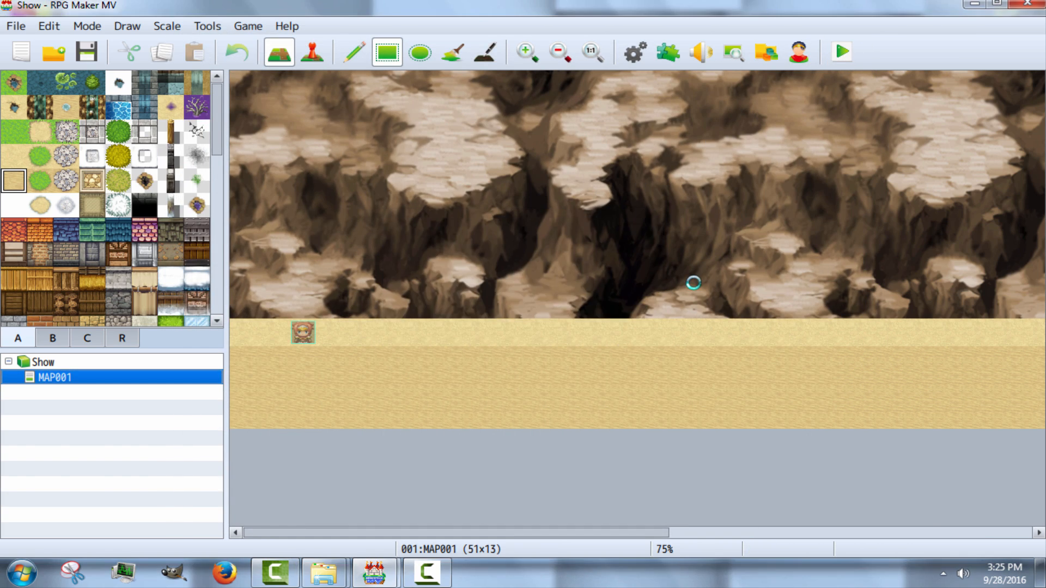
# Step: Playtest the game with New Game
pyautogui.click(840, 52)
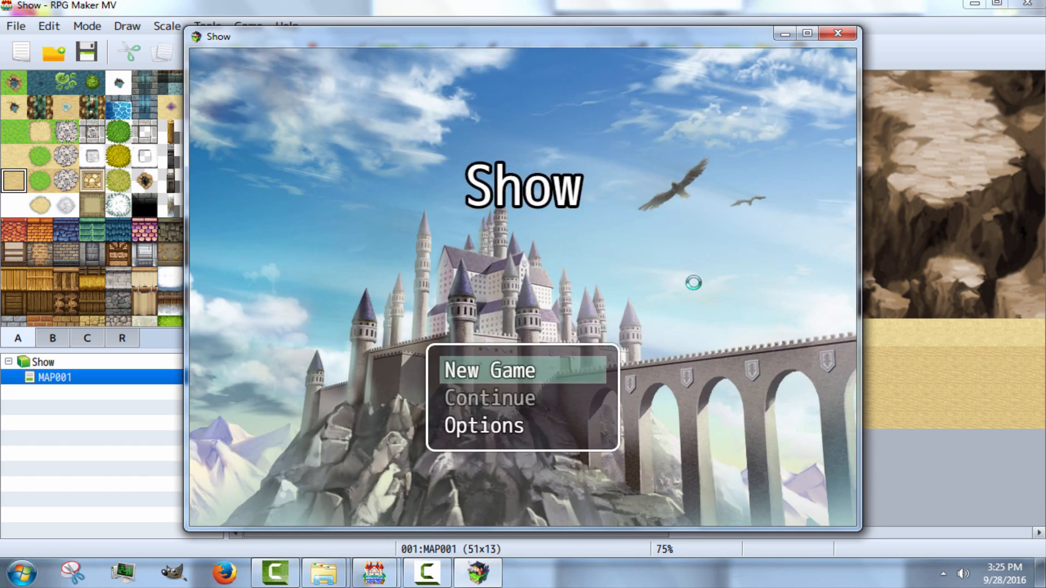
pyautogui.click(489, 370)
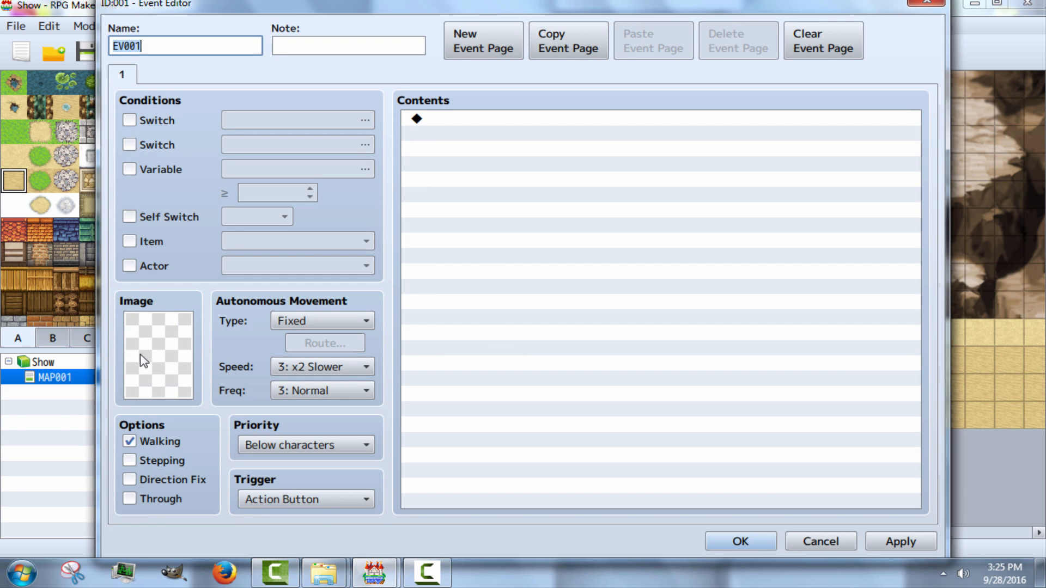
# Step: Set EV001 to trigger on Event Touch with priority Above Characters
pyautogui.click(305, 499)
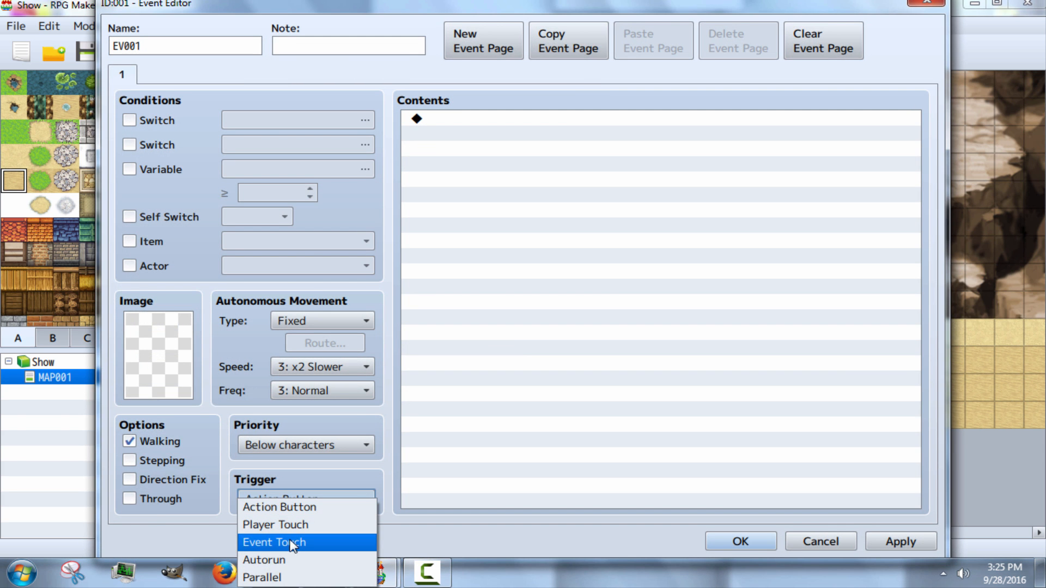
pyautogui.click(274, 541)
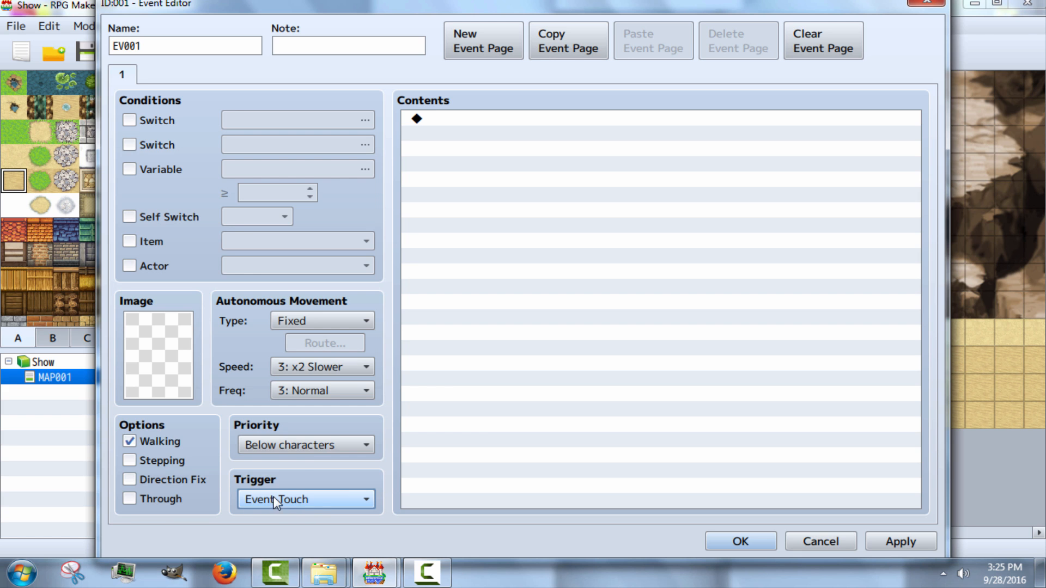
pyautogui.click(305, 444)
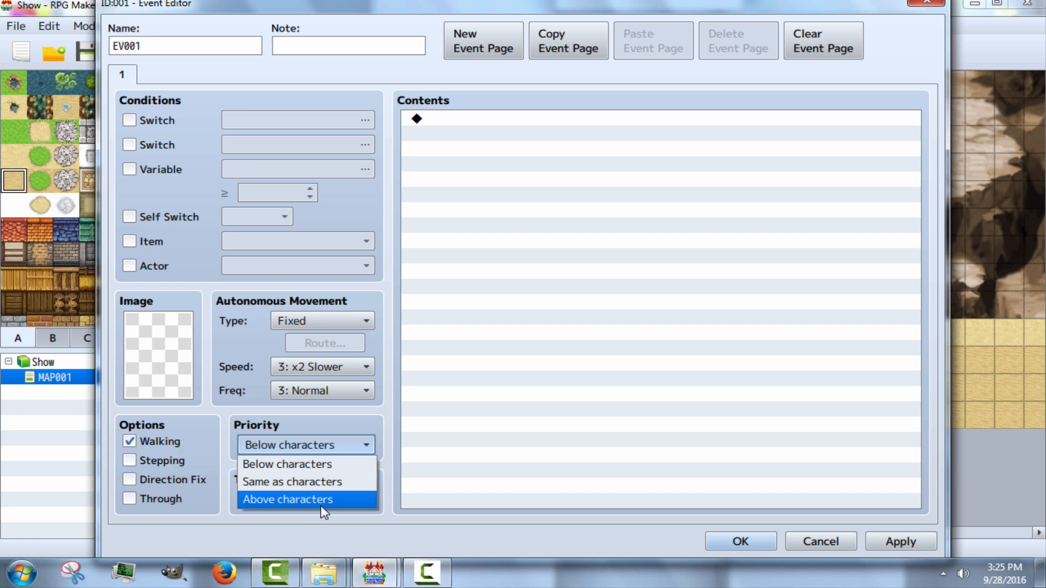
pyautogui.click(287, 499)
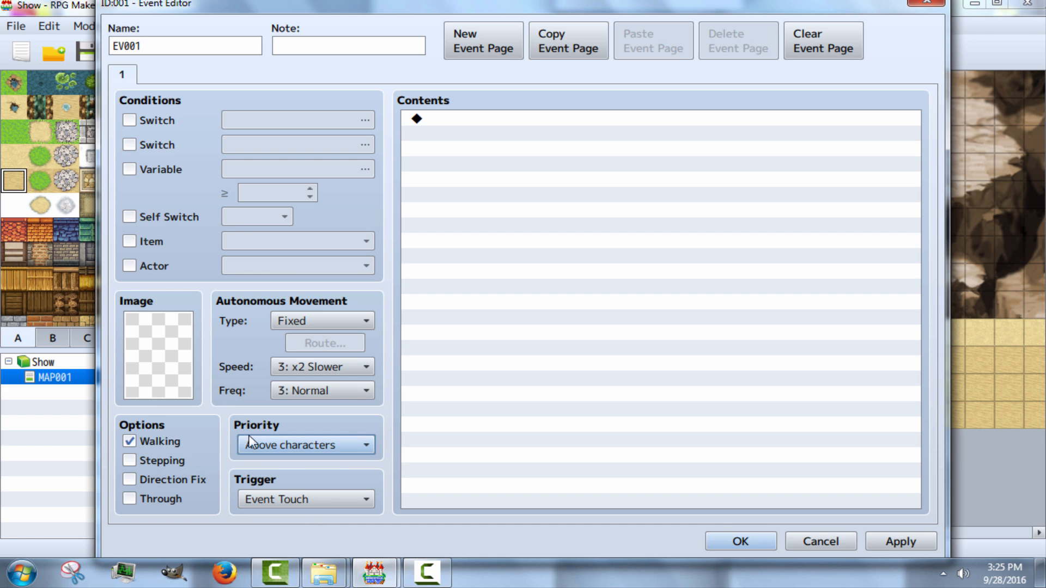
pyautogui.click(305, 445)
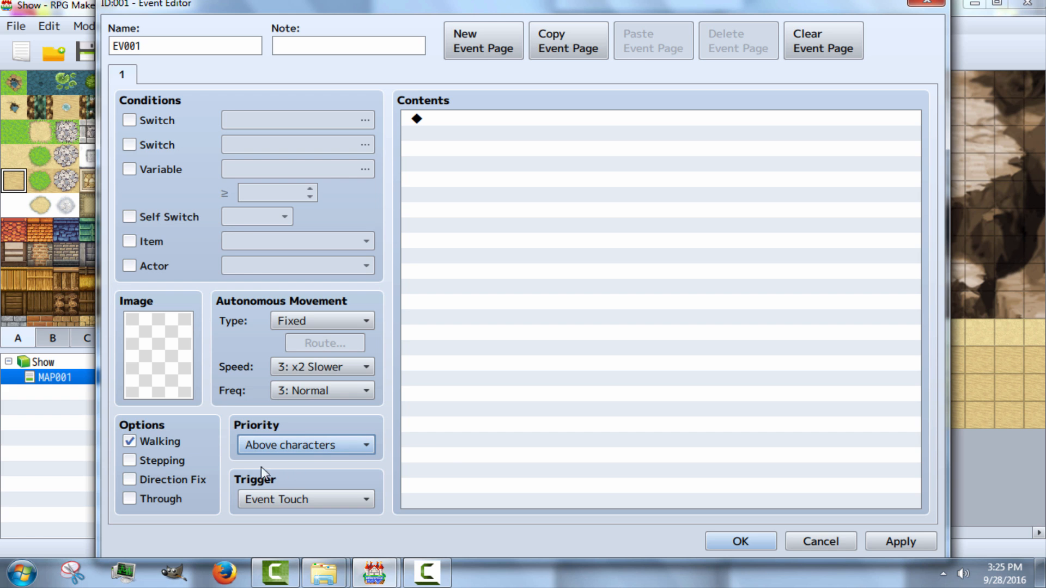
pyautogui.moveTo(288, 432)
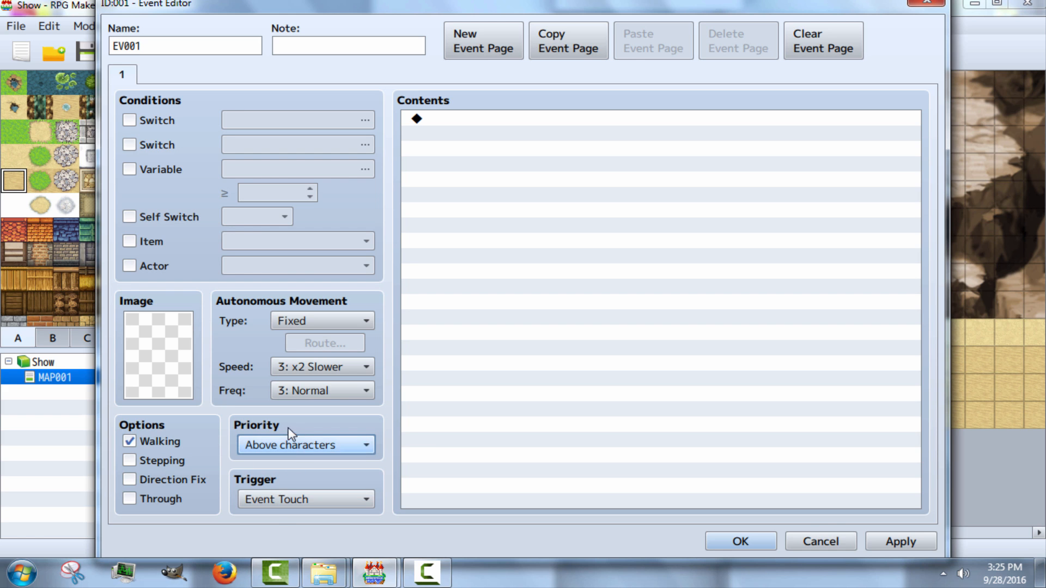
pyautogui.moveTo(223, 458)
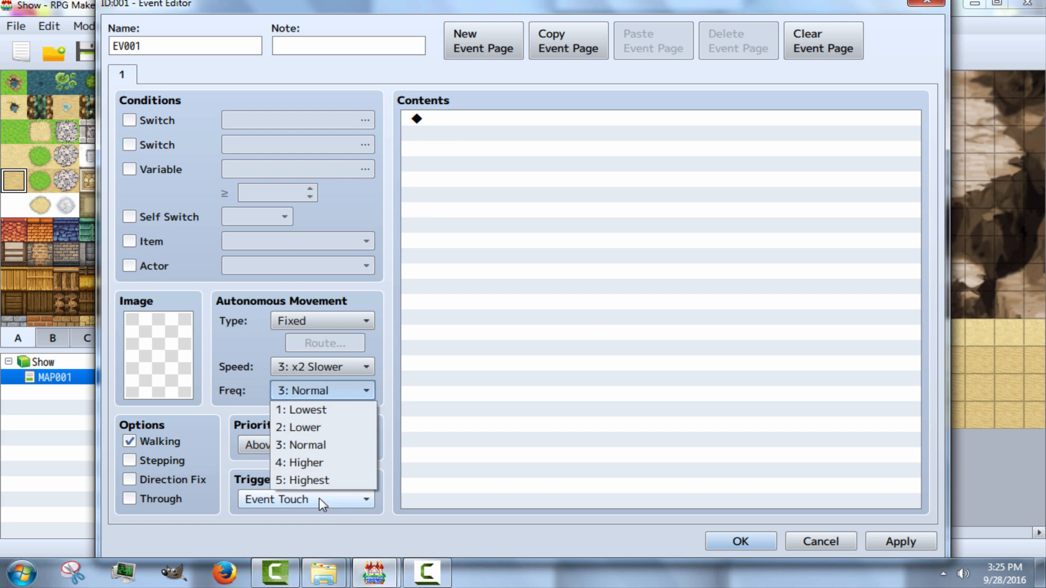
# Step: Give EV001 Custom movement at Normal speed, Highest frequency, with a repeating Move toward Player route
pyautogui.click(321, 368)
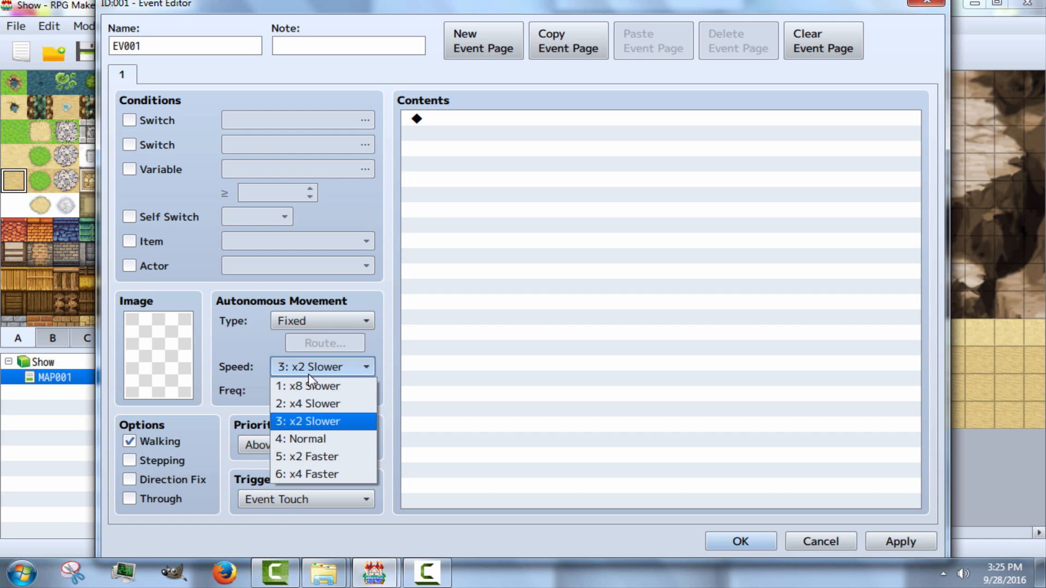
pyautogui.click(320, 320)
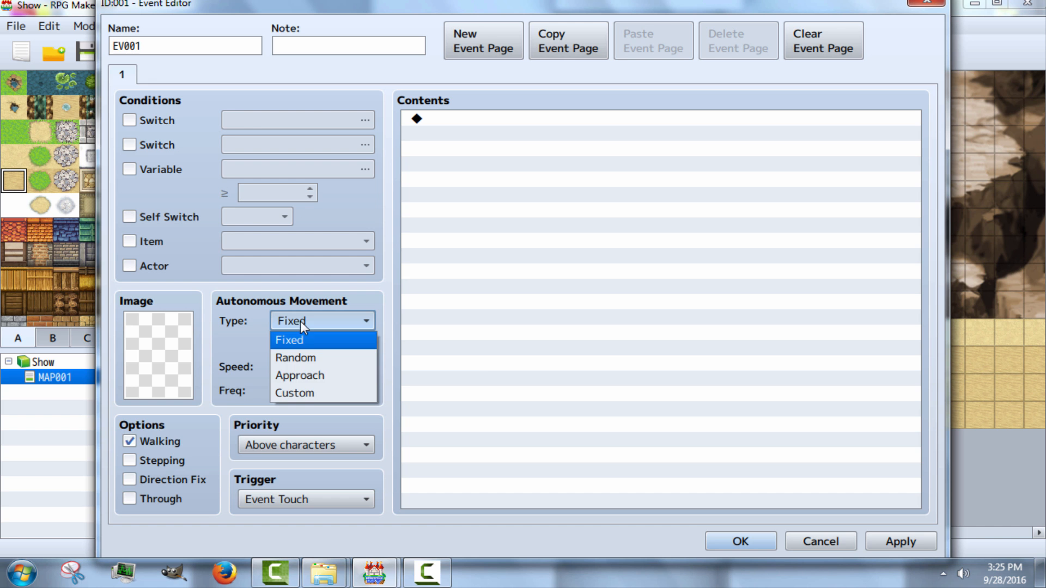
pyautogui.click(294, 393)
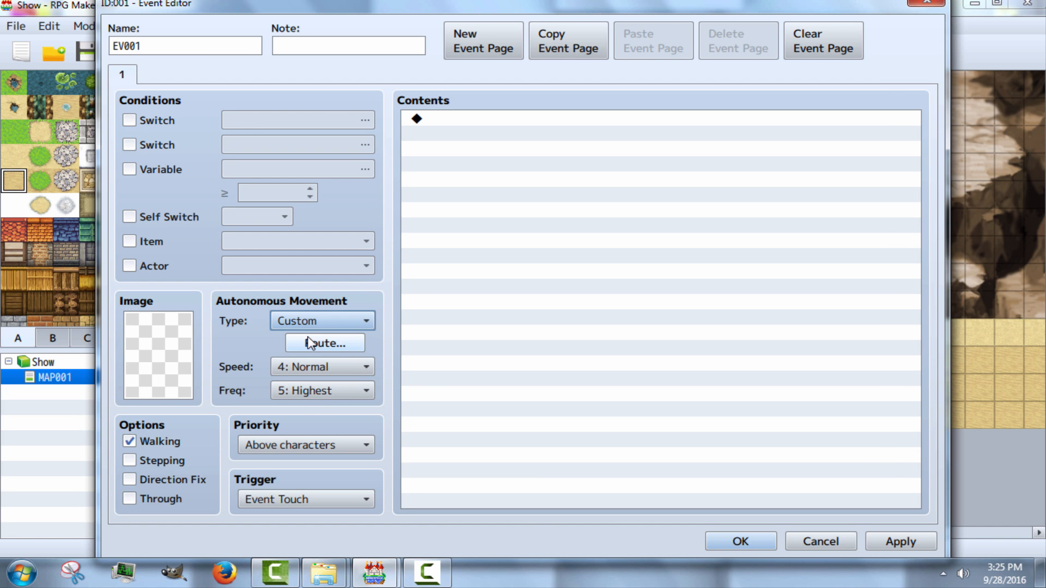
pyautogui.click(324, 343)
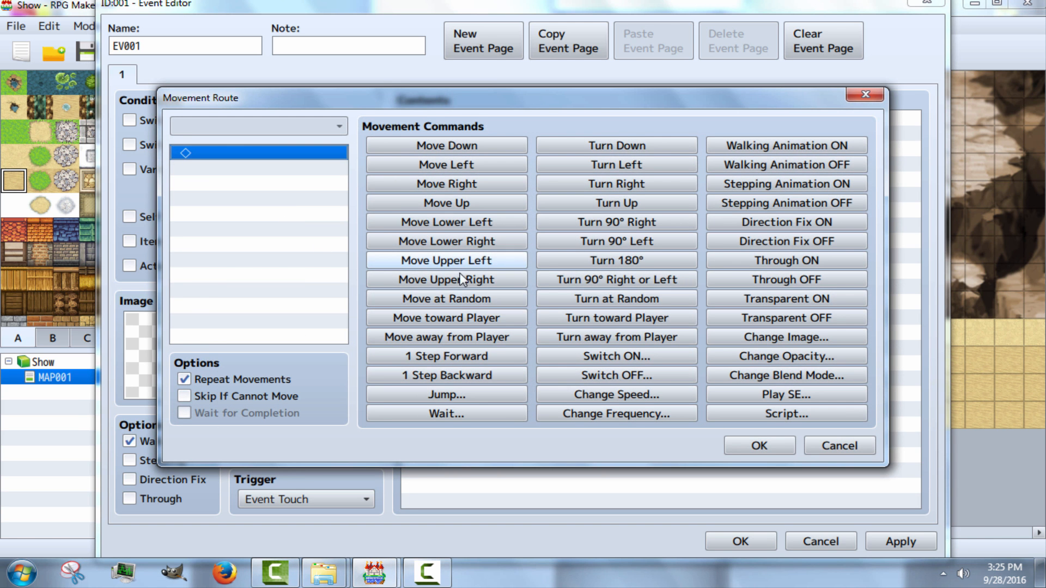
pyautogui.moveTo(445, 317)
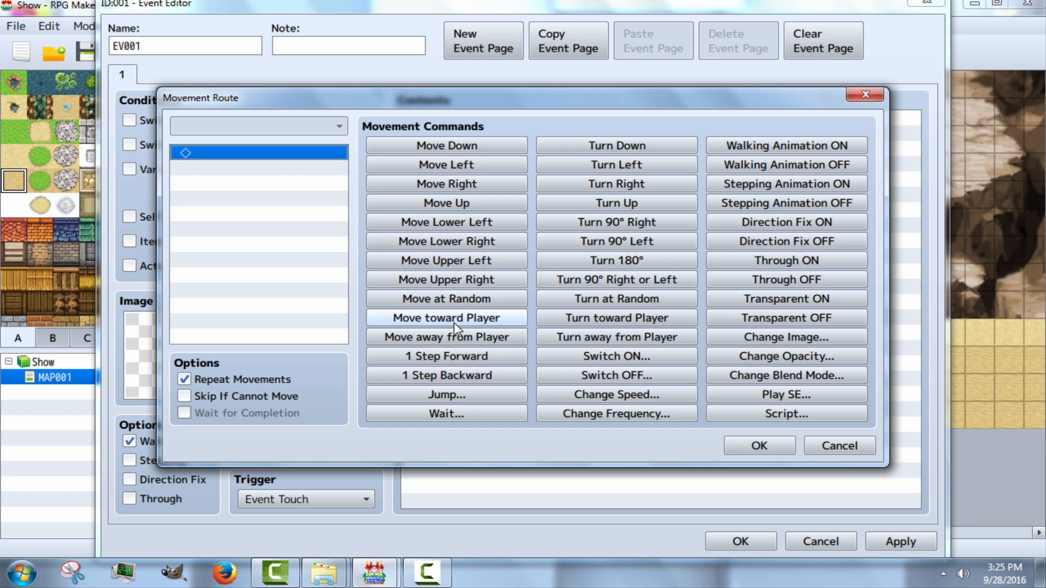
pyautogui.click(445, 317)
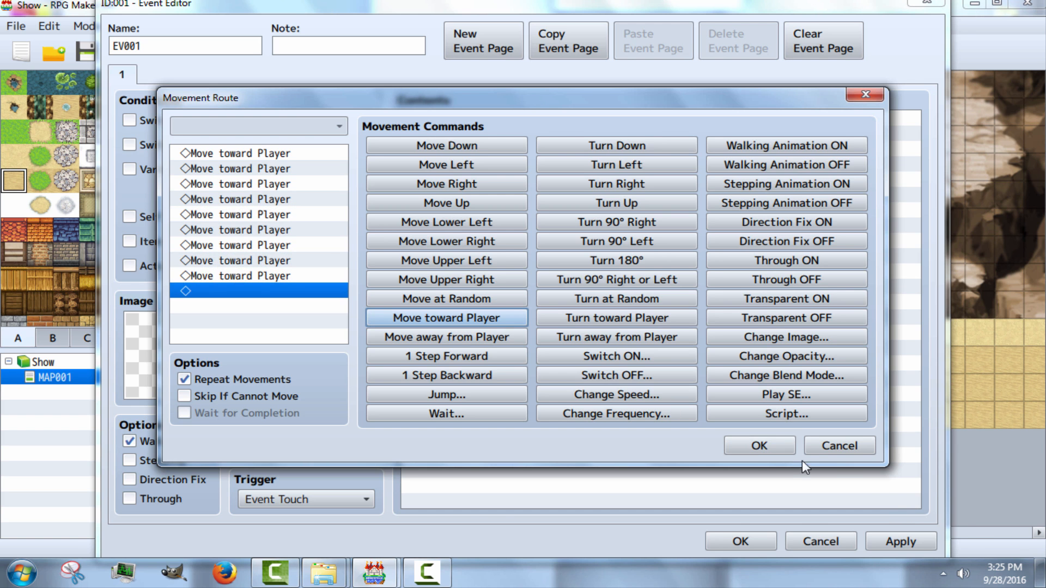
pyautogui.click(758, 445)
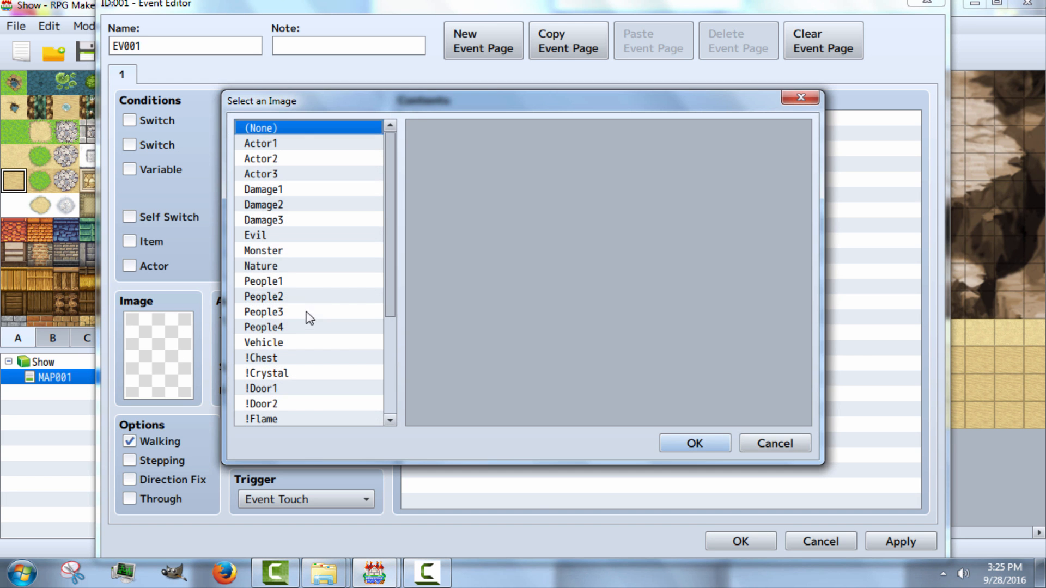
# Step: Choose the grey-haired character sprite as the event's image
pyautogui.click(263, 312)
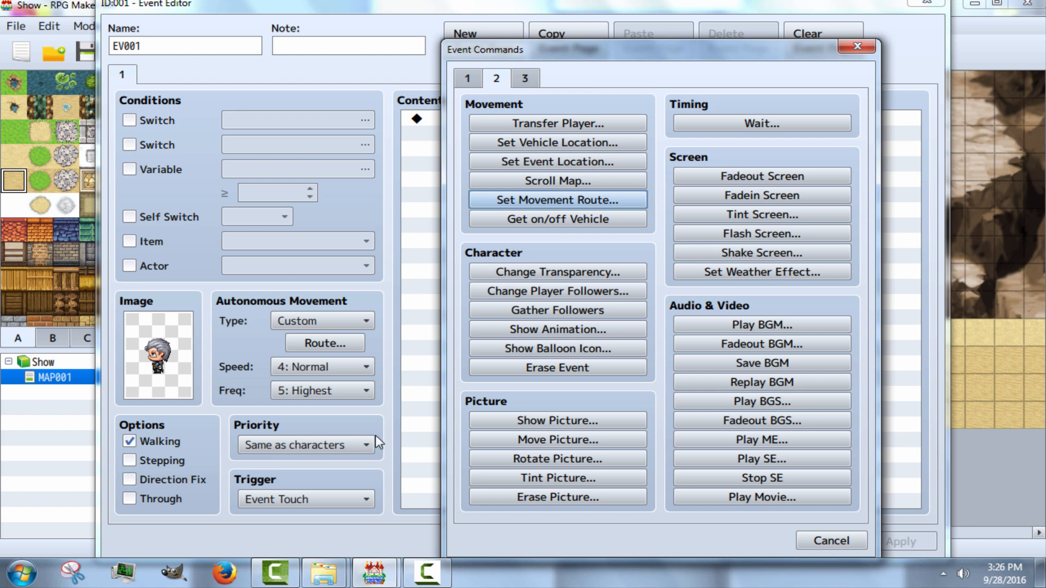
# Step: Add a movement route for the player and a Hit Physical animation on the player
pyautogui.click(557, 199)
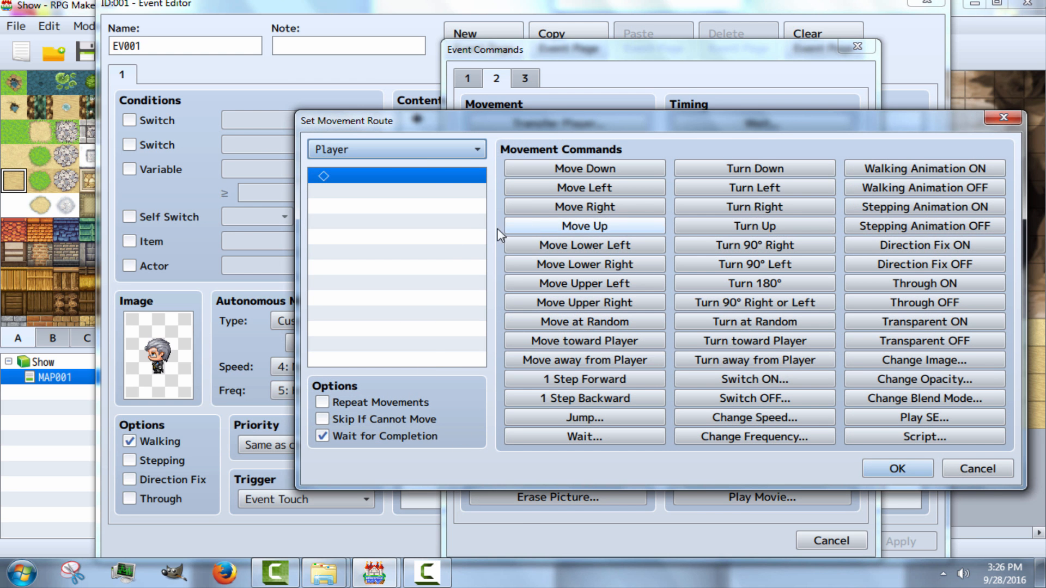
pyautogui.moveTo(583, 302)
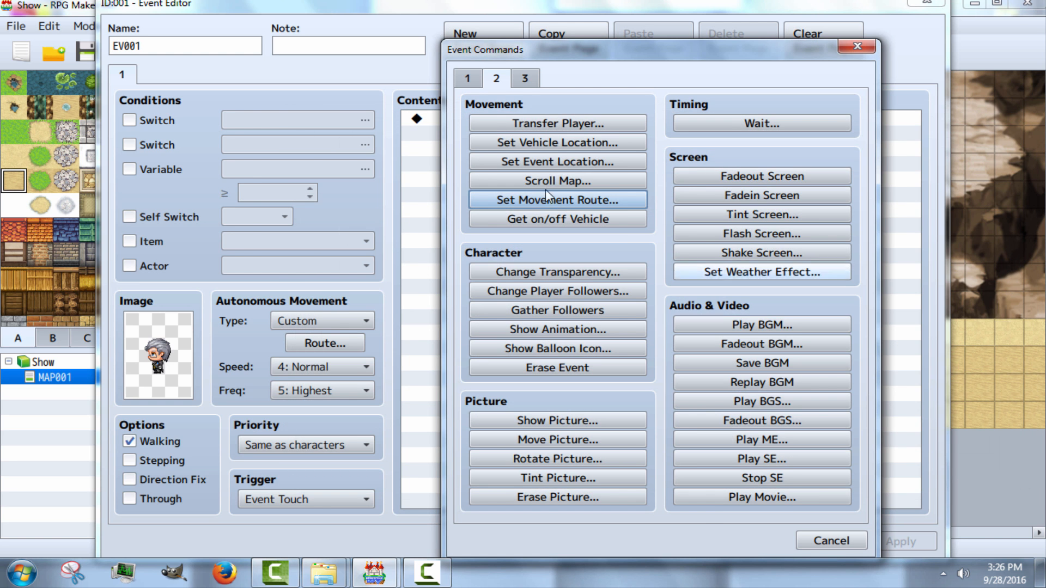
pyautogui.moveTo(556, 348)
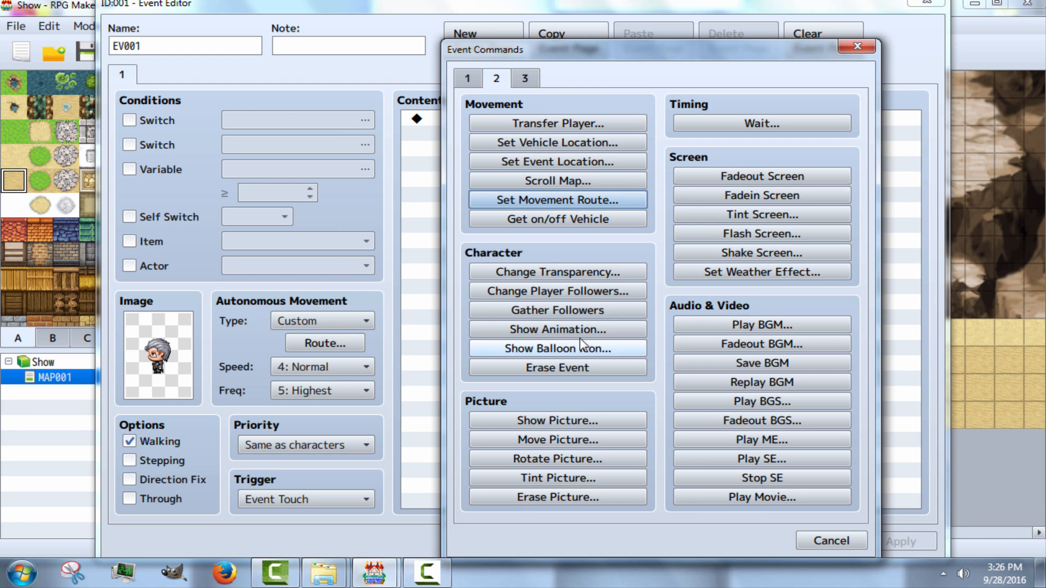
pyautogui.click(555, 329)
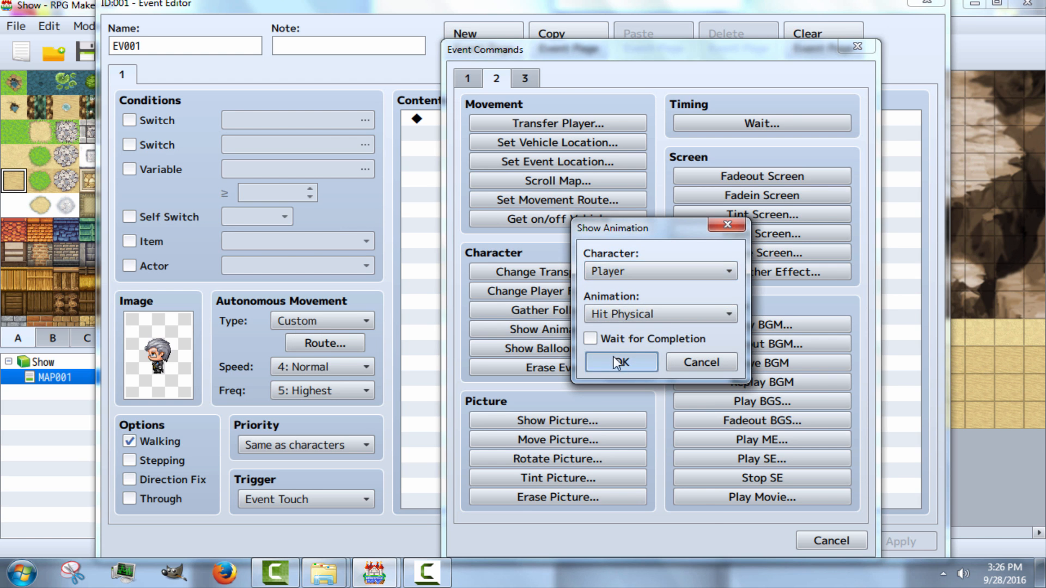
pyautogui.click(618, 361)
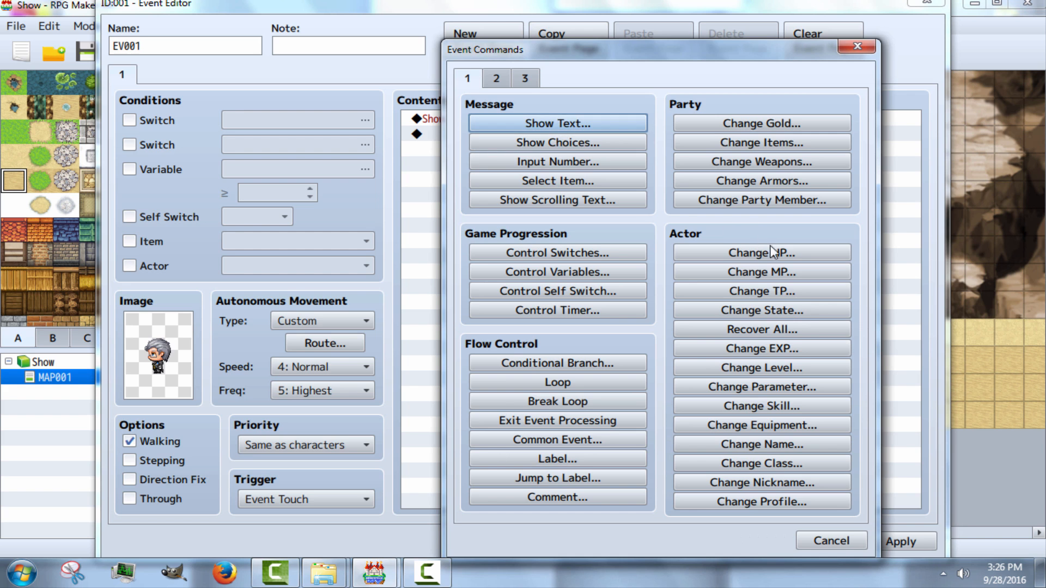
# Step: Add Change HP decreasing the whole party by constant 5 with knockout allowed, and draw the enemy above characters
pyautogui.click(759, 252)
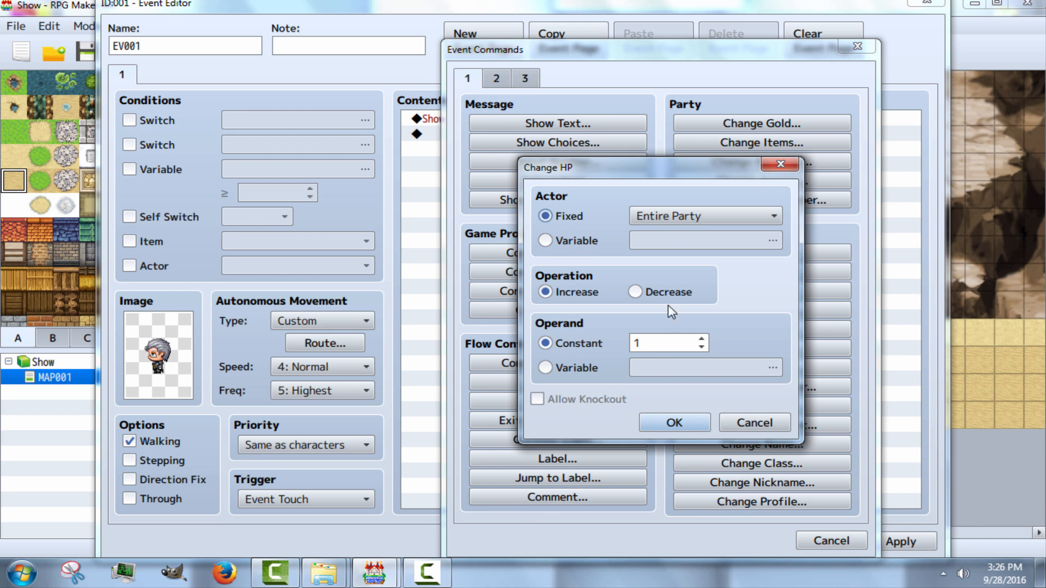
pyautogui.click(634, 291)
pyautogui.write('5')
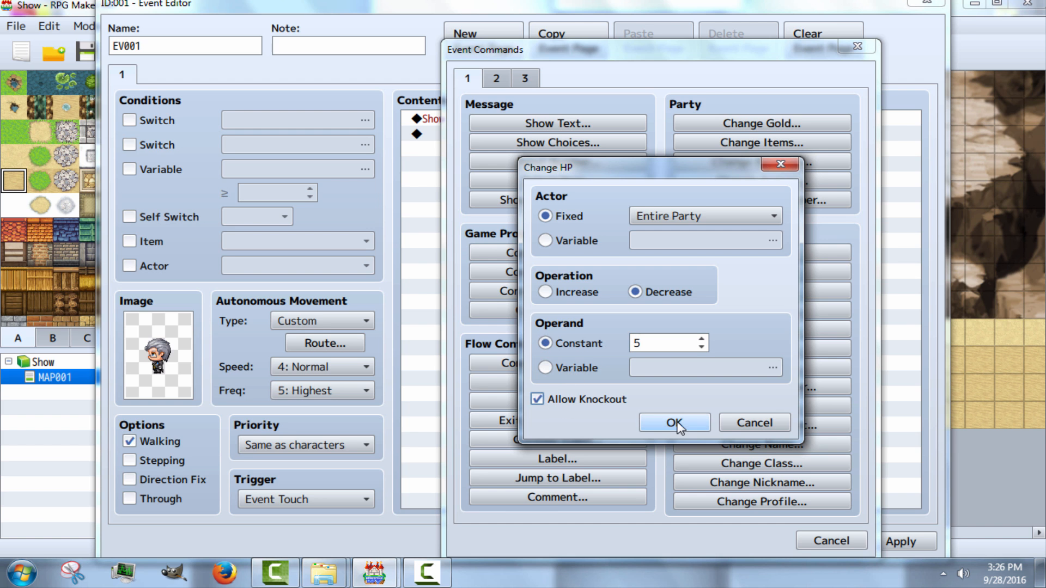
pyautogui.click(674, 422)
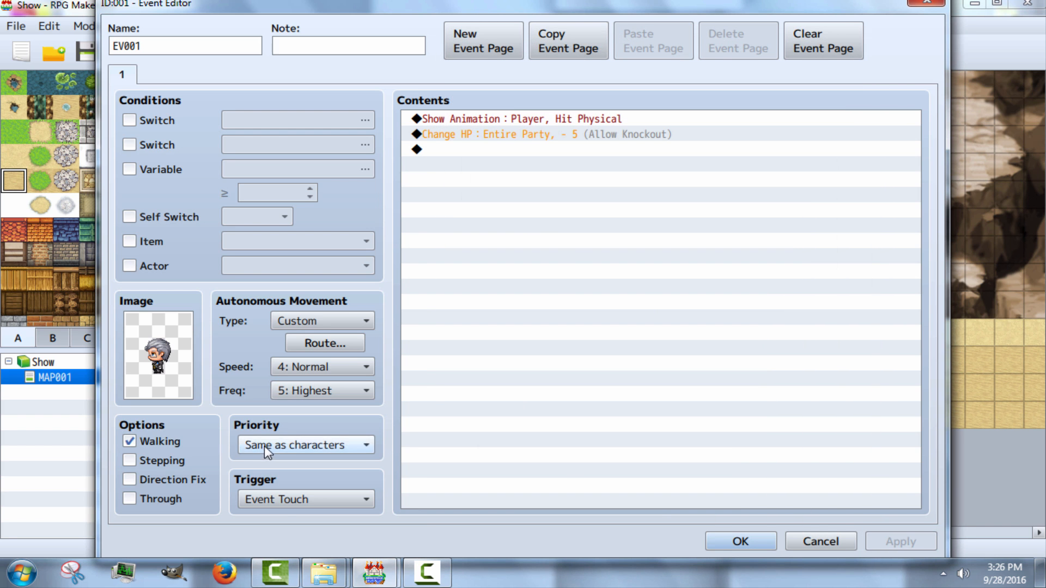
pyautogui.click(303, 445)
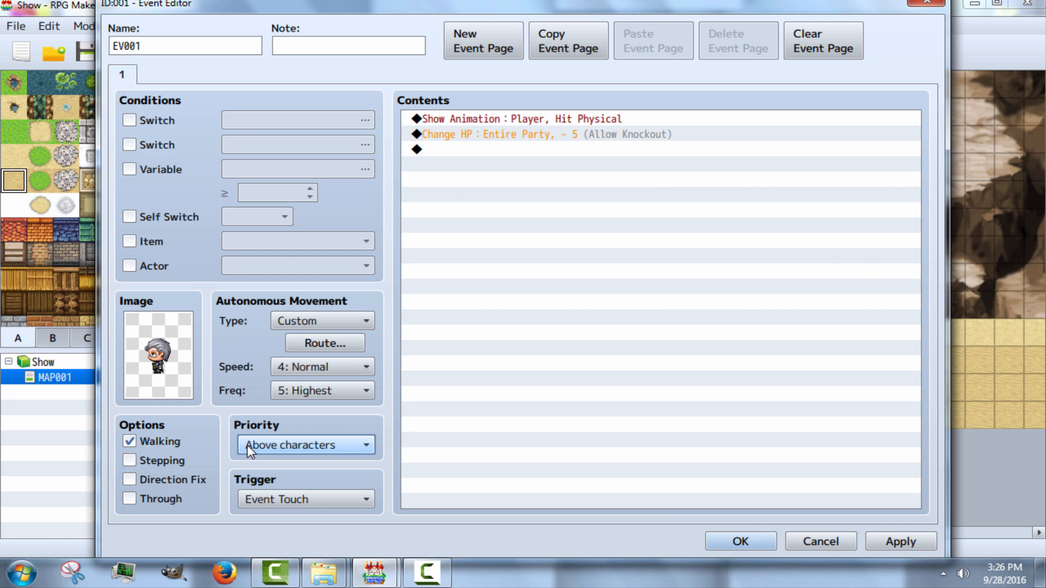
pyautogui.click(739, 541)
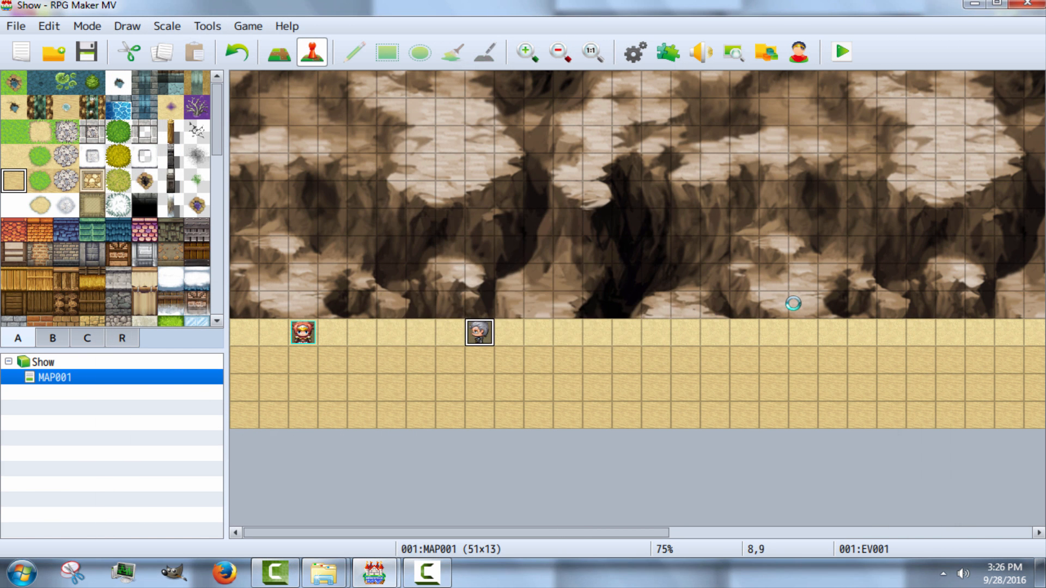
pyautogui.click(842, 52)
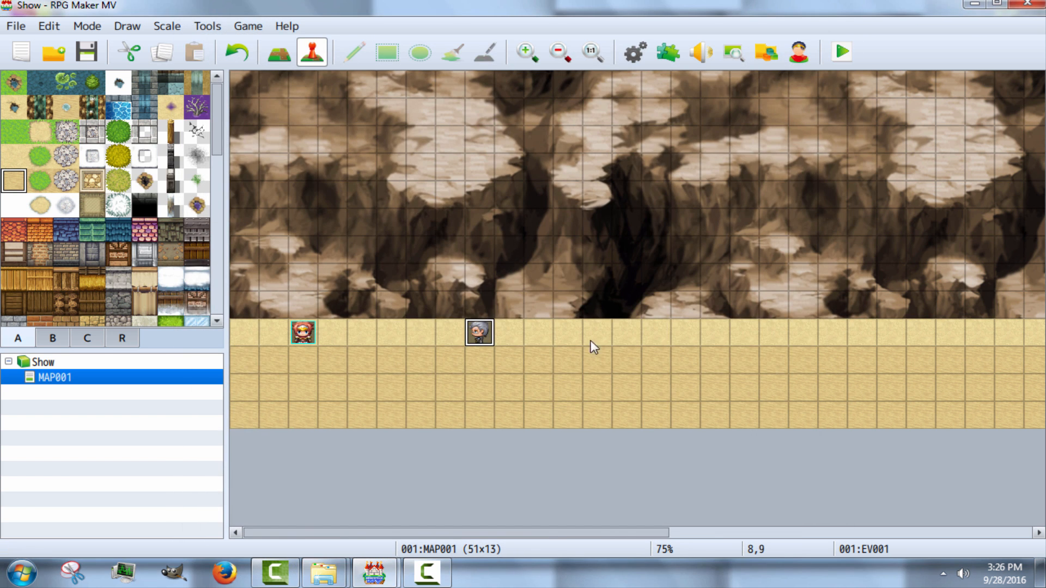
pyautogui.moveTo(352, 189)
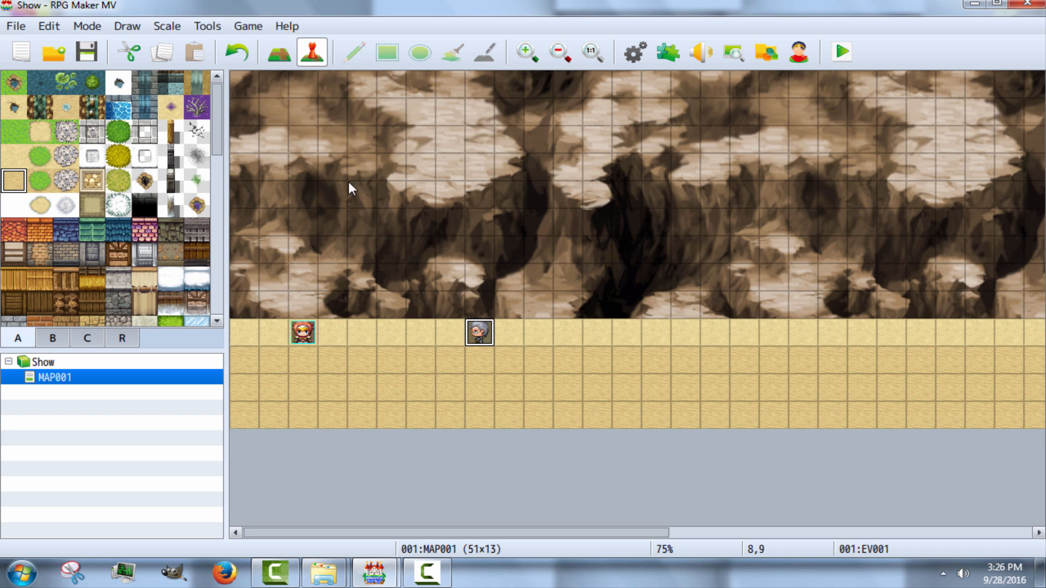
pyautogui.moveTo(733, 340)
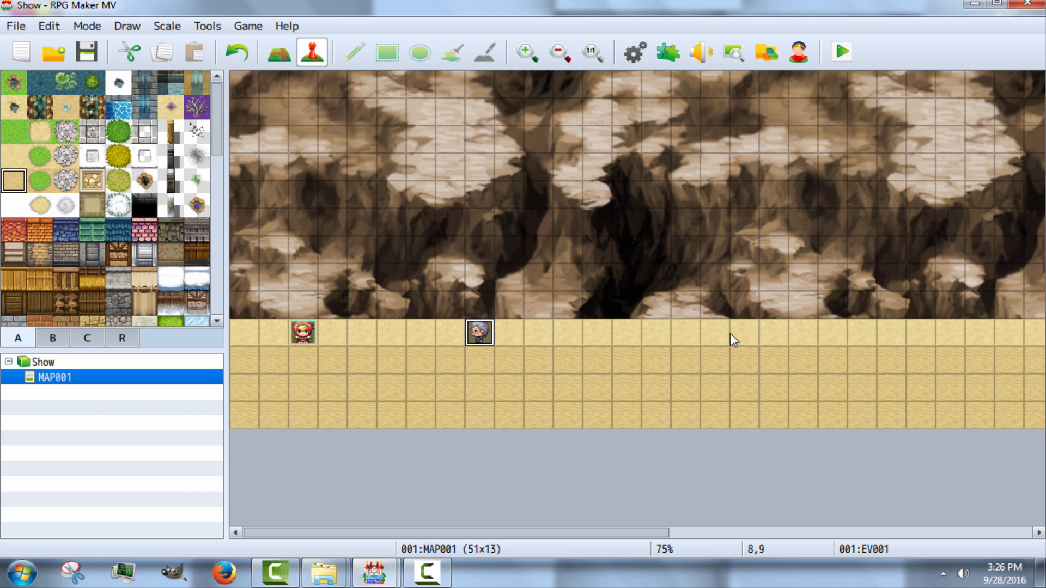
pyautogui.moveTo(340, 165)
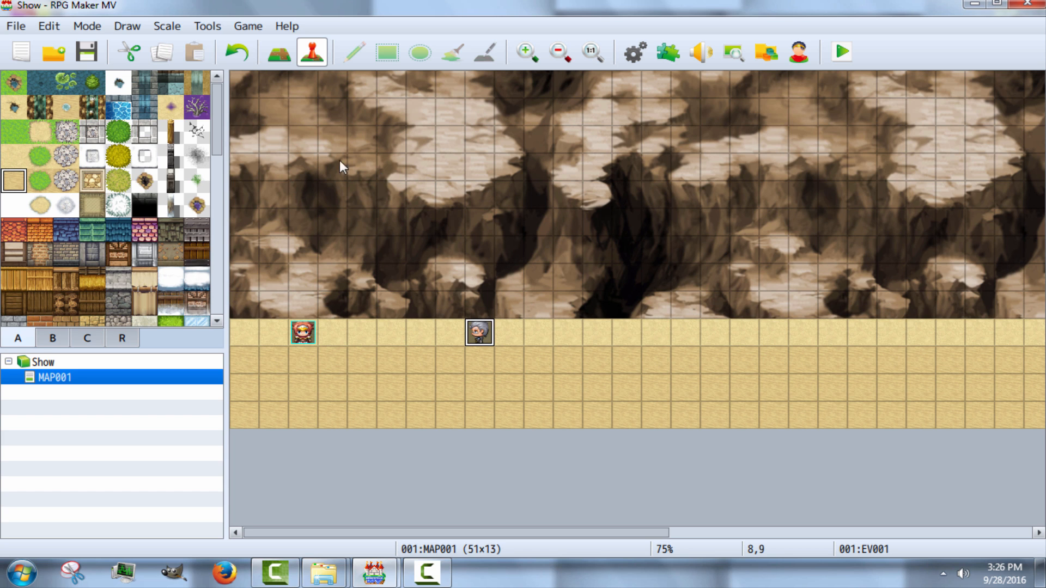
pyautogui.moveTo(503, 442)
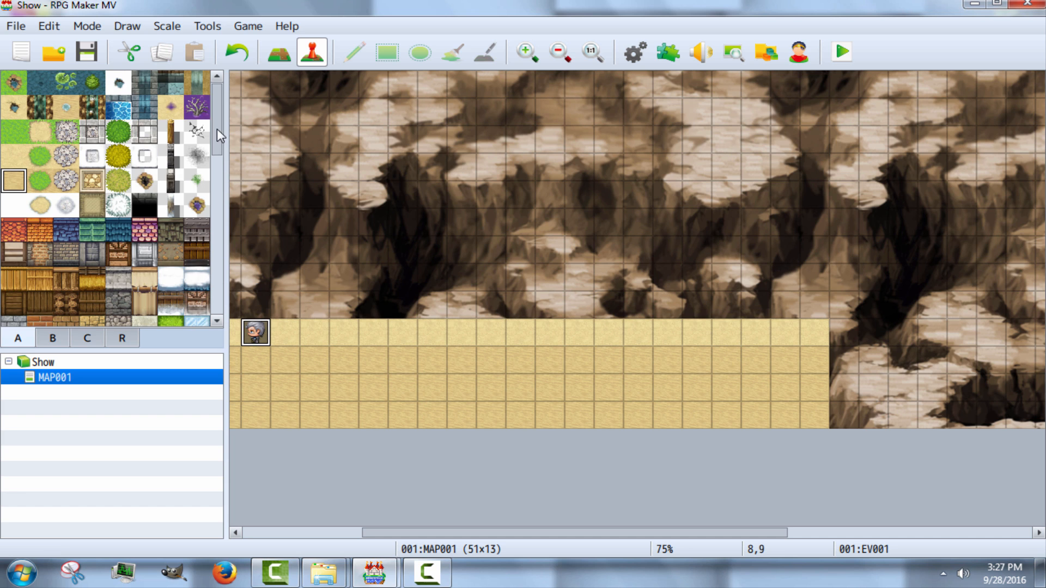
pyautogui.scroll(-3)
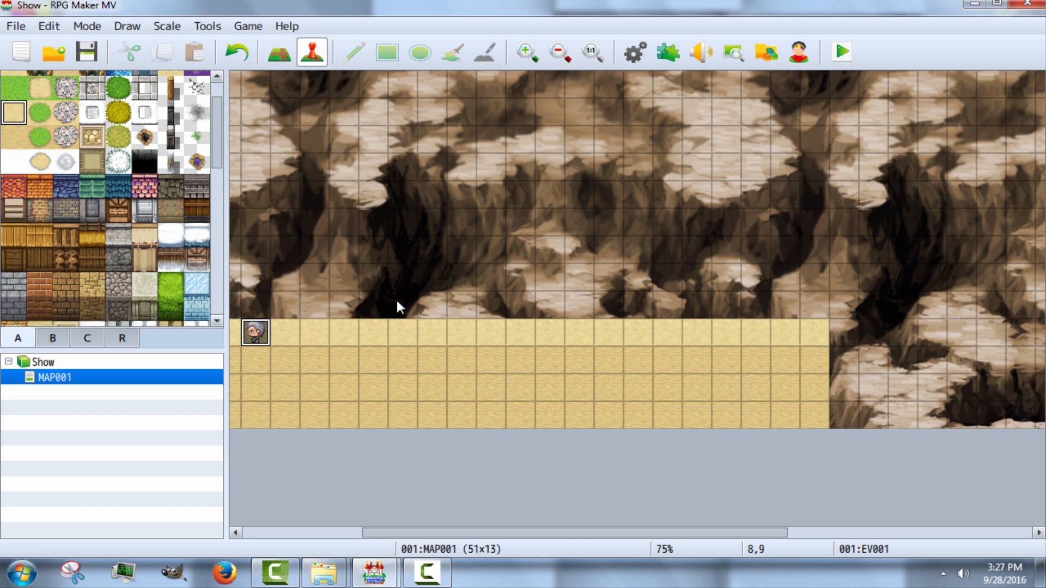
pyautogui.moveTo(406, 328)
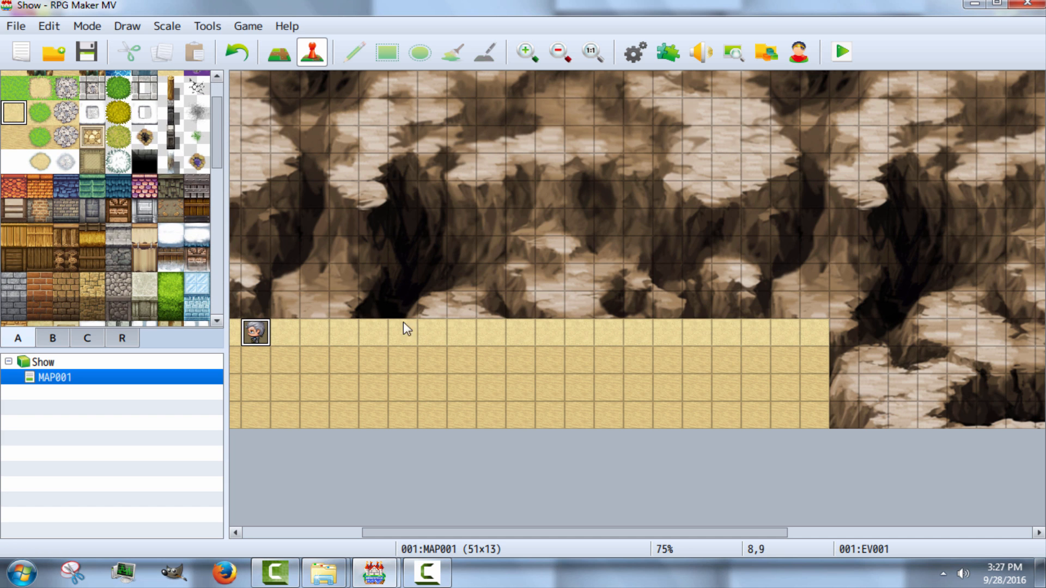
pyautogui.moveTo(393, 314)
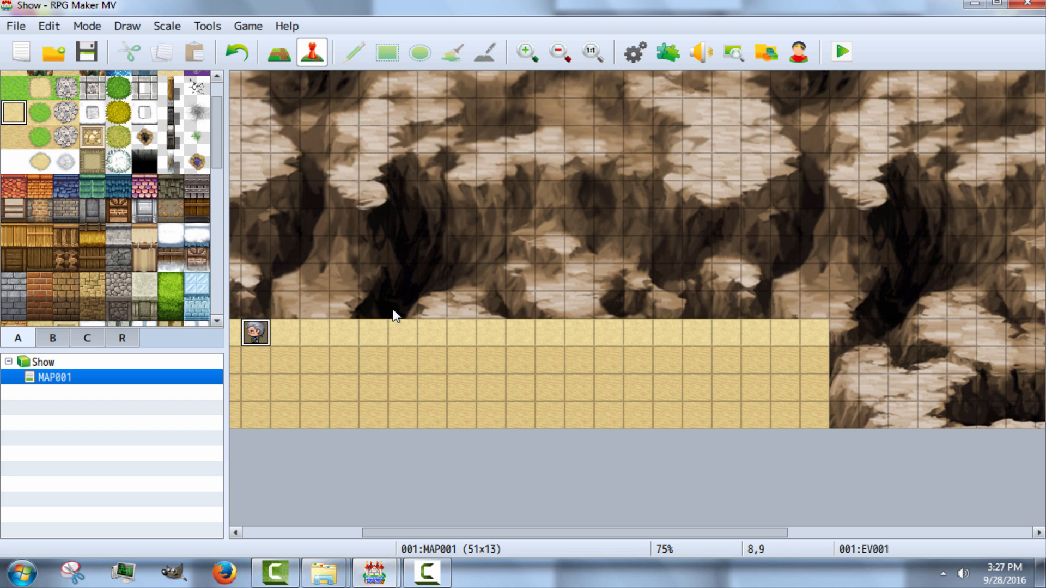
pyautogui.moveTo(377, 299)
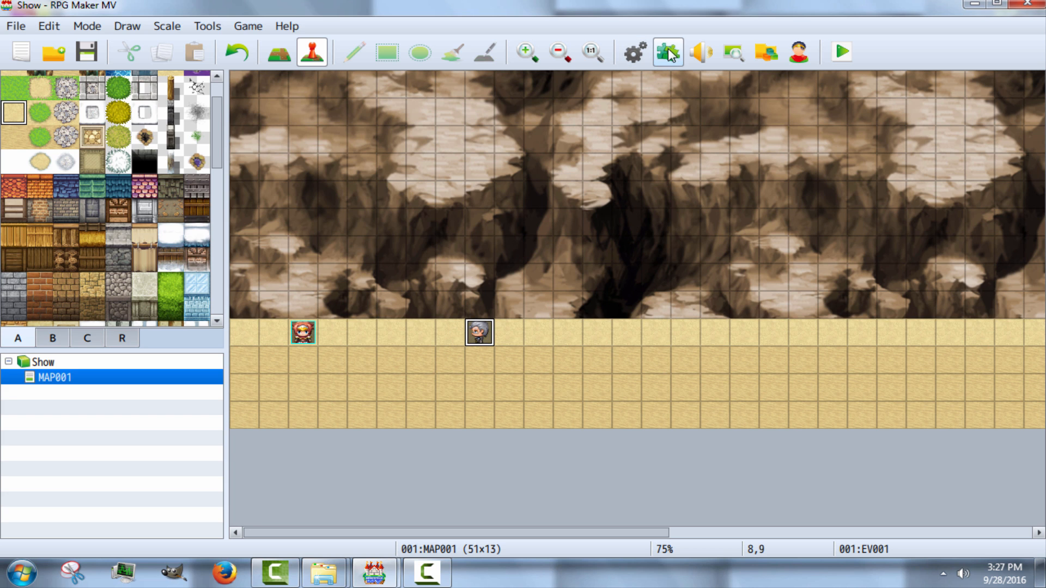
pyautogui.moveTo(668, 51)
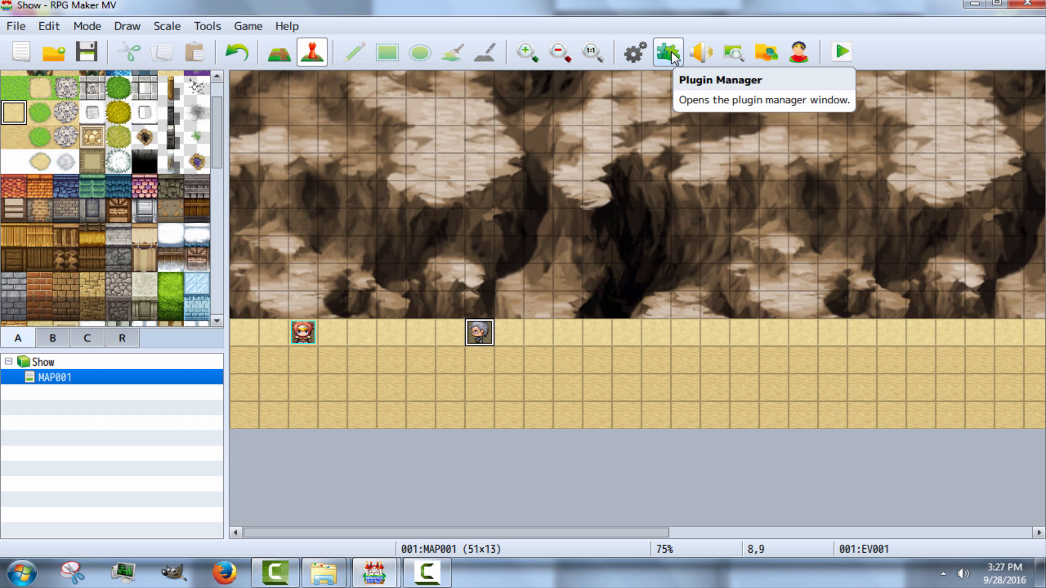
pyautogui.moveTo(289, 353)
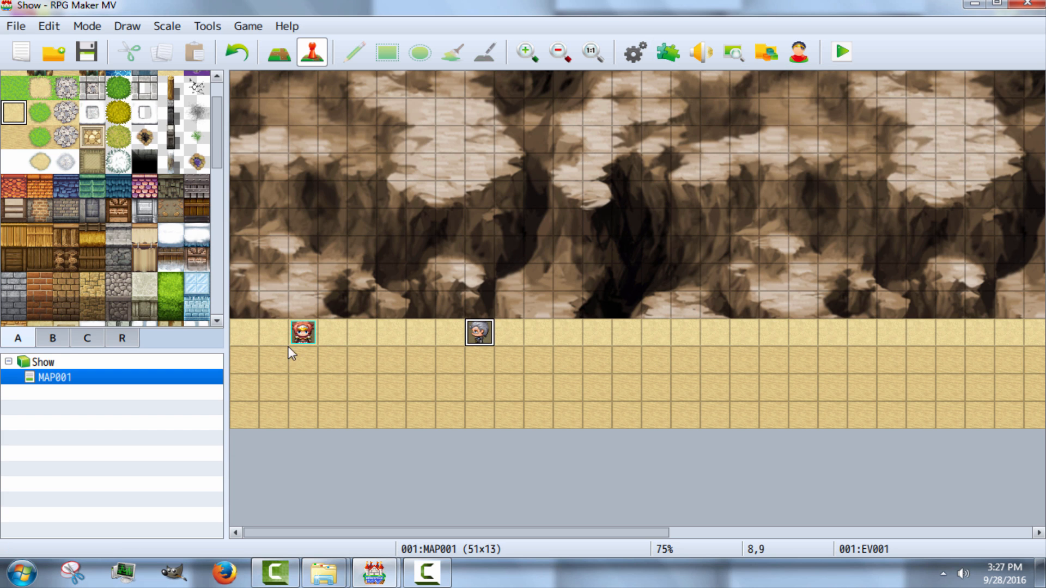
pyautogui.moveTo(378, 301)
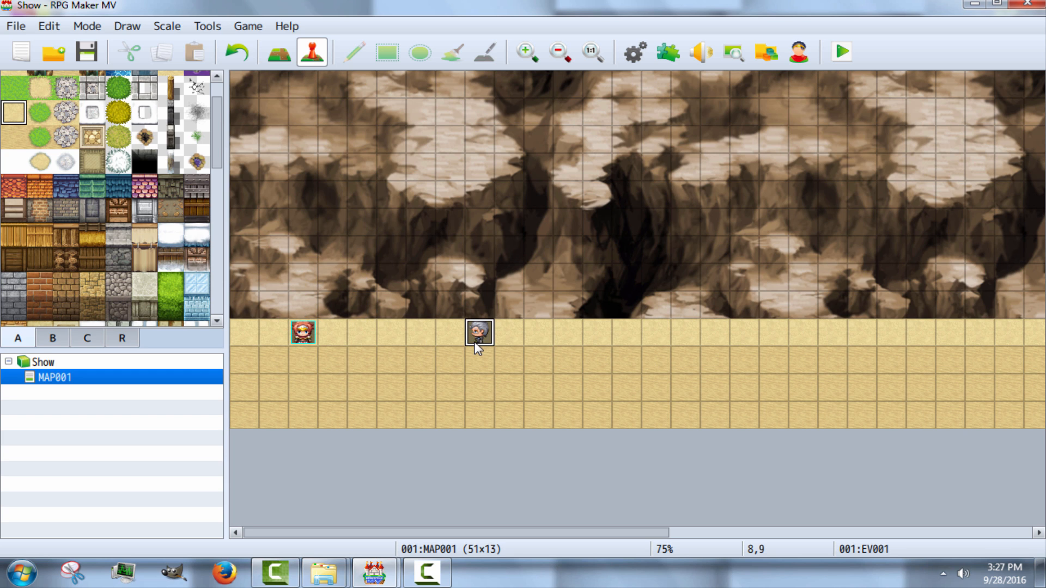
pyautogui.moveTo(262, 355)
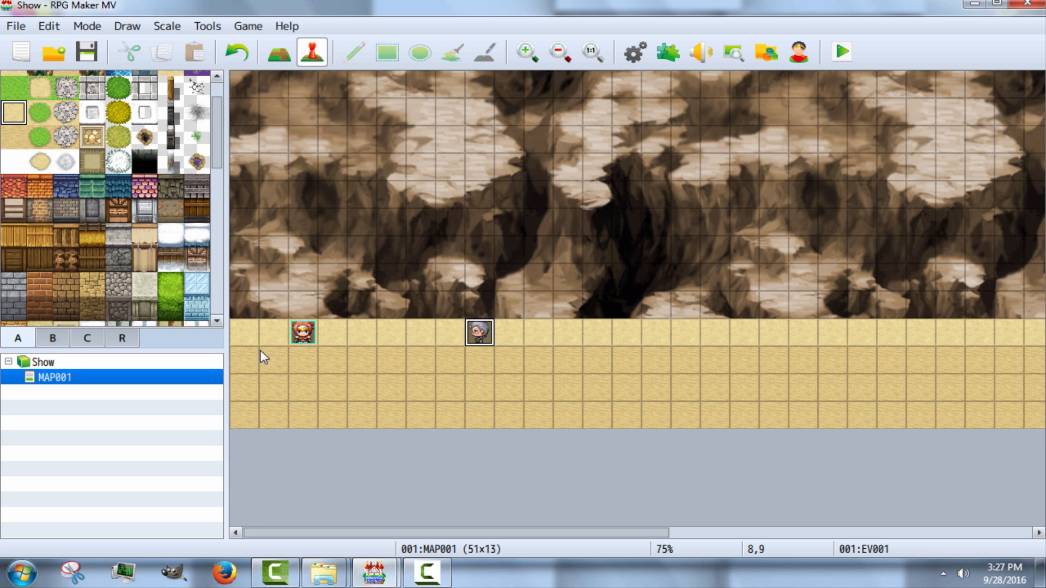
pyautogui.moveTo(470, 409)
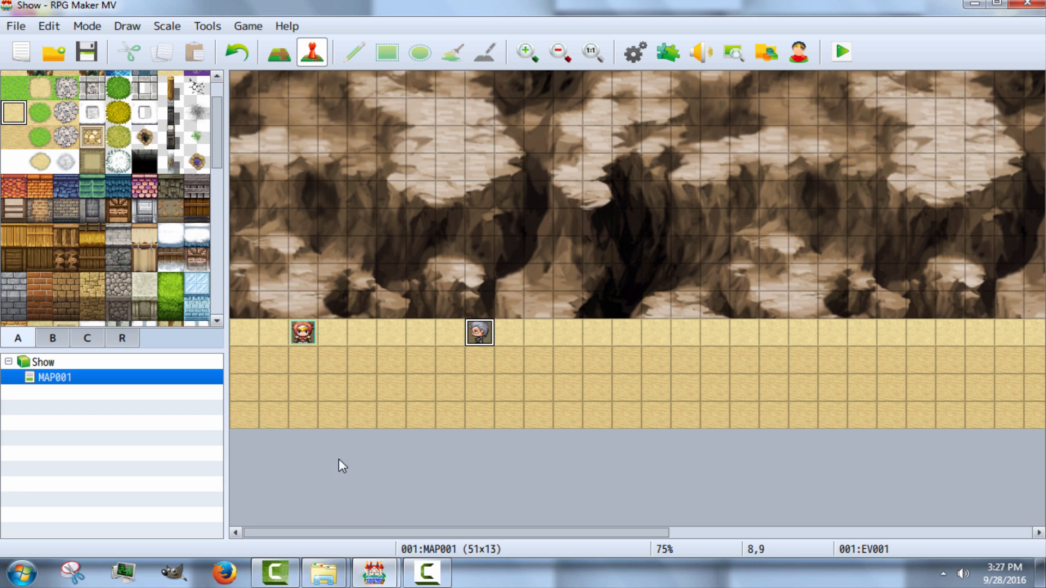
pyautogui.moveTo(400, 346)
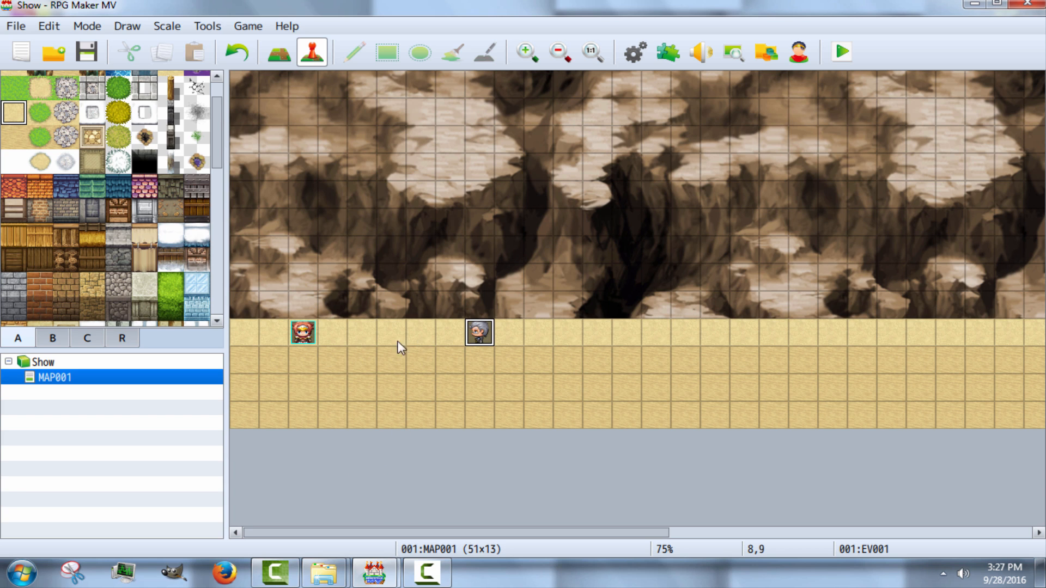
pyautogui.moveTo(360, 278)
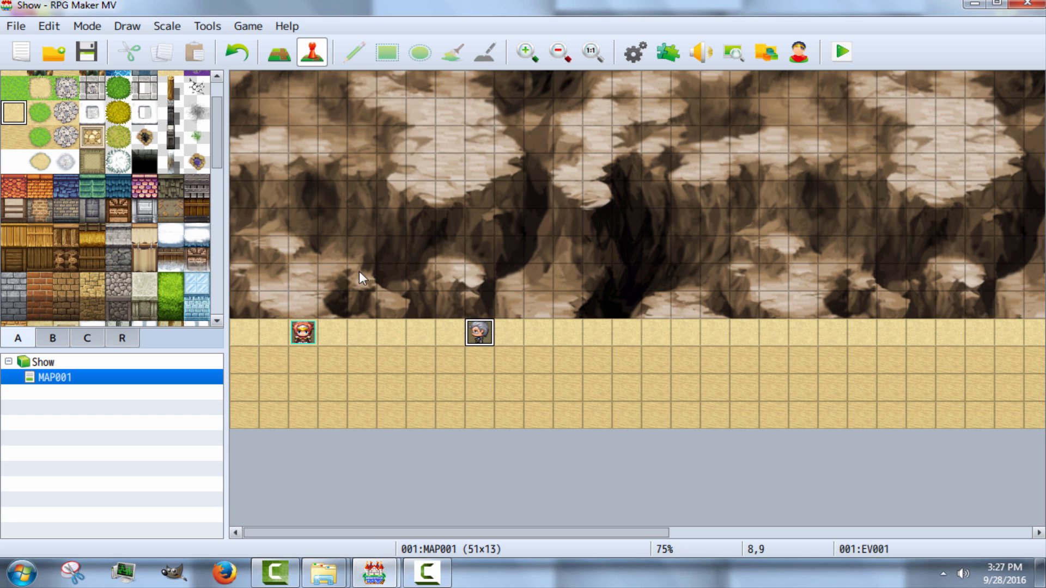
pyautogui.moveTo(492, 272)
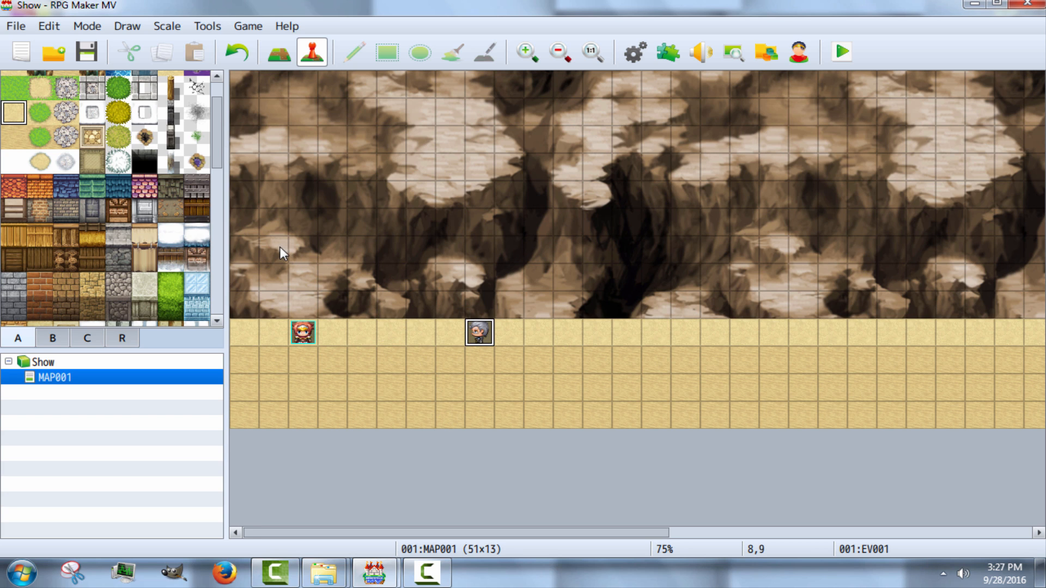
pyautogui.moveTo(553, 276)
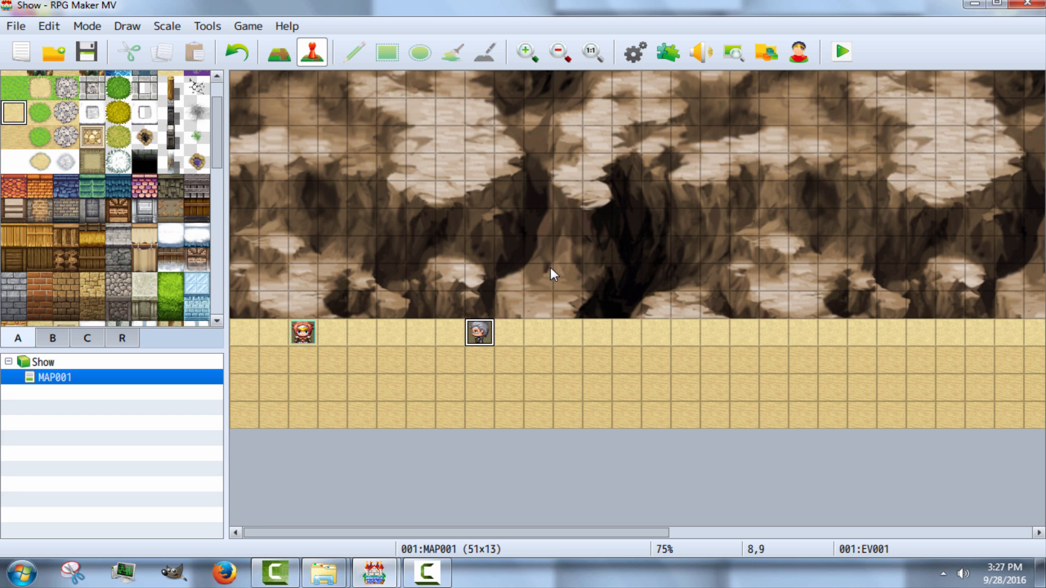
pyautogui.moveTo(403, 185)
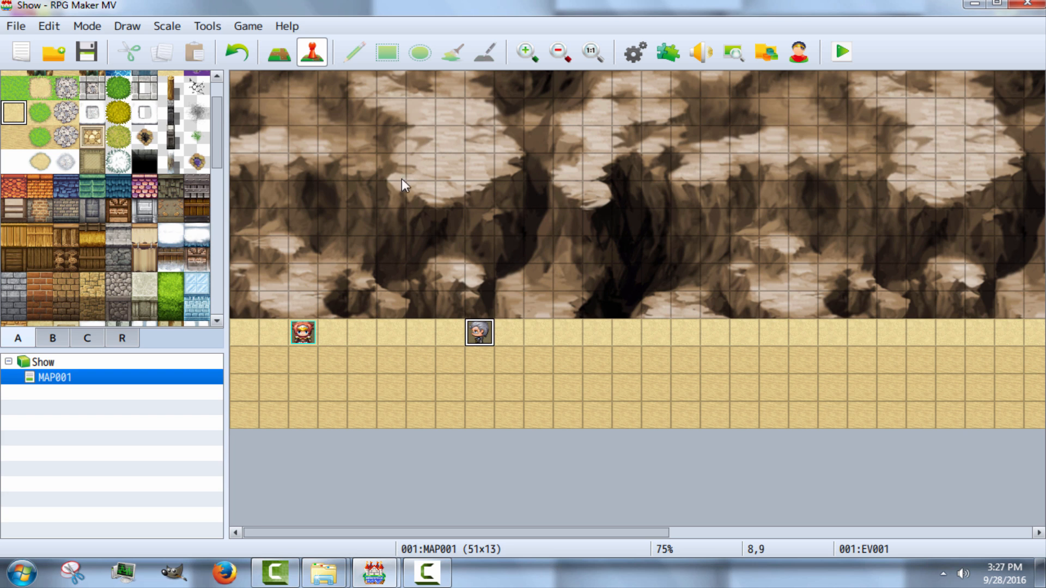
pyautogui.moveTo(260, 281)
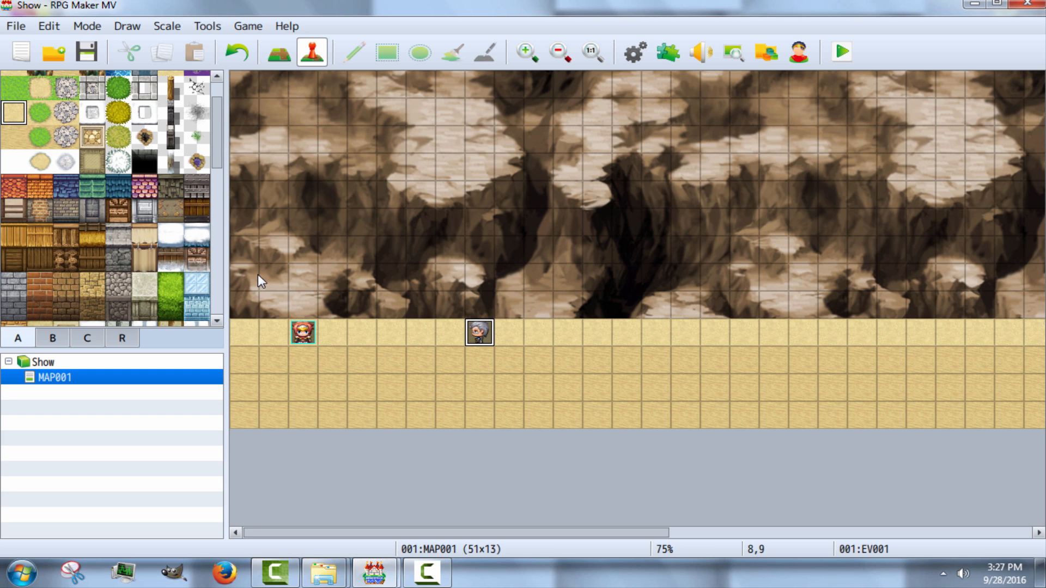
pyautogui.moveTo(293, 236)
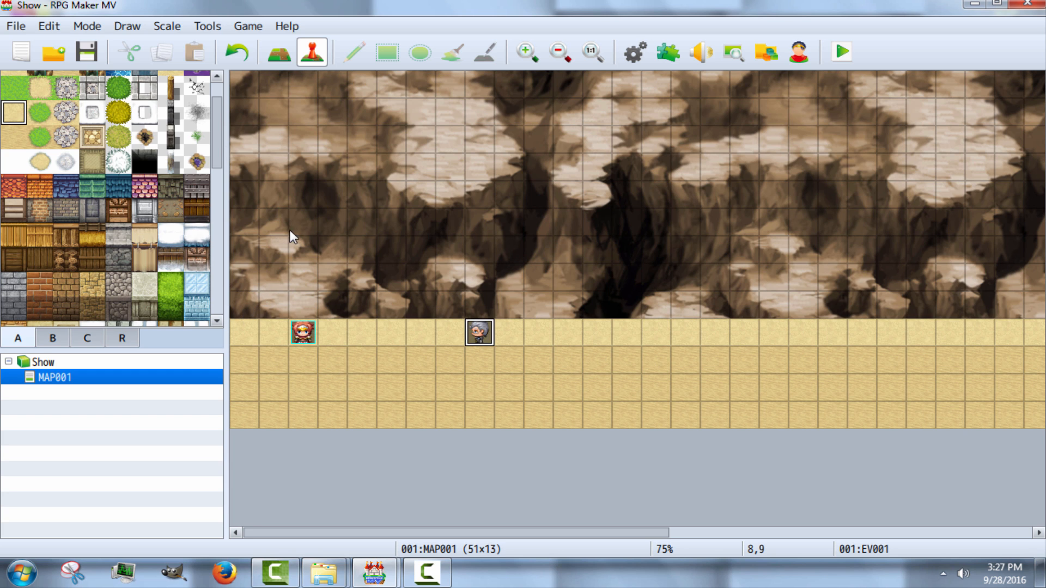
pyautogui.moveTo(594, 139)
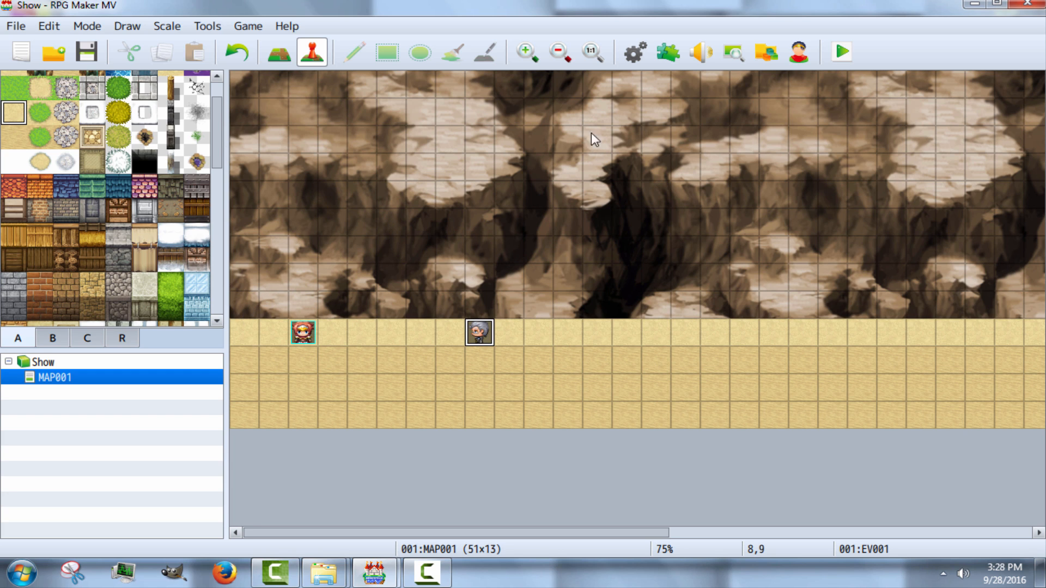
pyautogui.moveTo(333, 346)
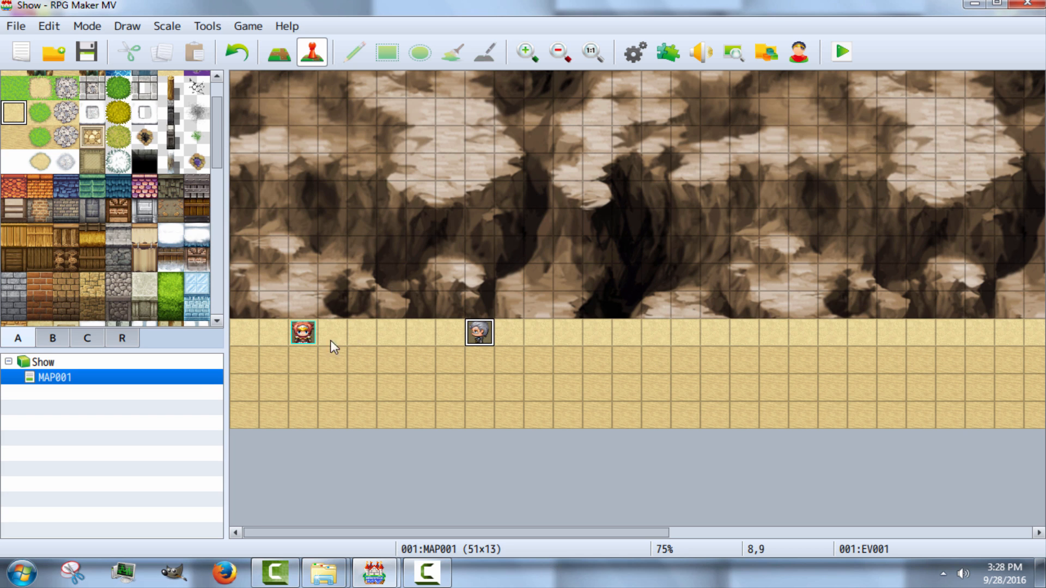
pyautogui.moveTo(729, 182)
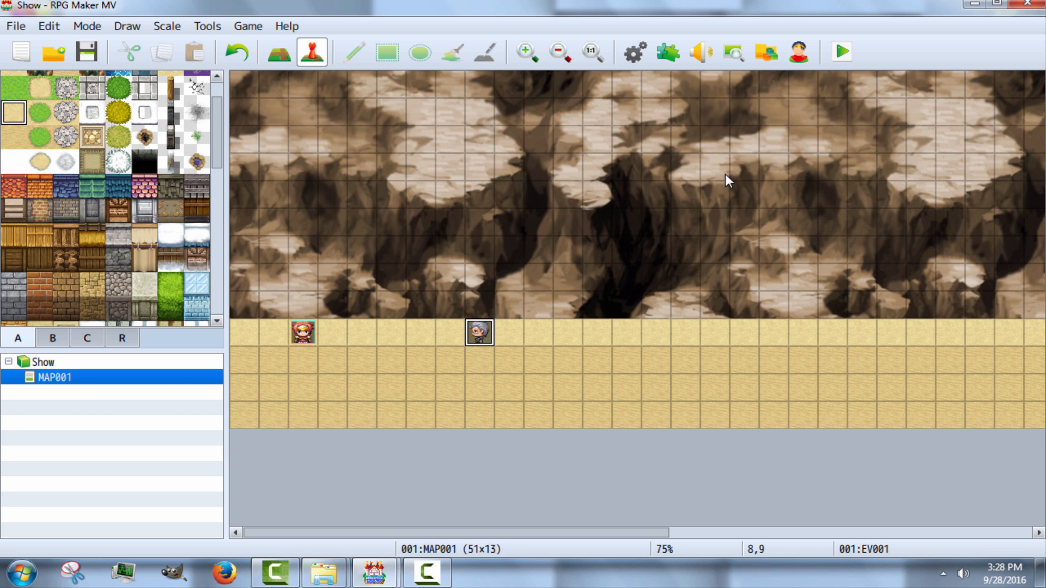
pyautogui.moveTo(530, 426)
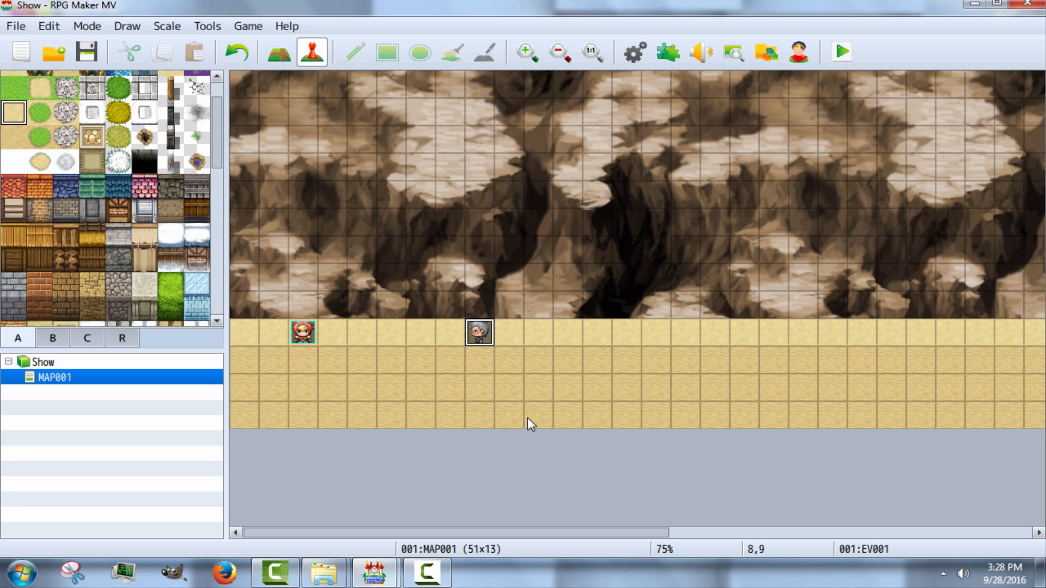